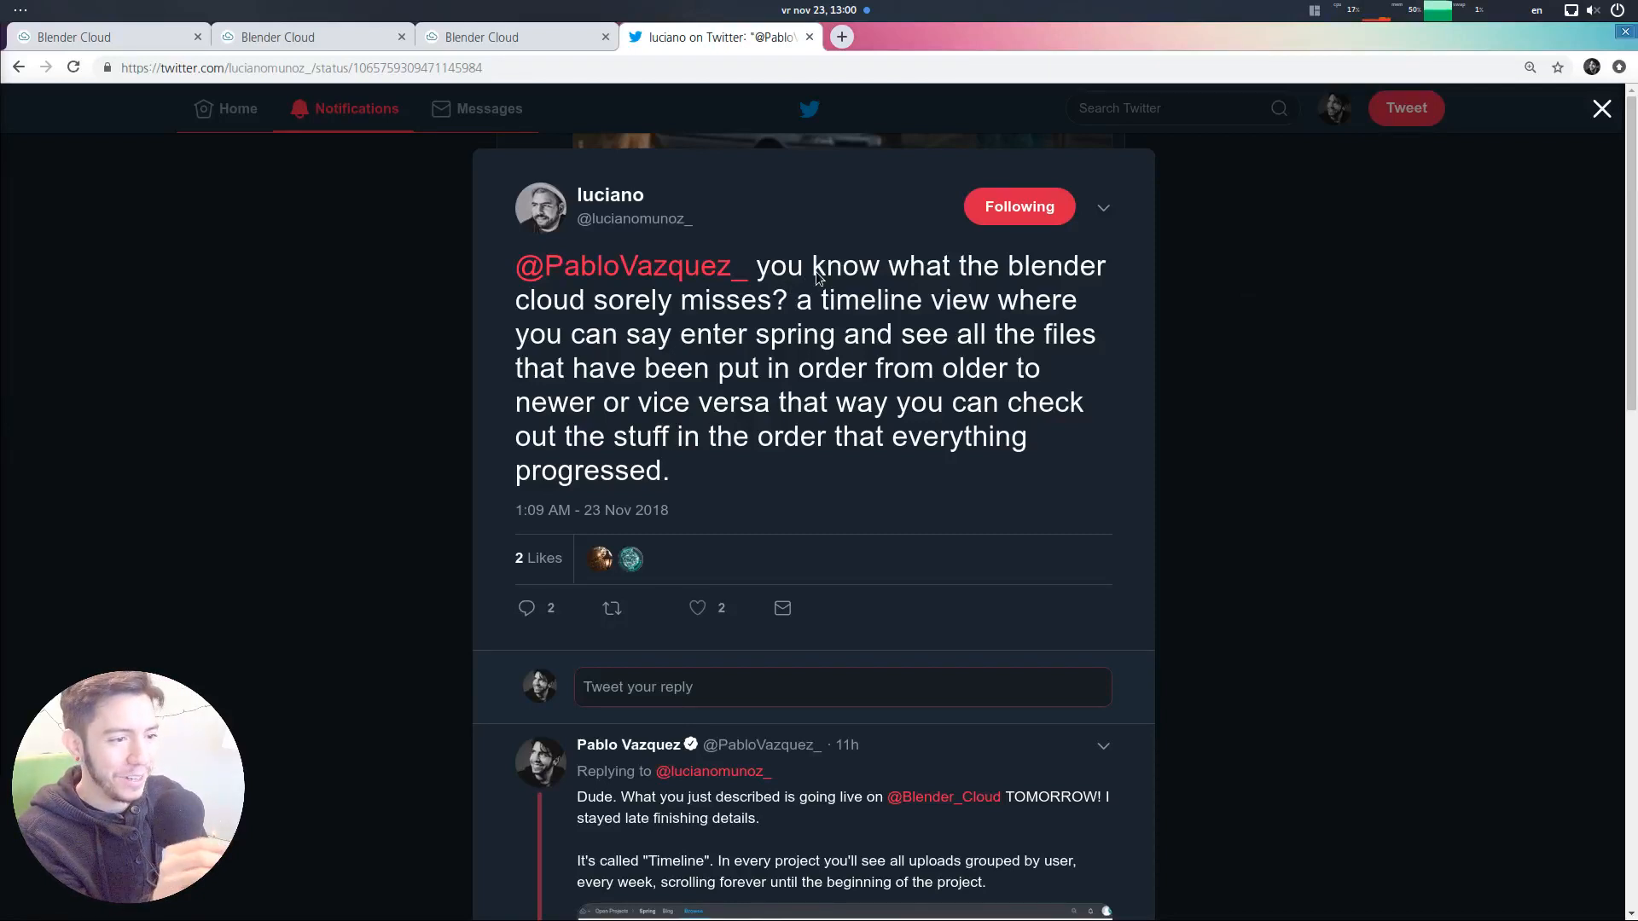
mouse_move(825, 332)
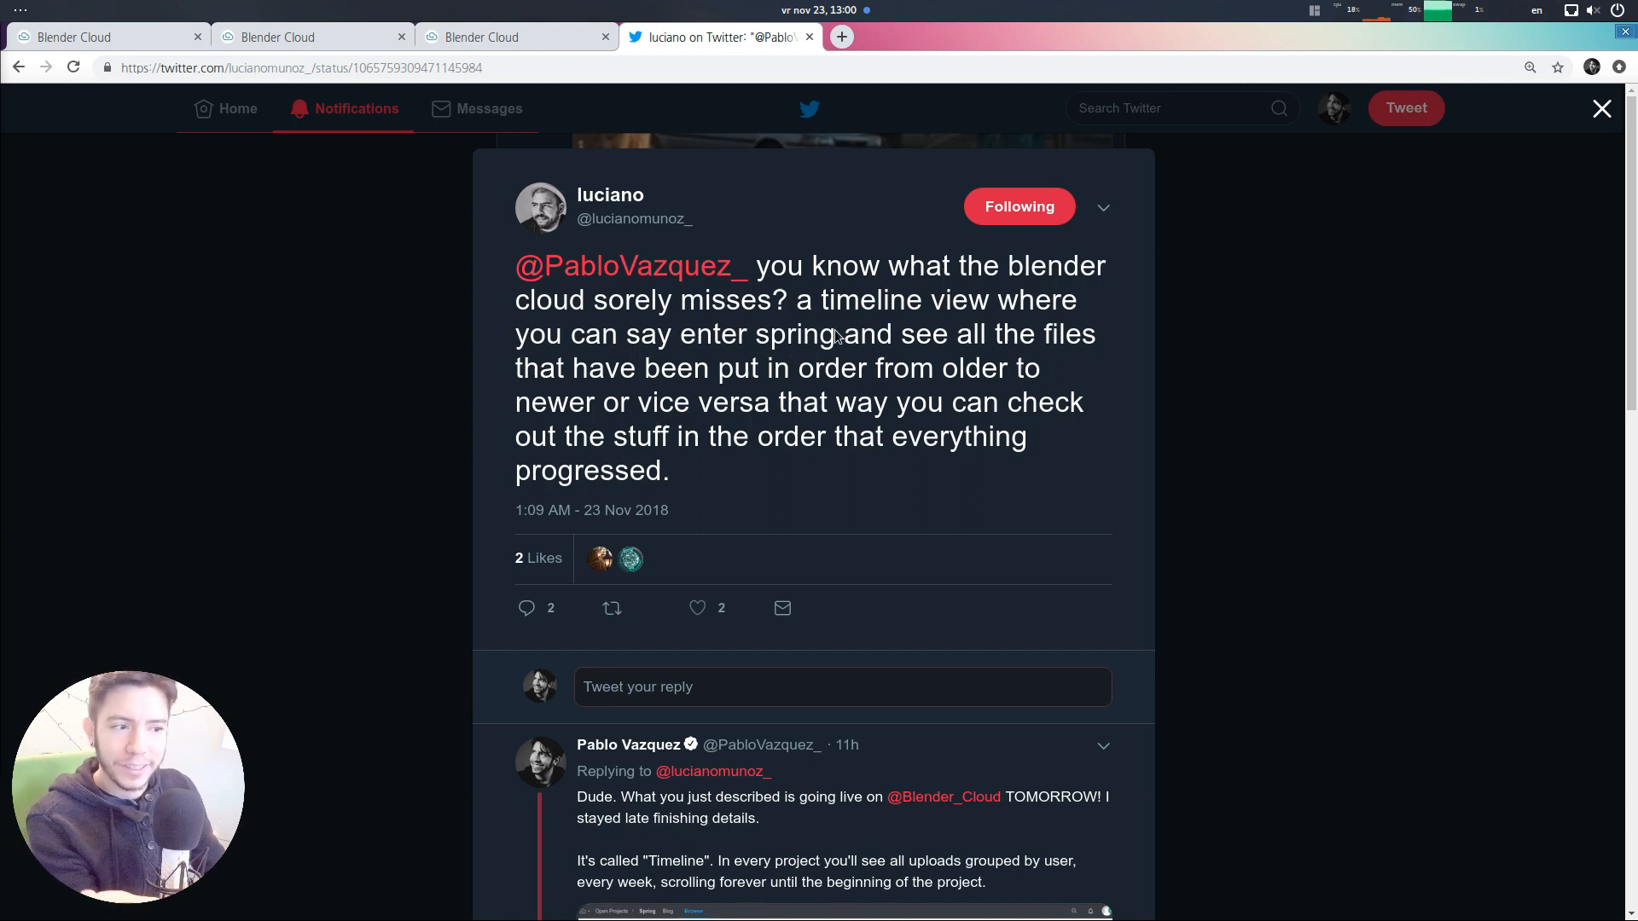
mouse_move(797, 350)
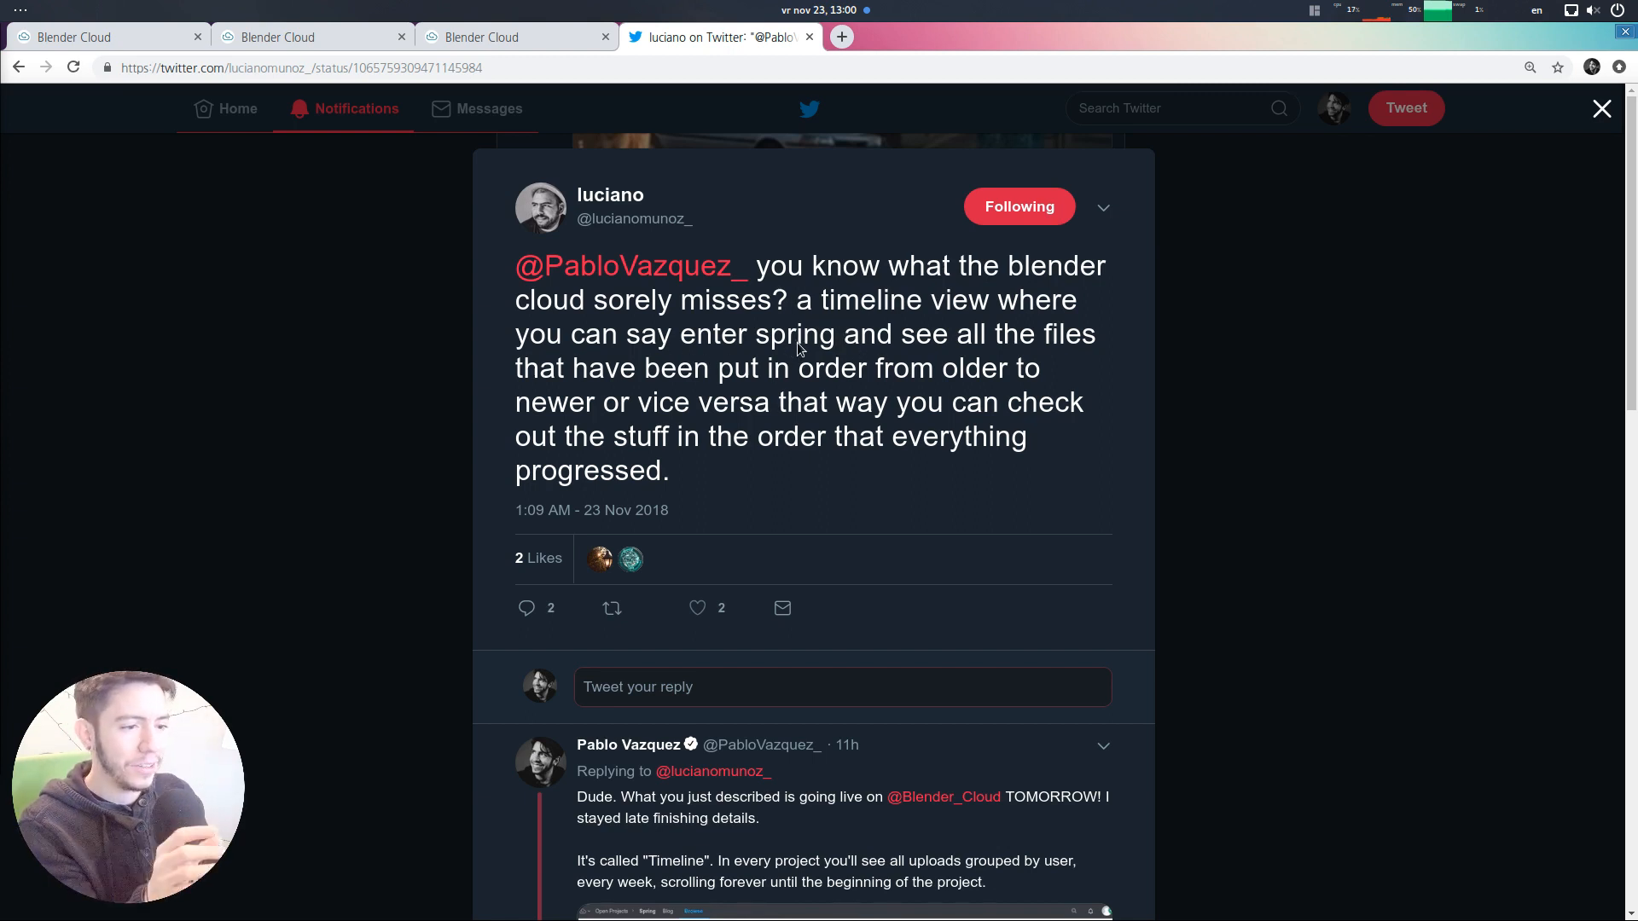
mouse_move(366, 274)
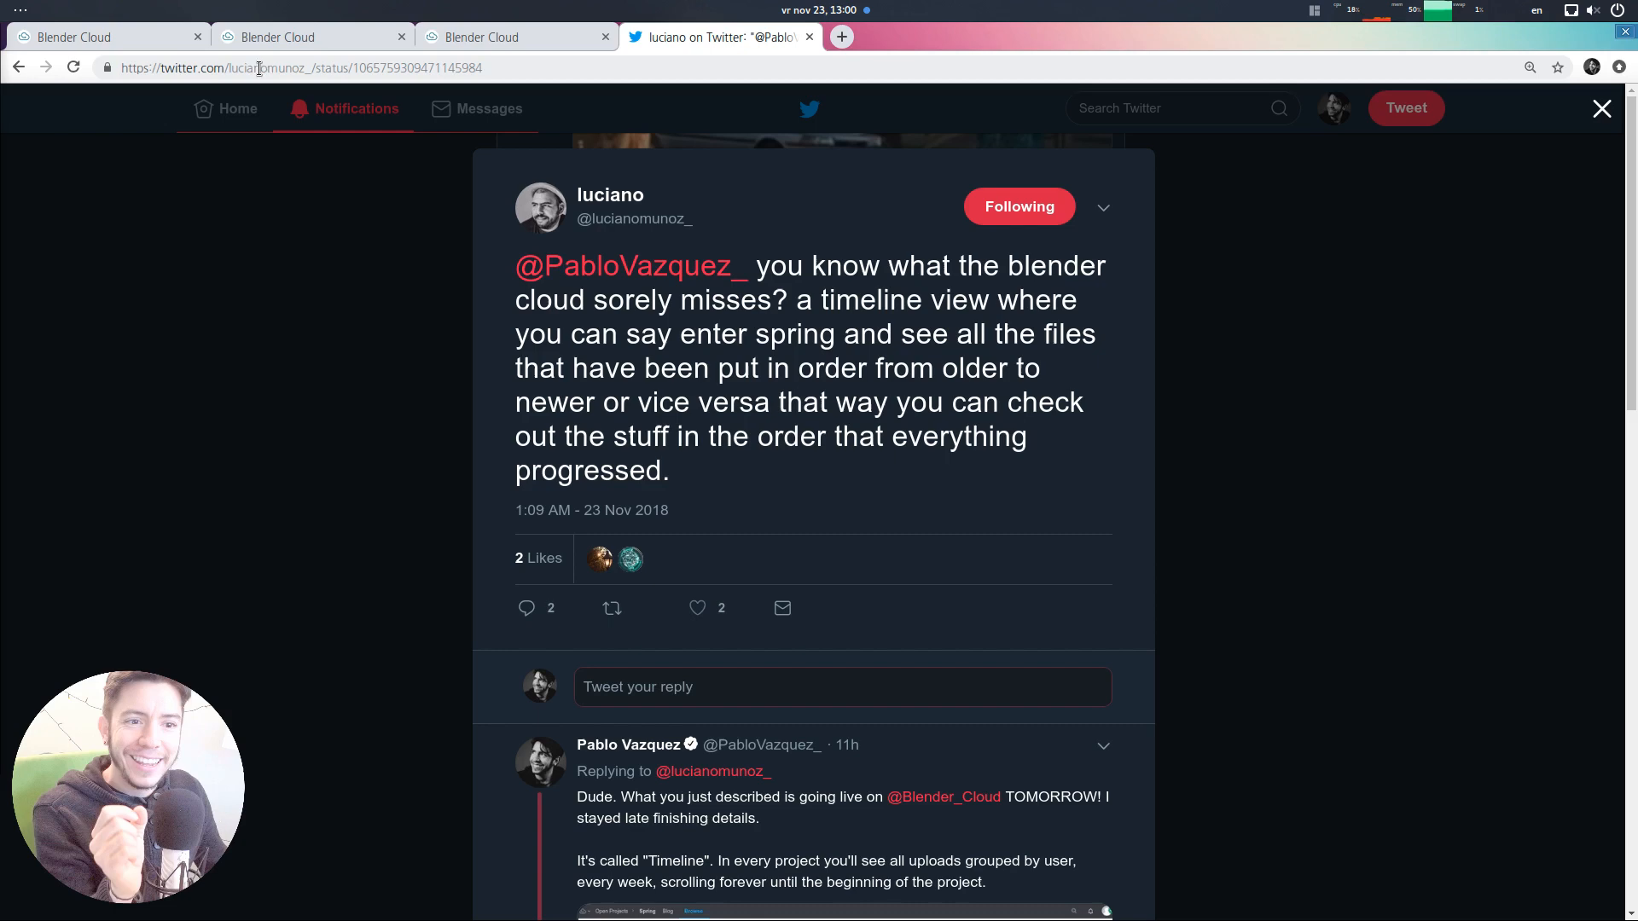
Switch to the classic Blender Cloud home tab and browse its blog posts, returning to the top
click(104, 36)
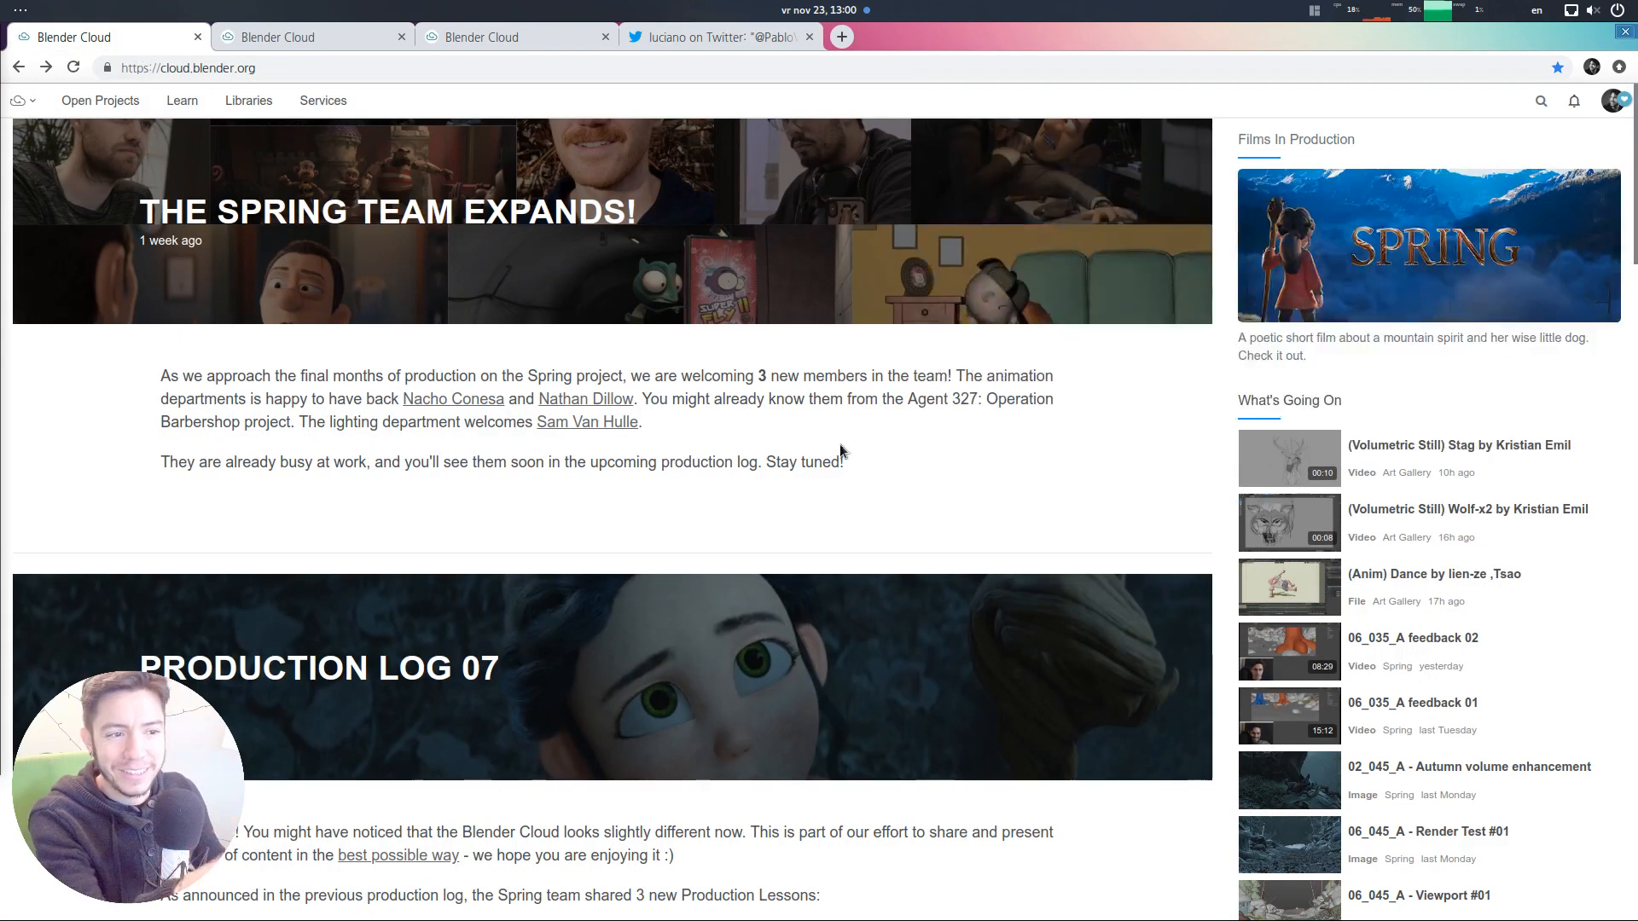
mouse_move(1118, 401)
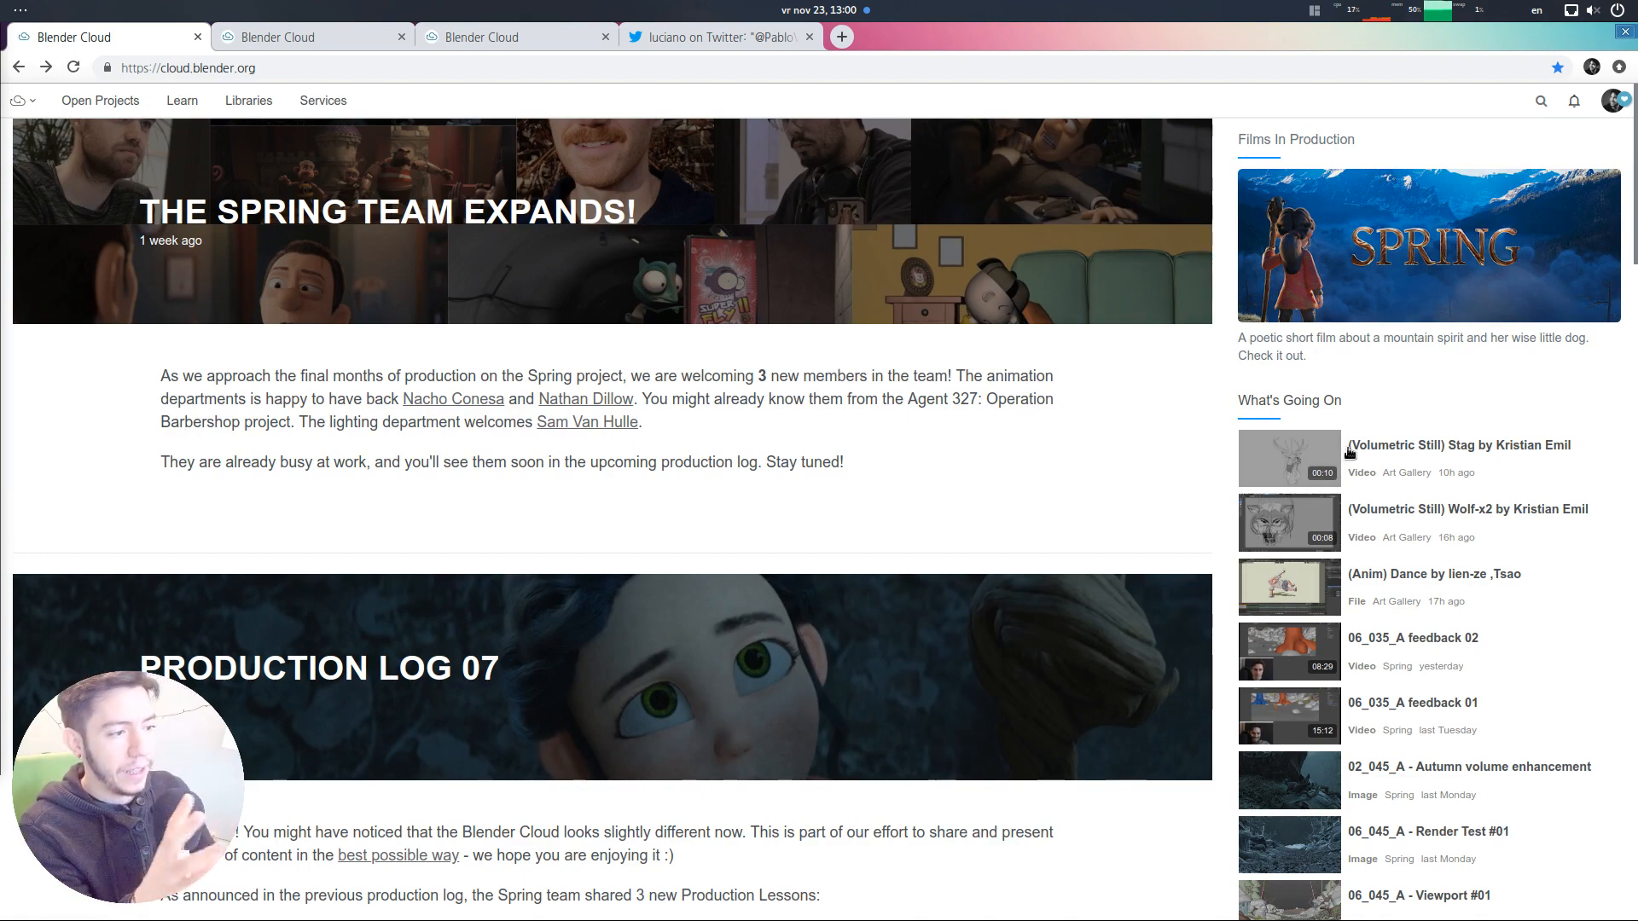
scroll(down, 3)
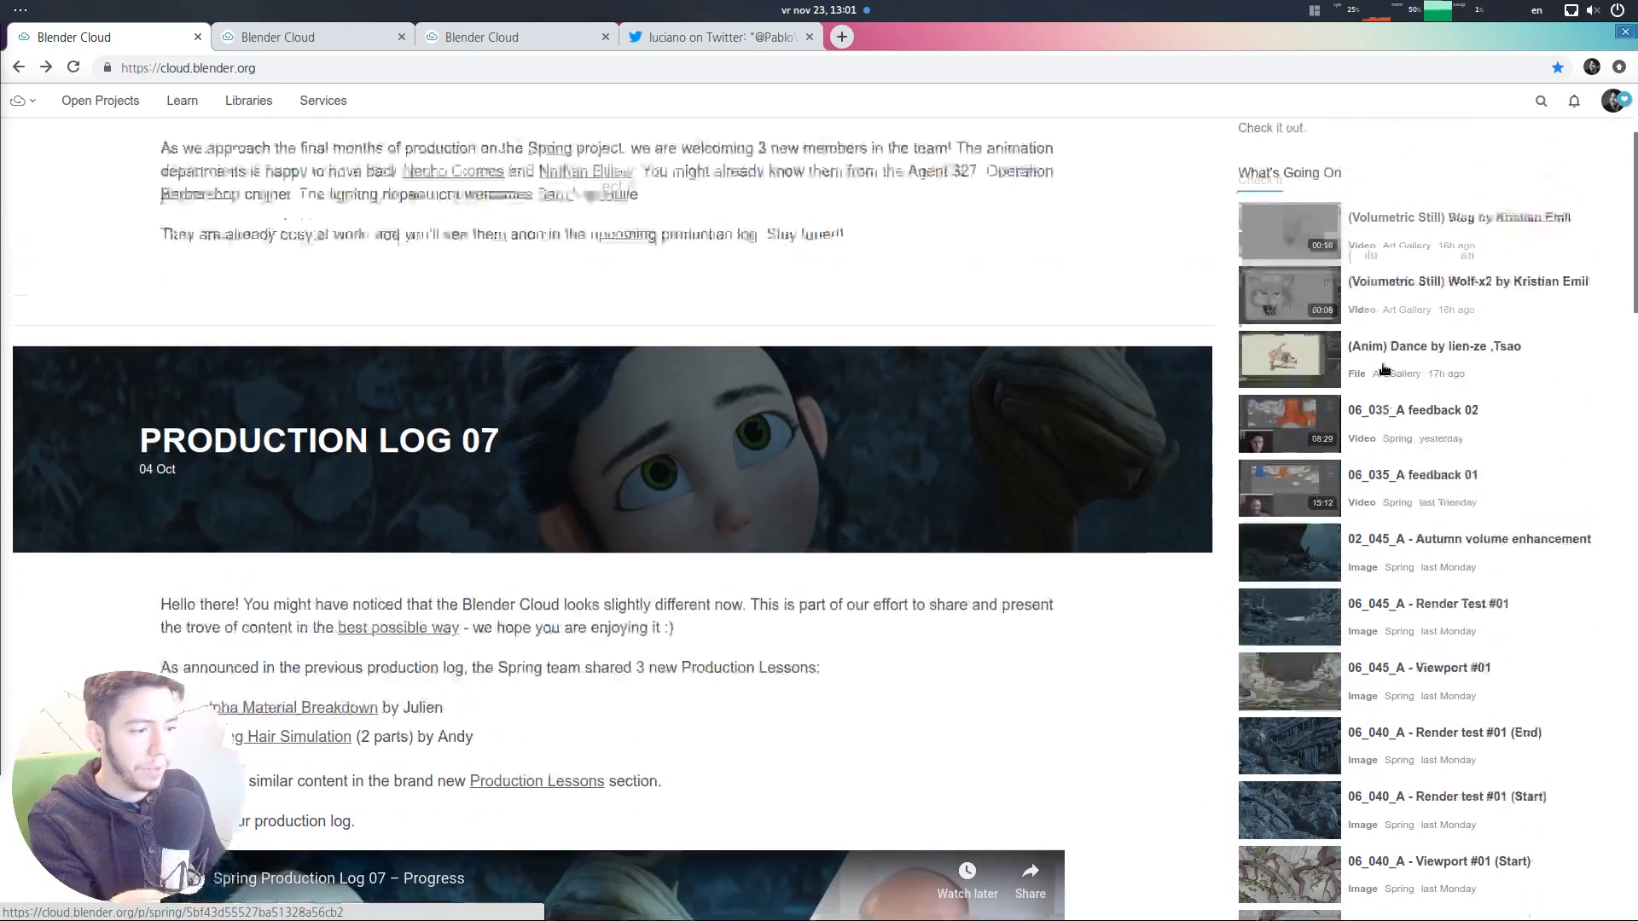
scroll(up, 3)
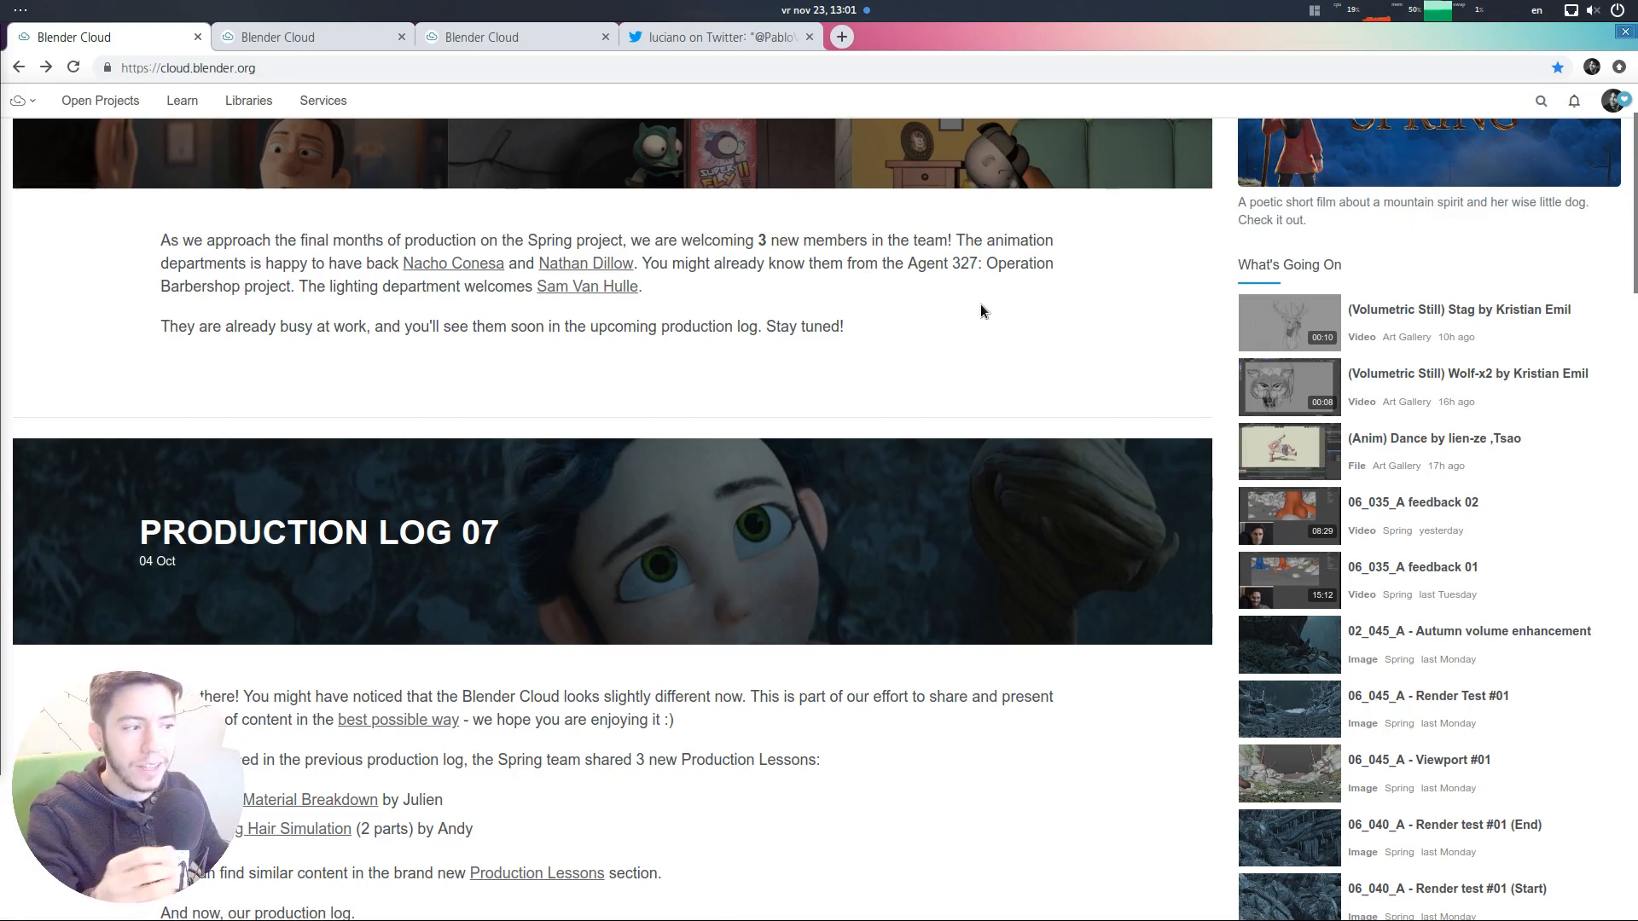
scroll(down, 3)
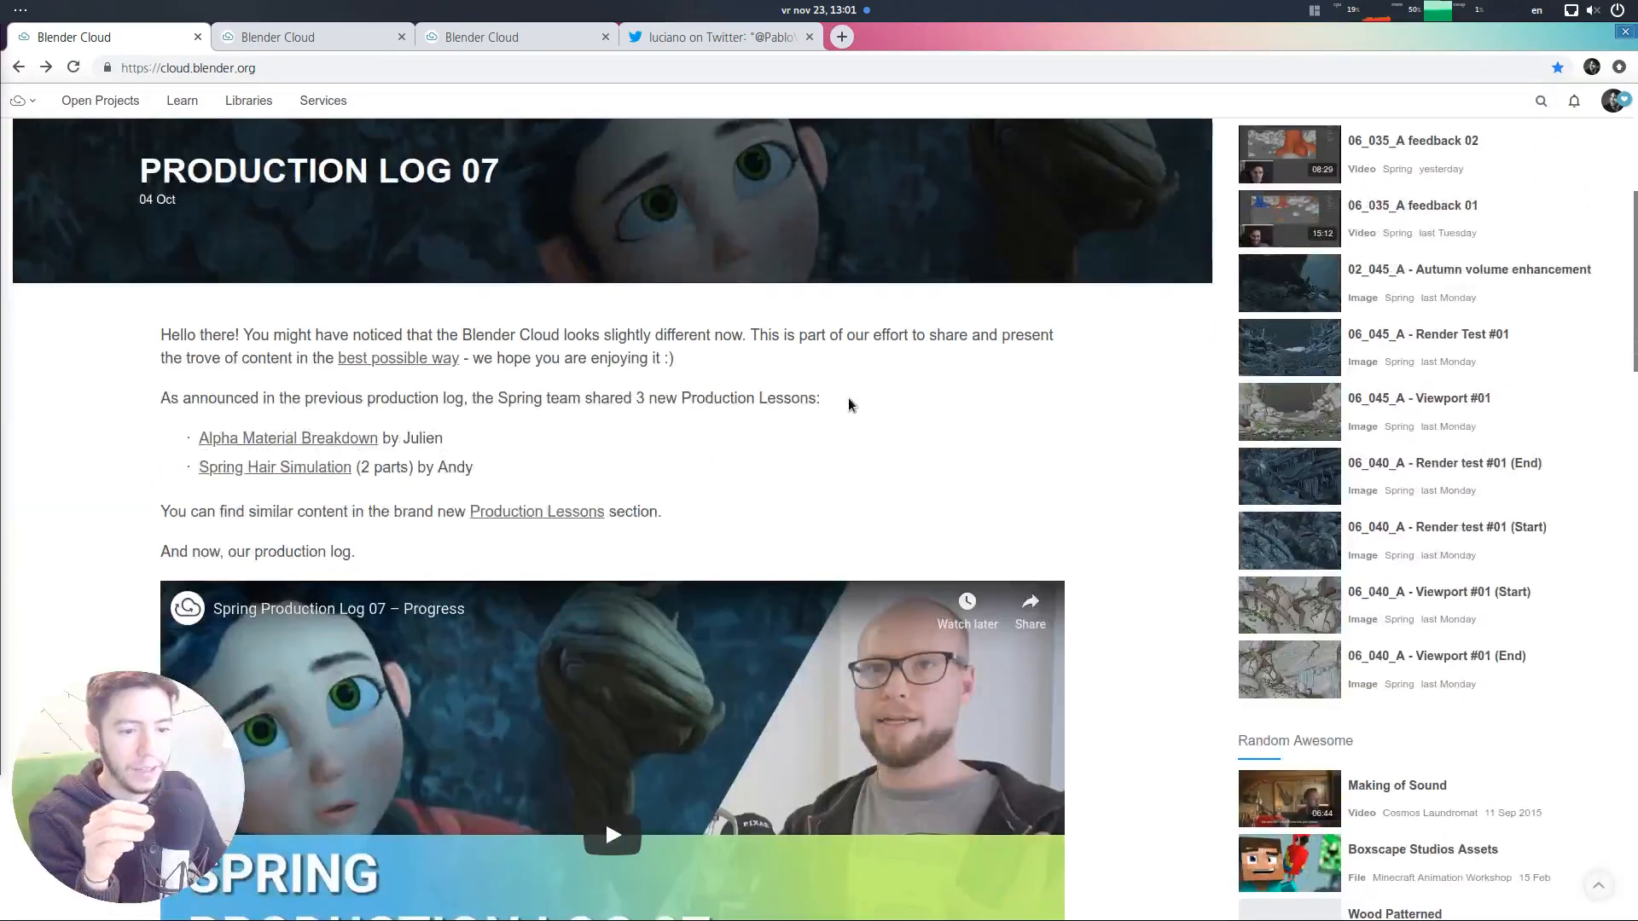
scroll(up, 3)
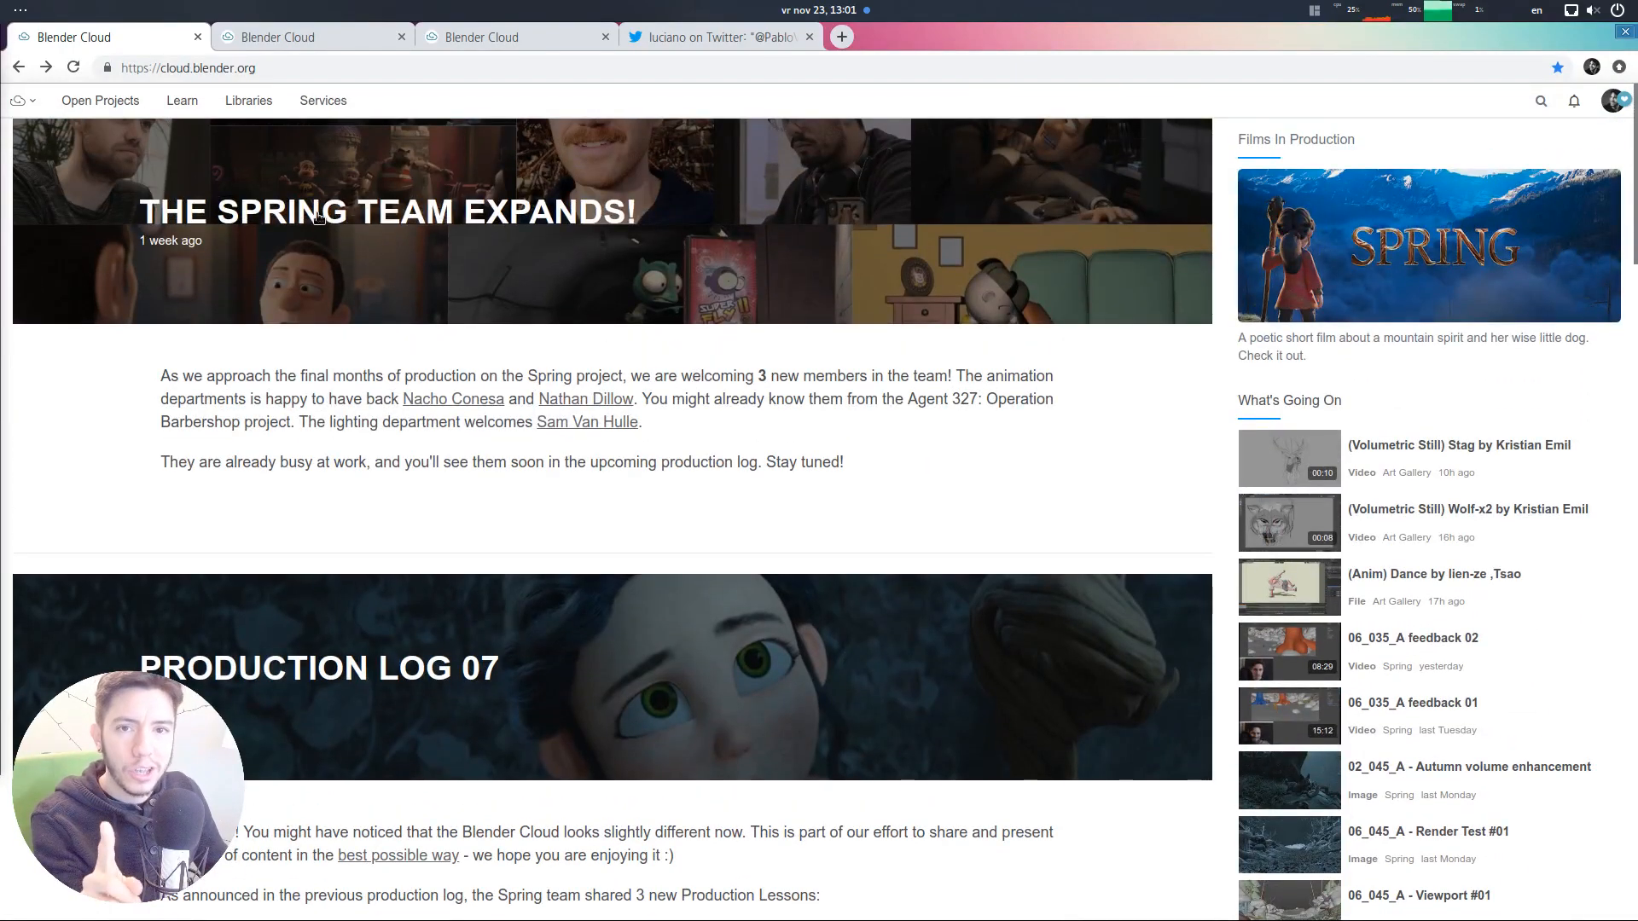
mouse_move(297, 49)
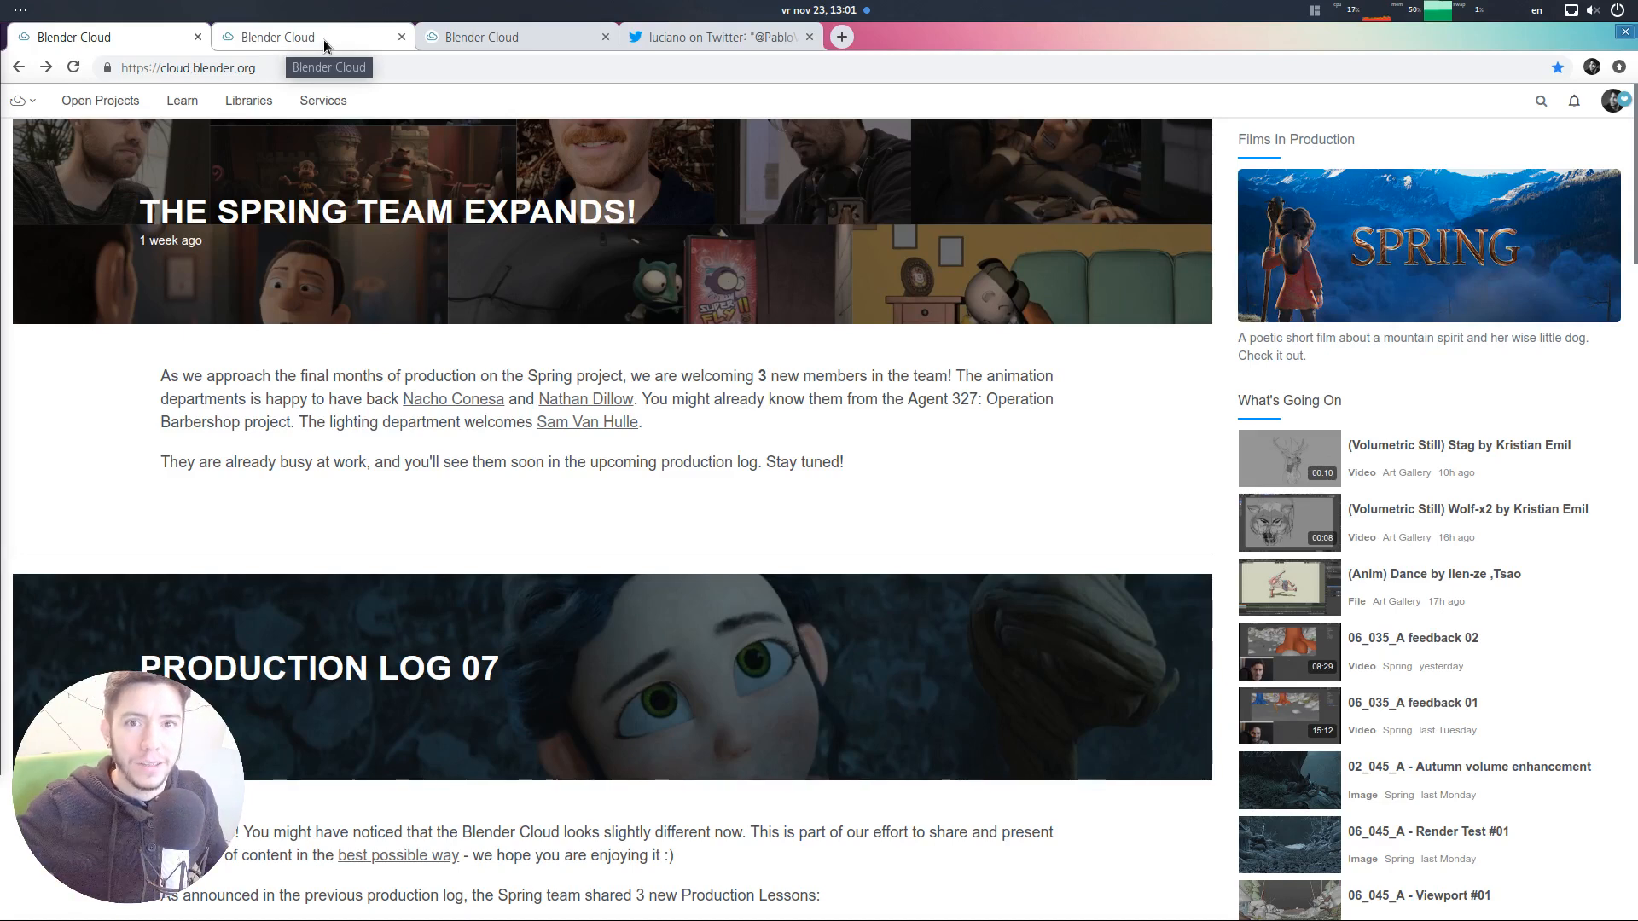
Switch to the weekly timeline tab, scroll to Week 47 Spring uploads, and load more
click(99, 37)
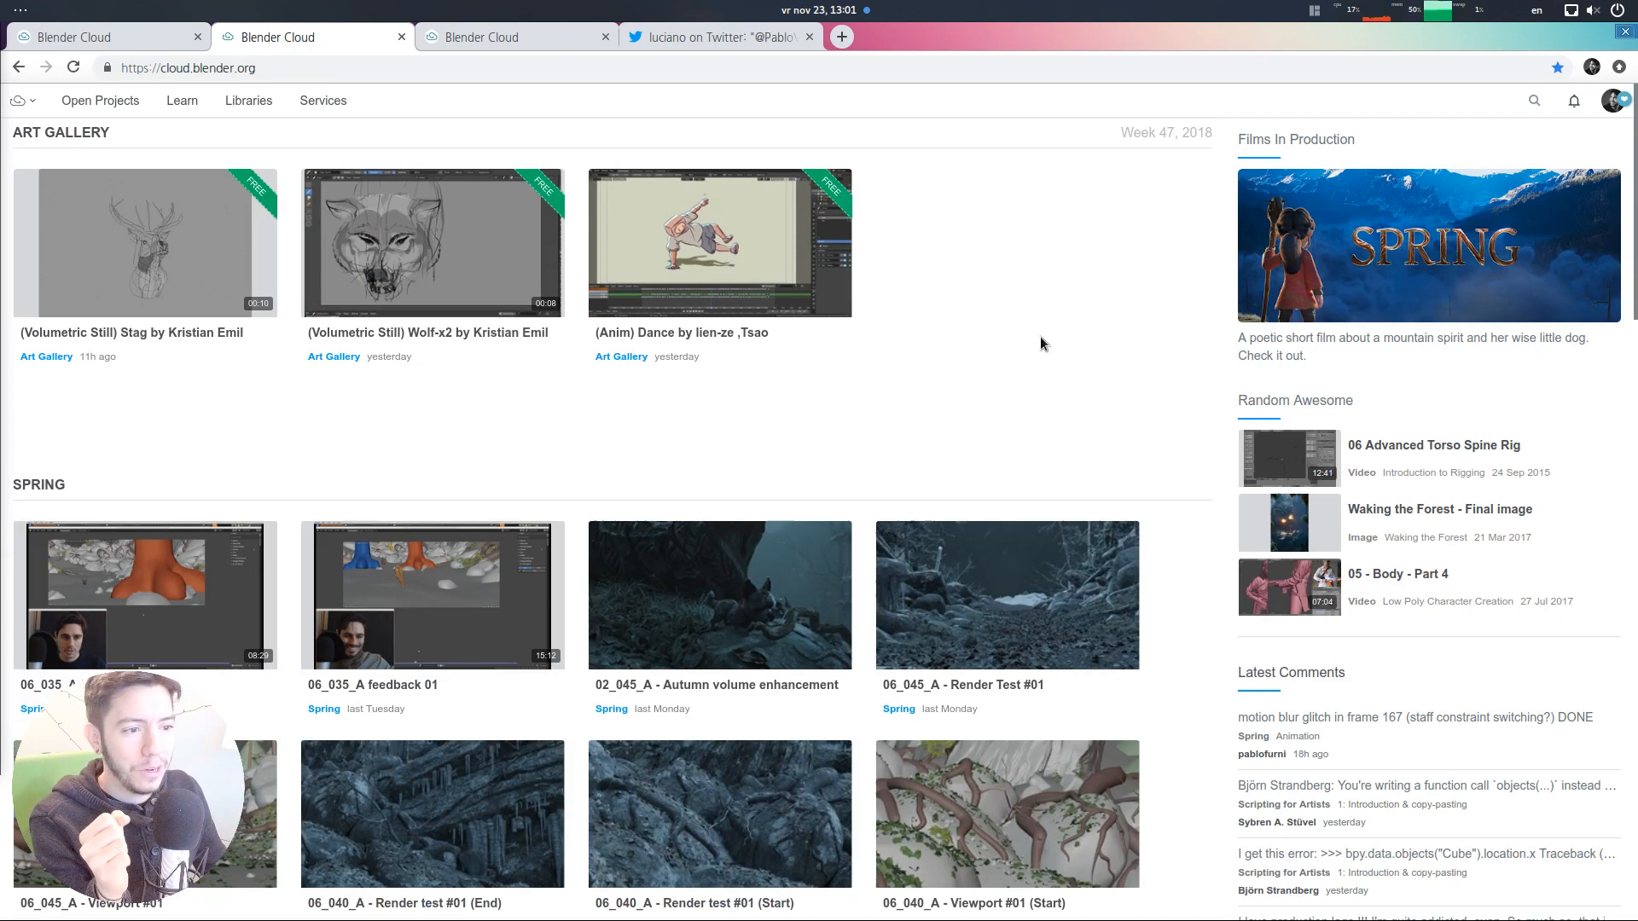
mouse_move(1099, 332)
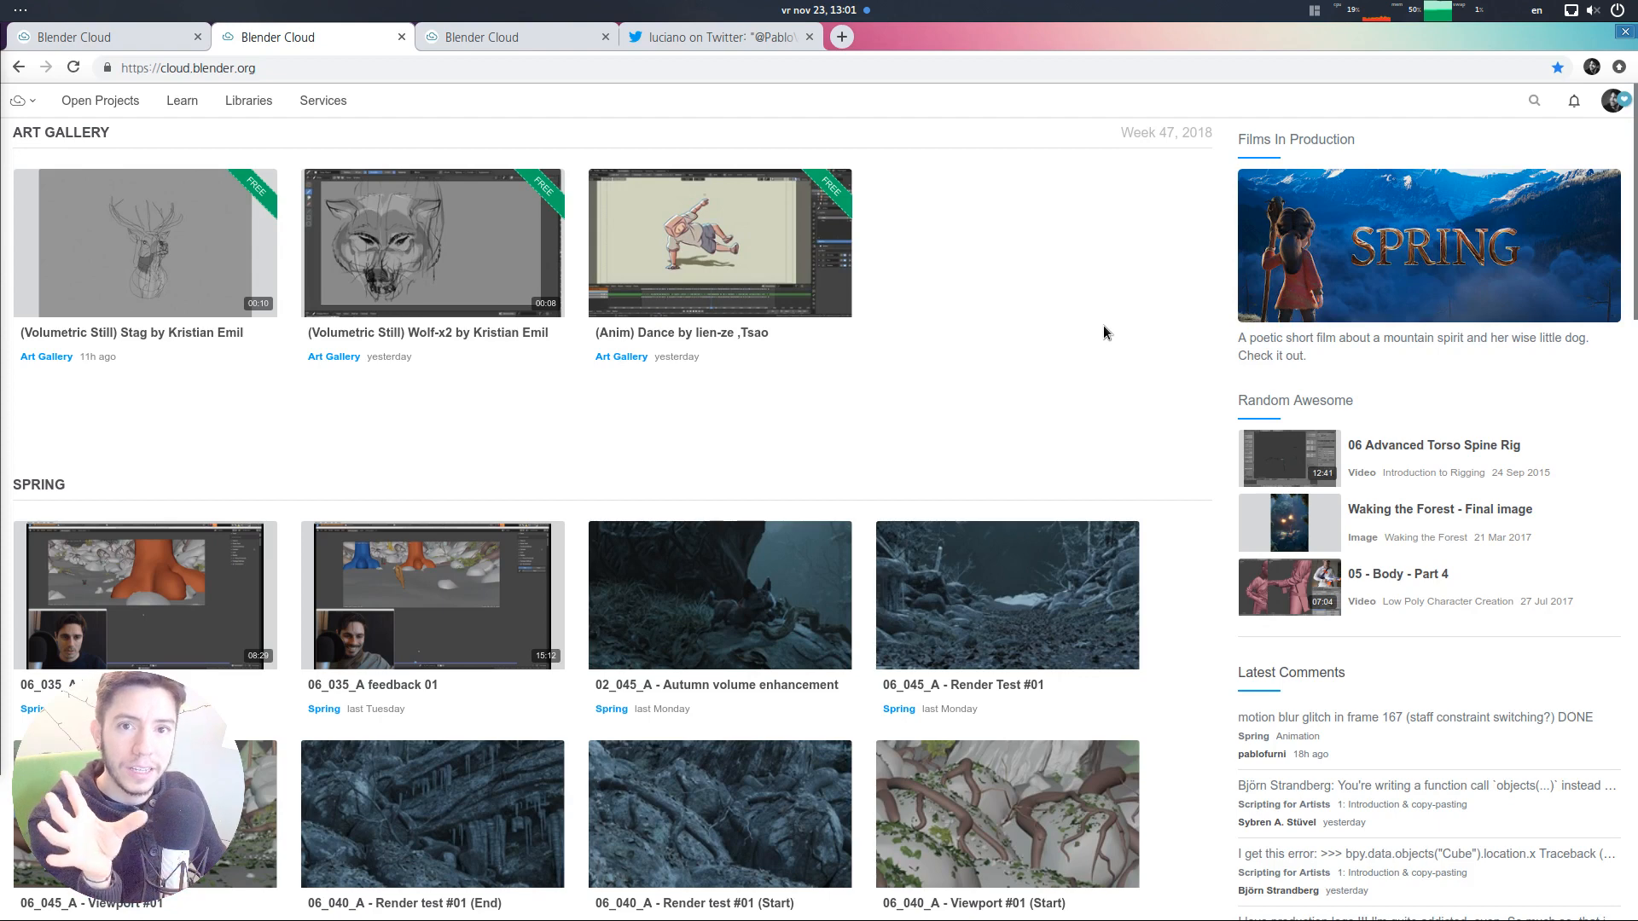
mouse_move(1251, 295)
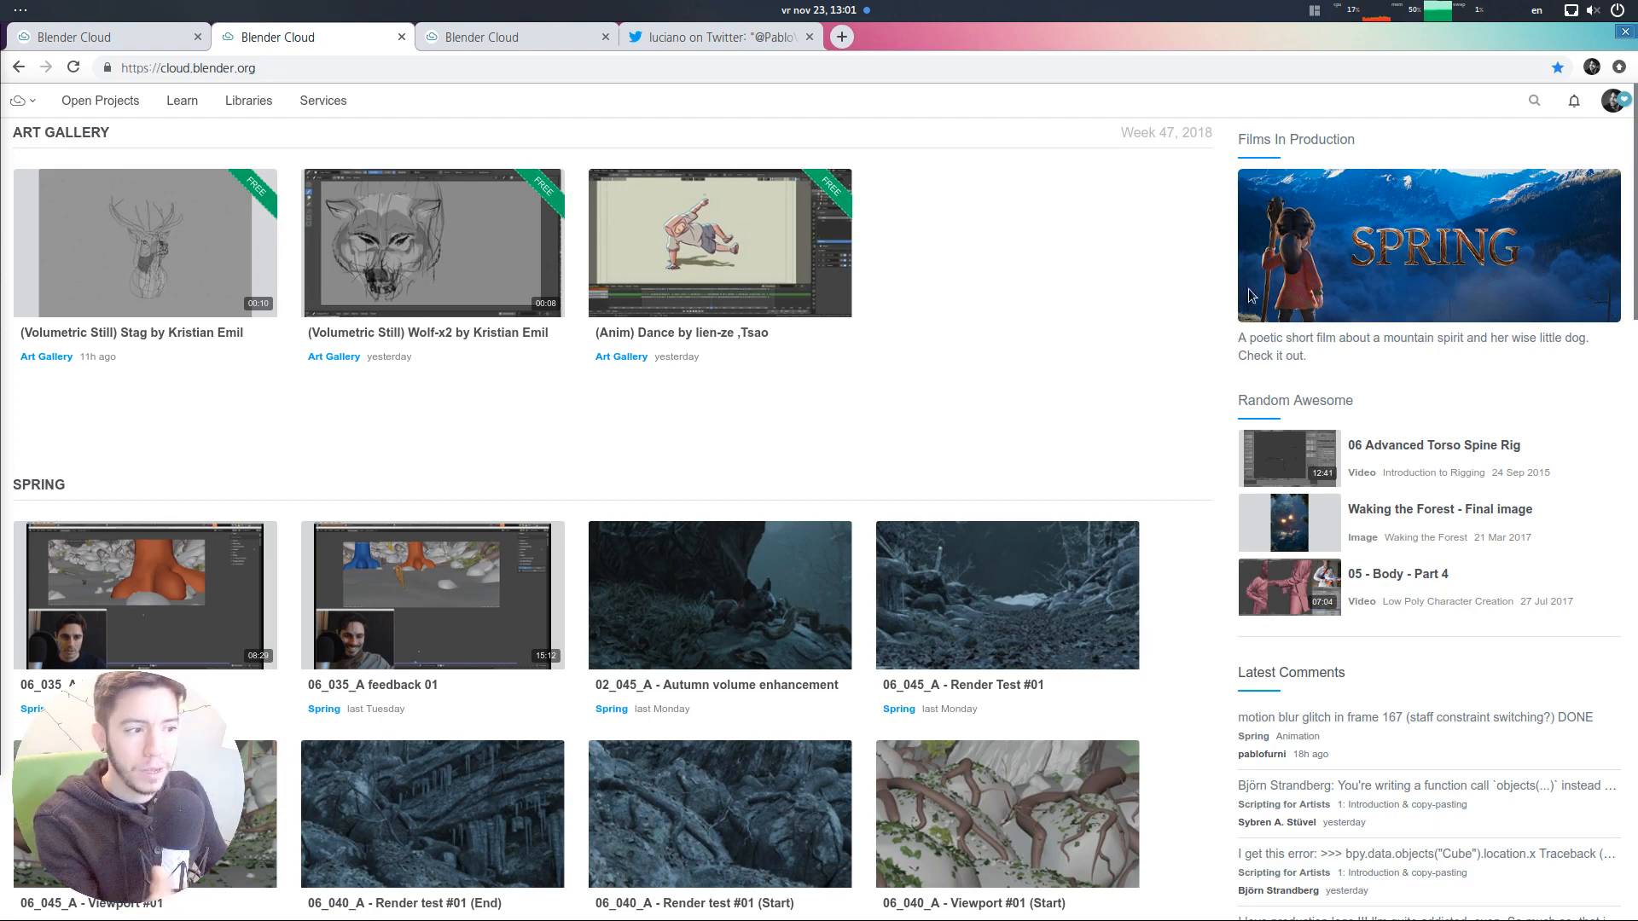
mouse_move(991, 323)
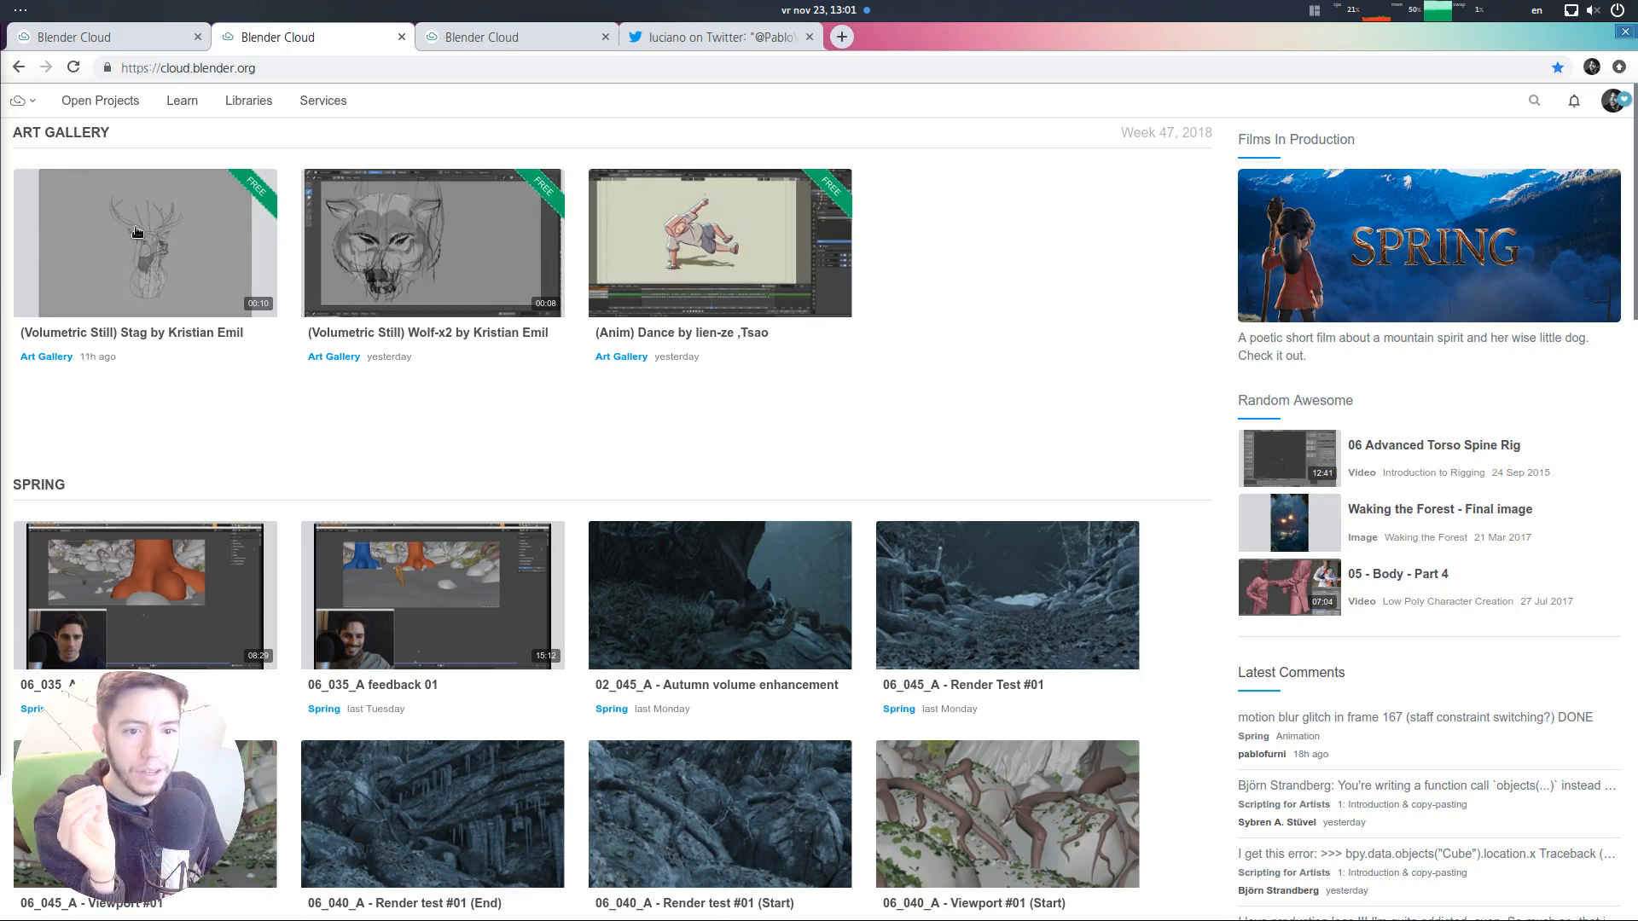
mouse_move(754, 293)
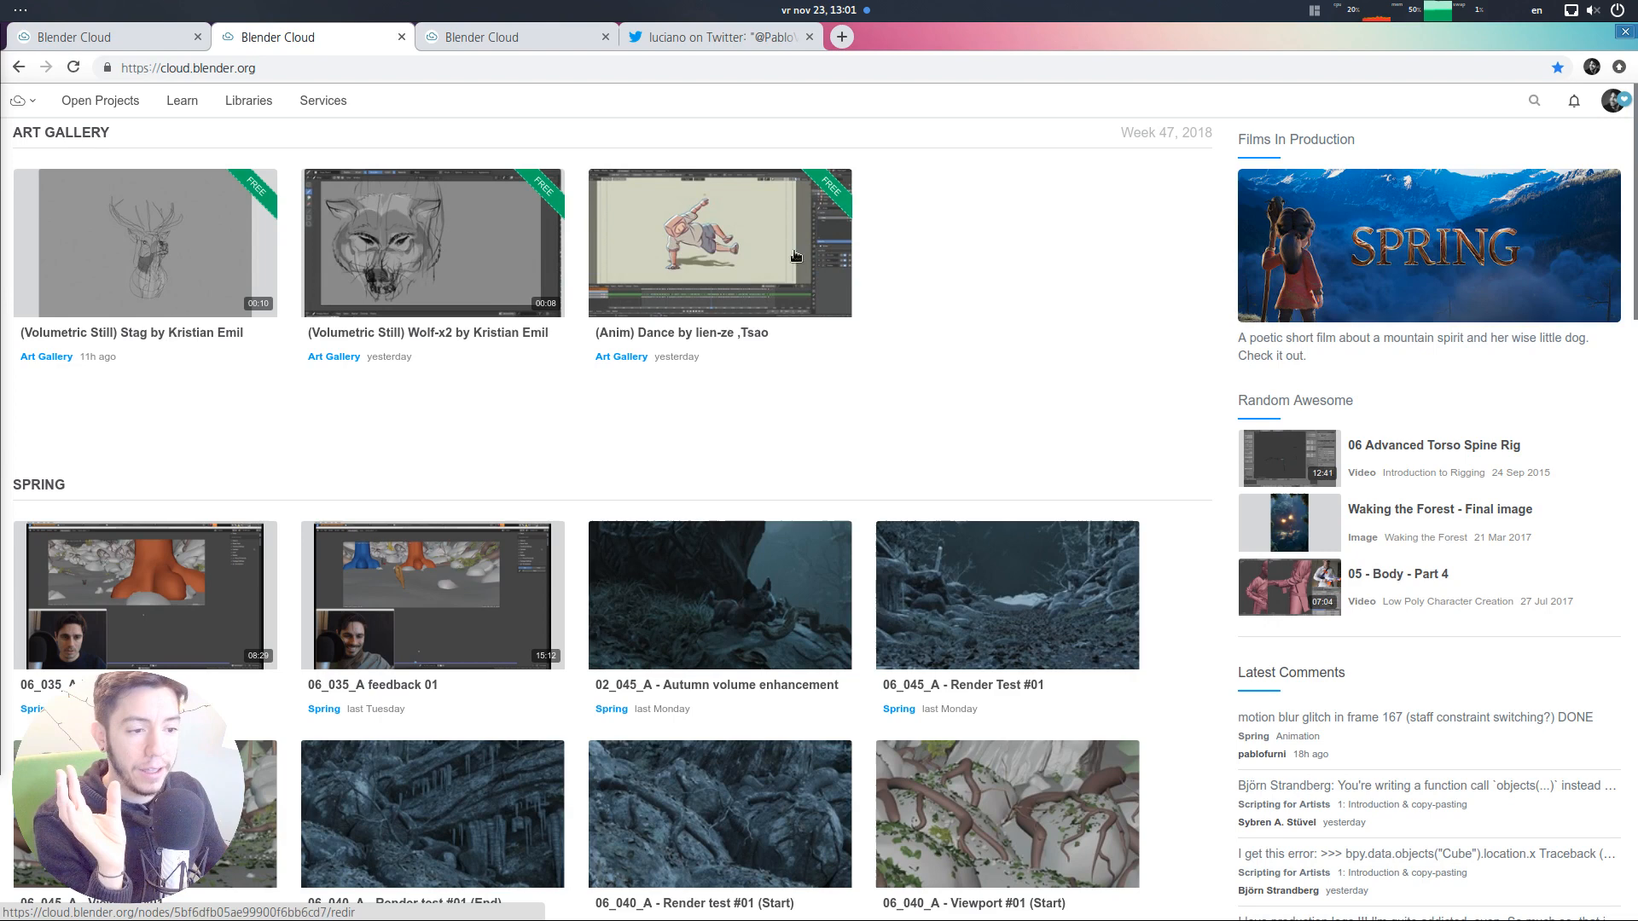
mouse_move(846, 275)
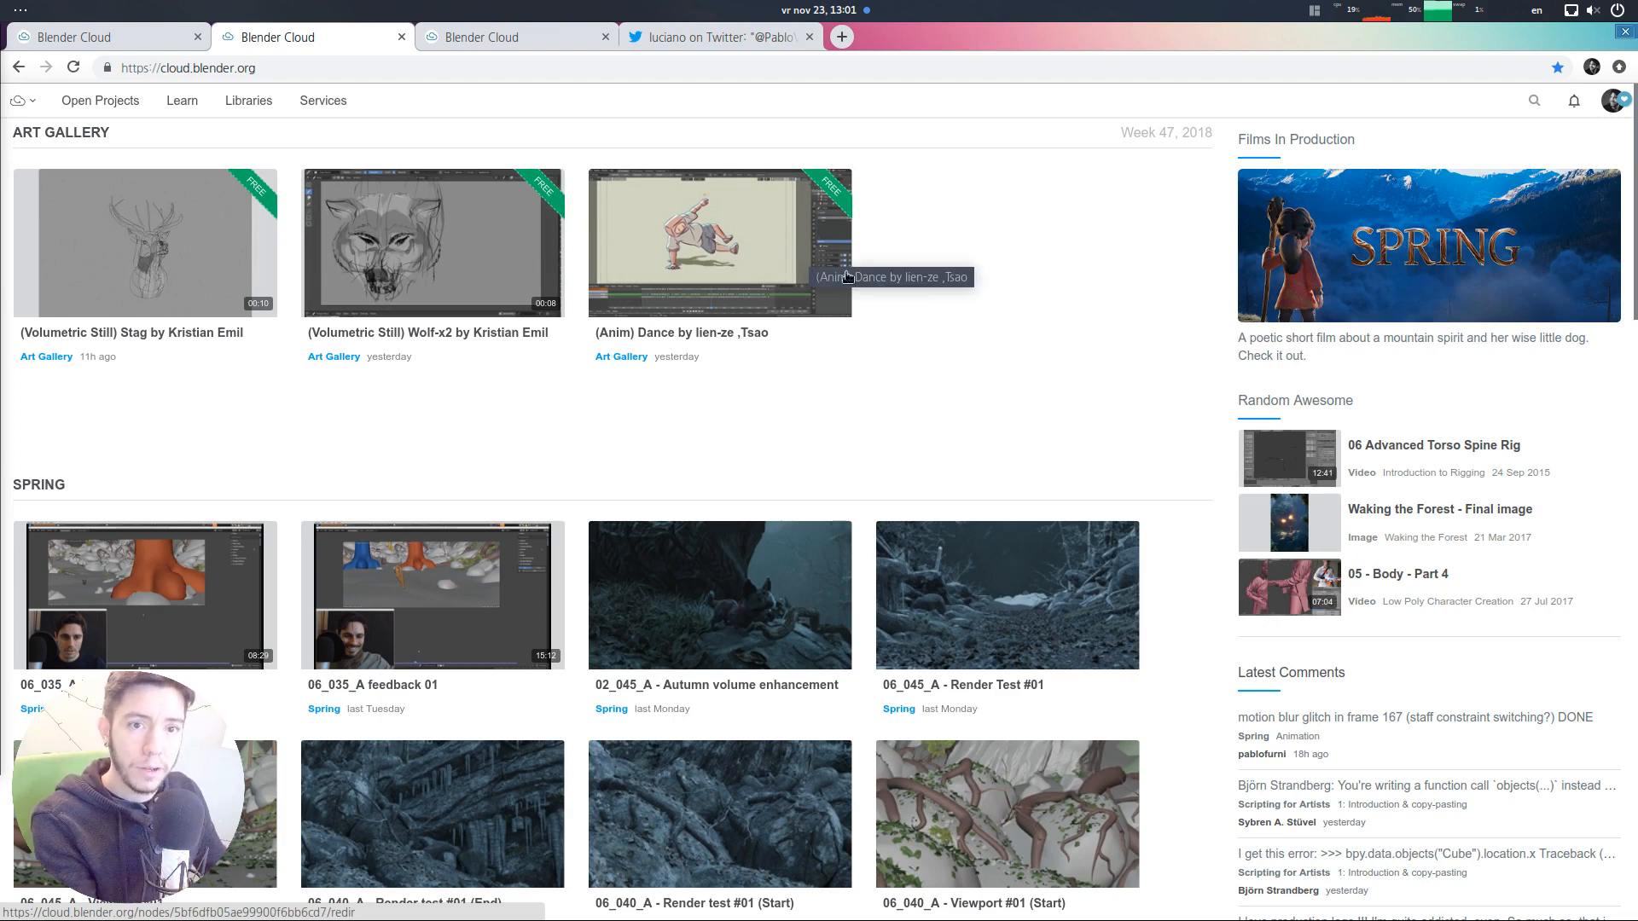
scroll(down, 3)
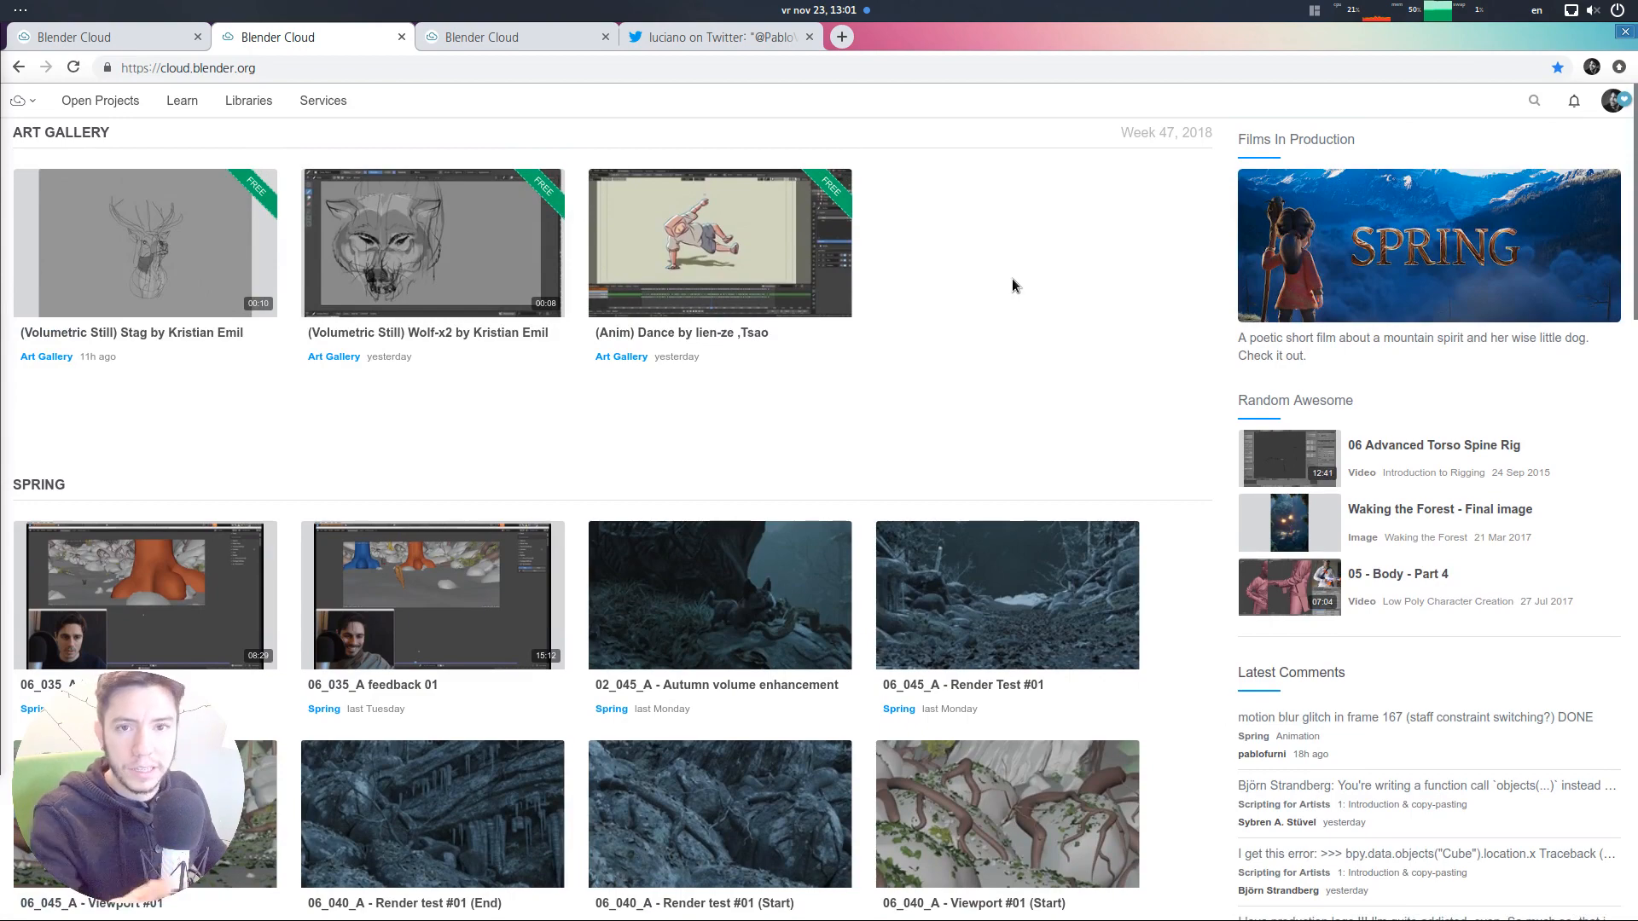
scroll(down, 3)
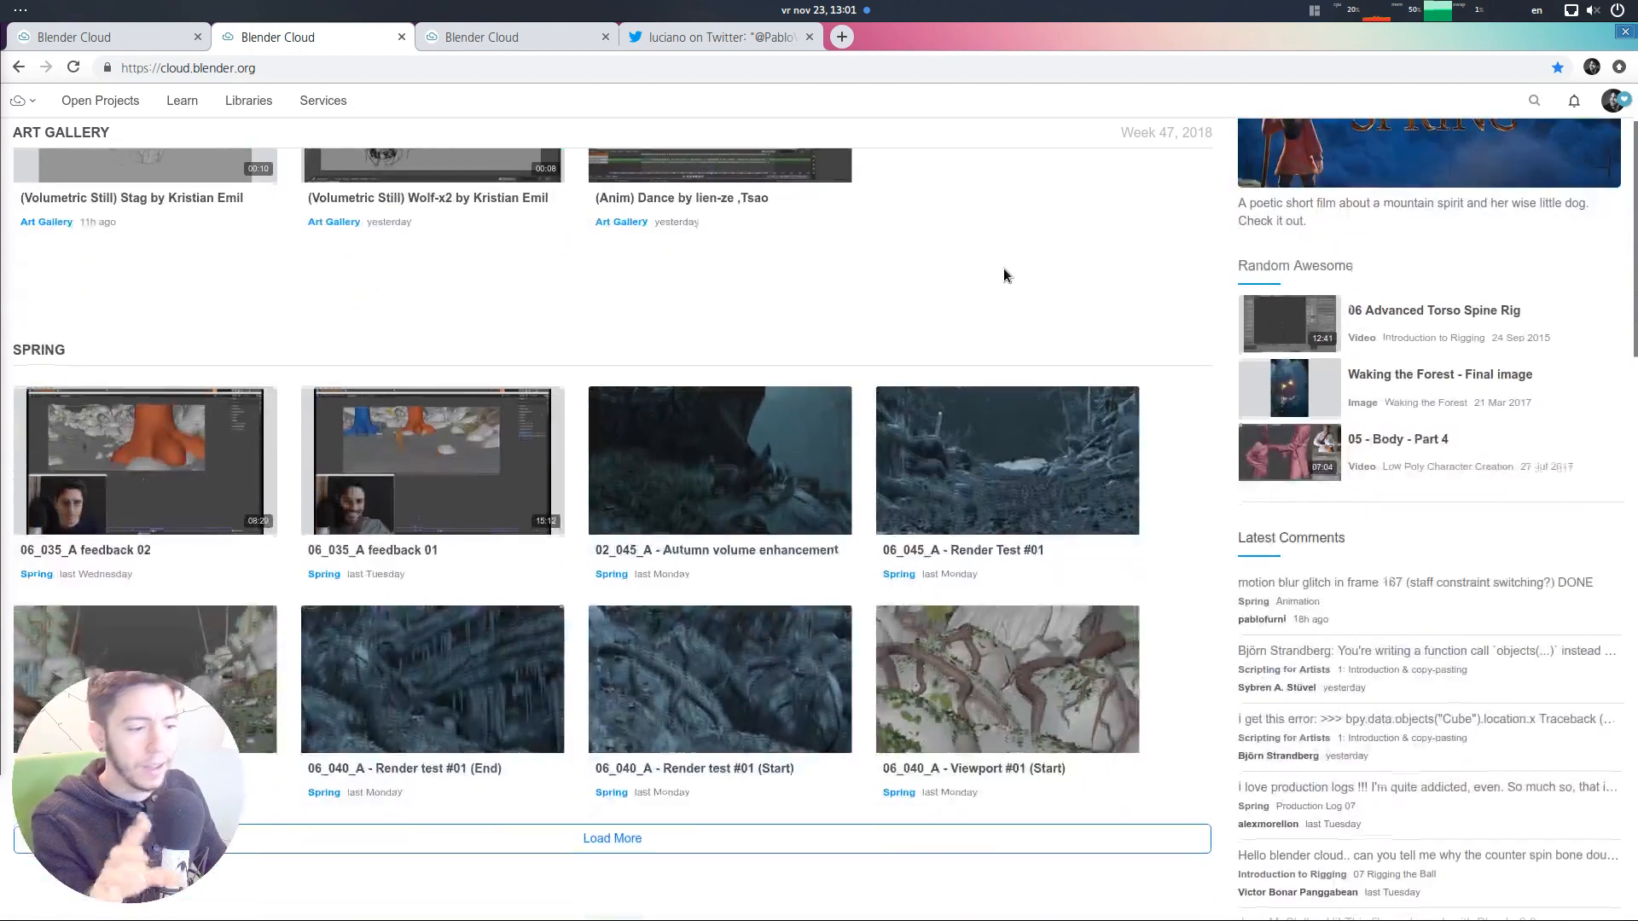
scroll(down, 3)
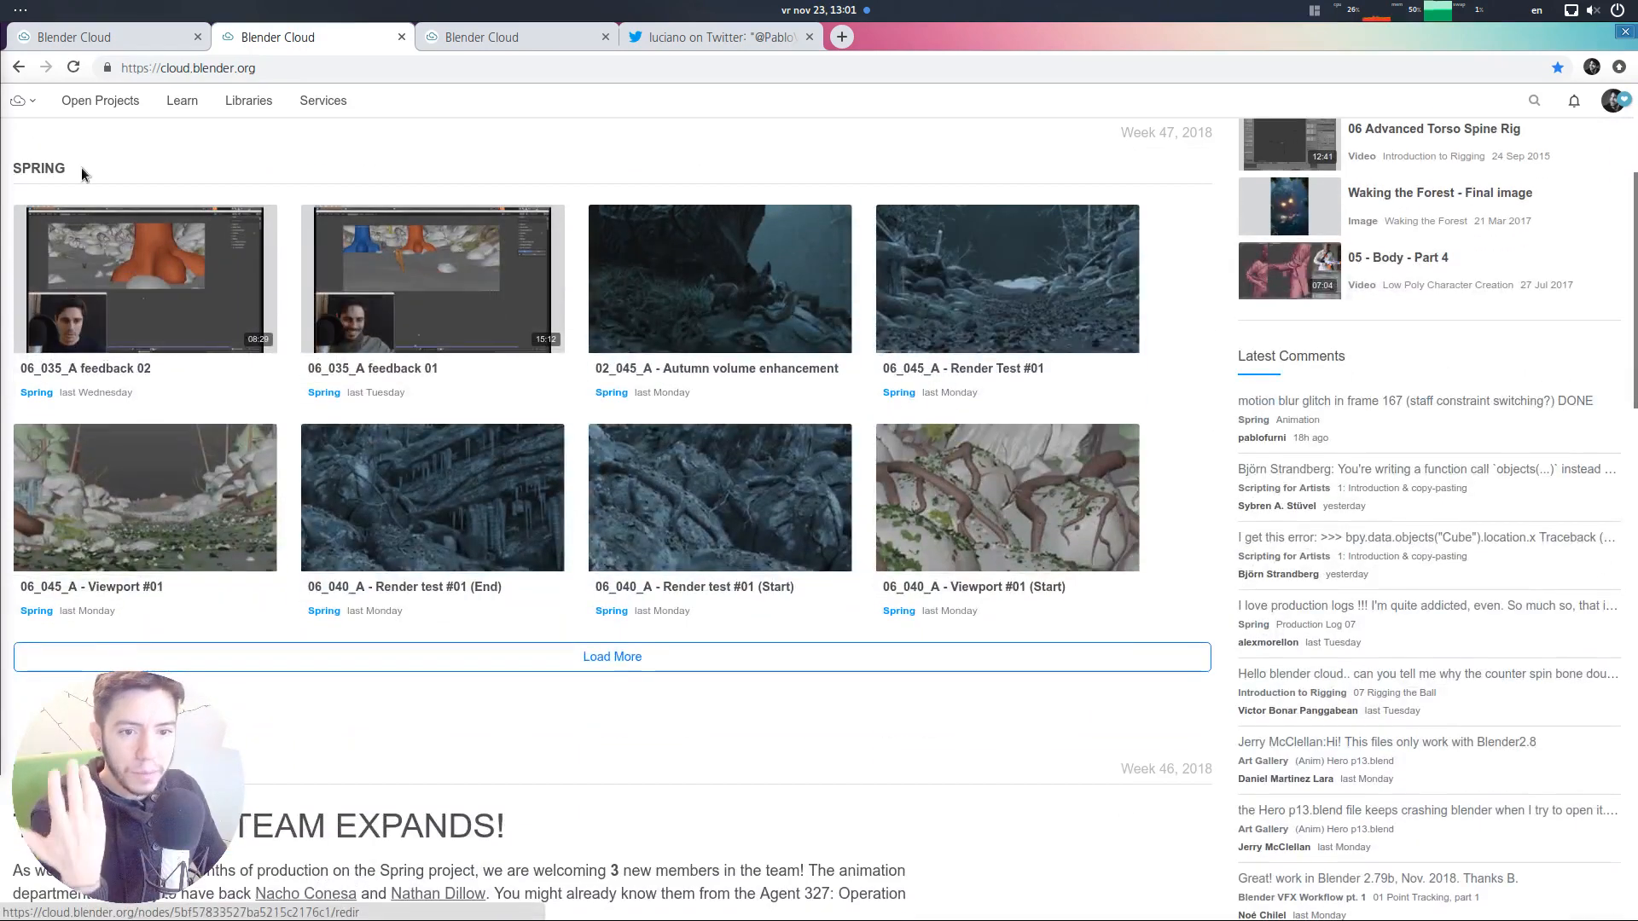
scroll(up, 3)
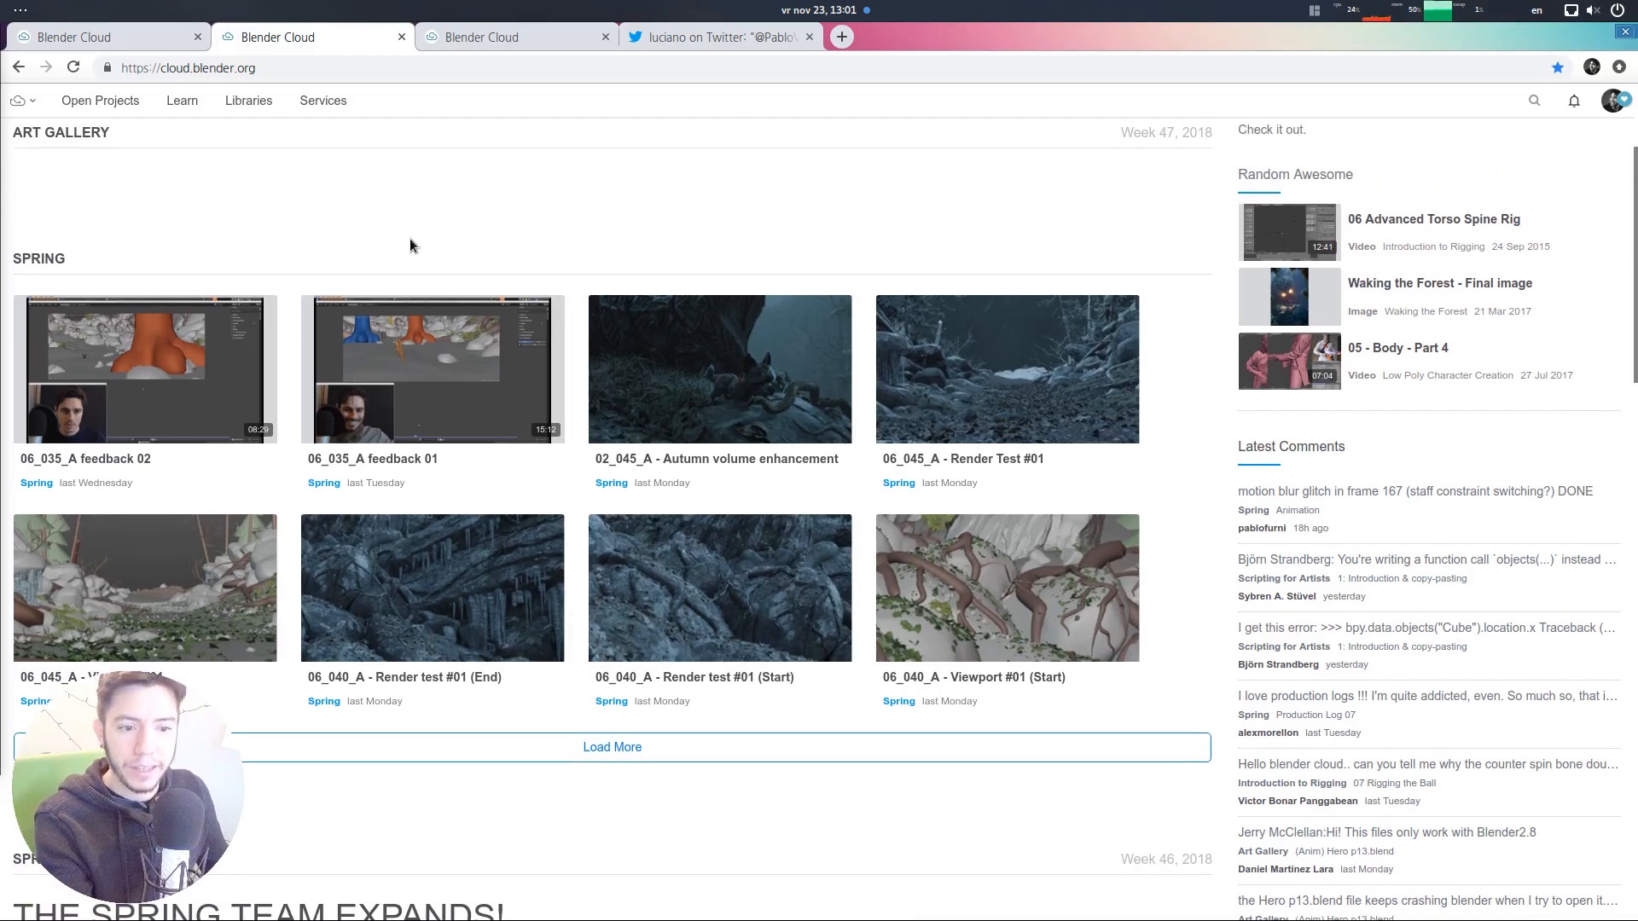
scroll(down, 3)
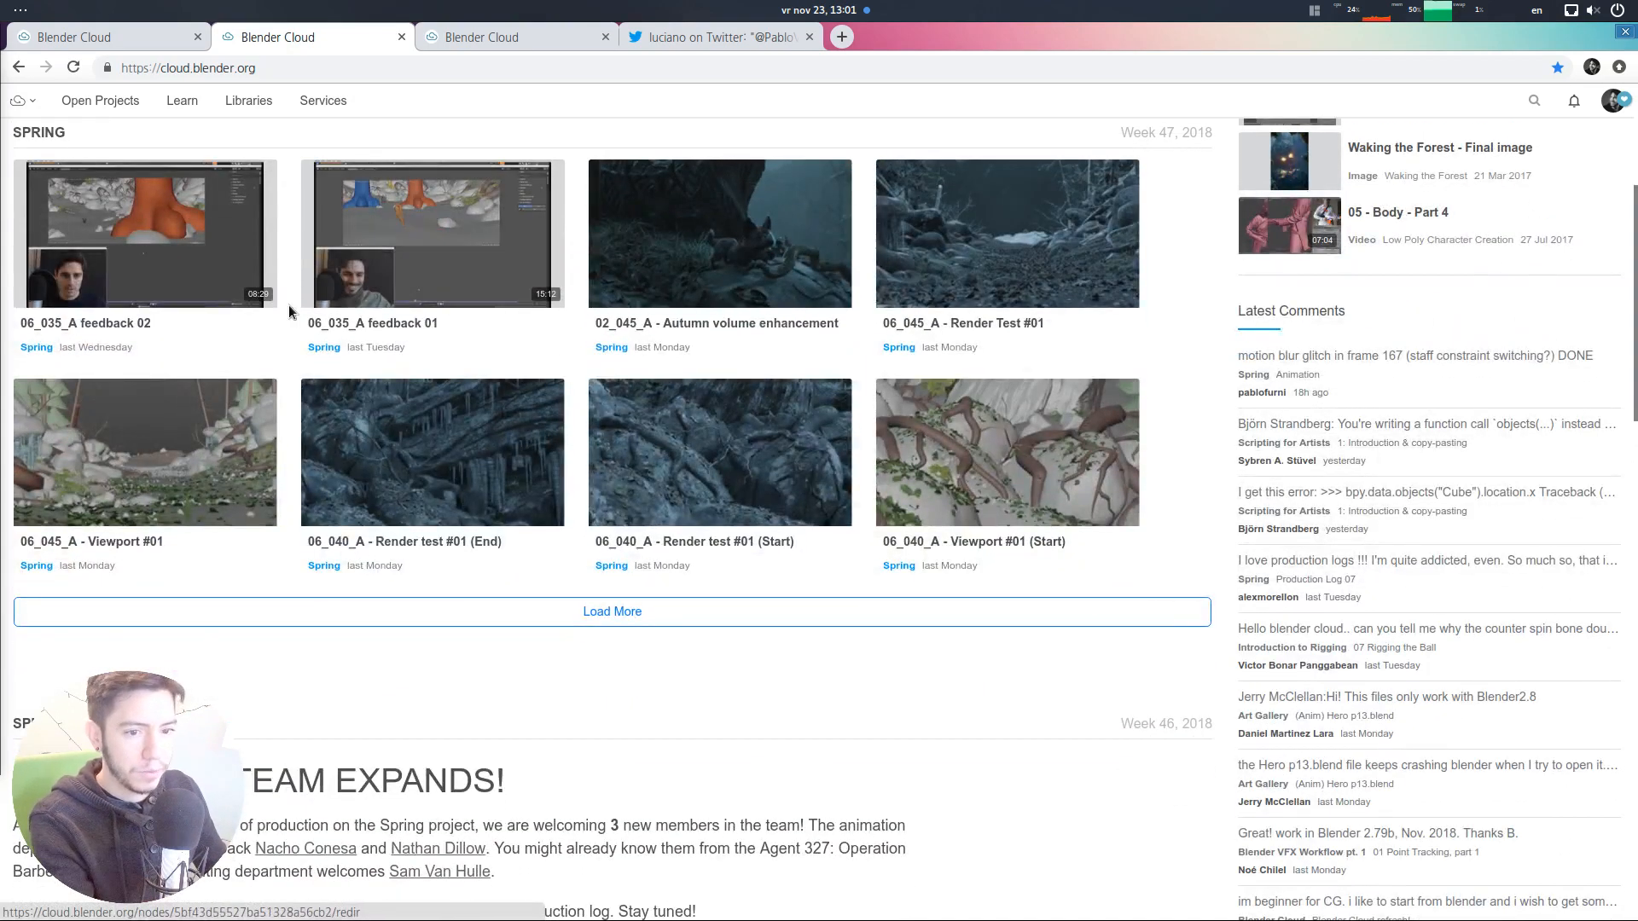
click(612, 611)
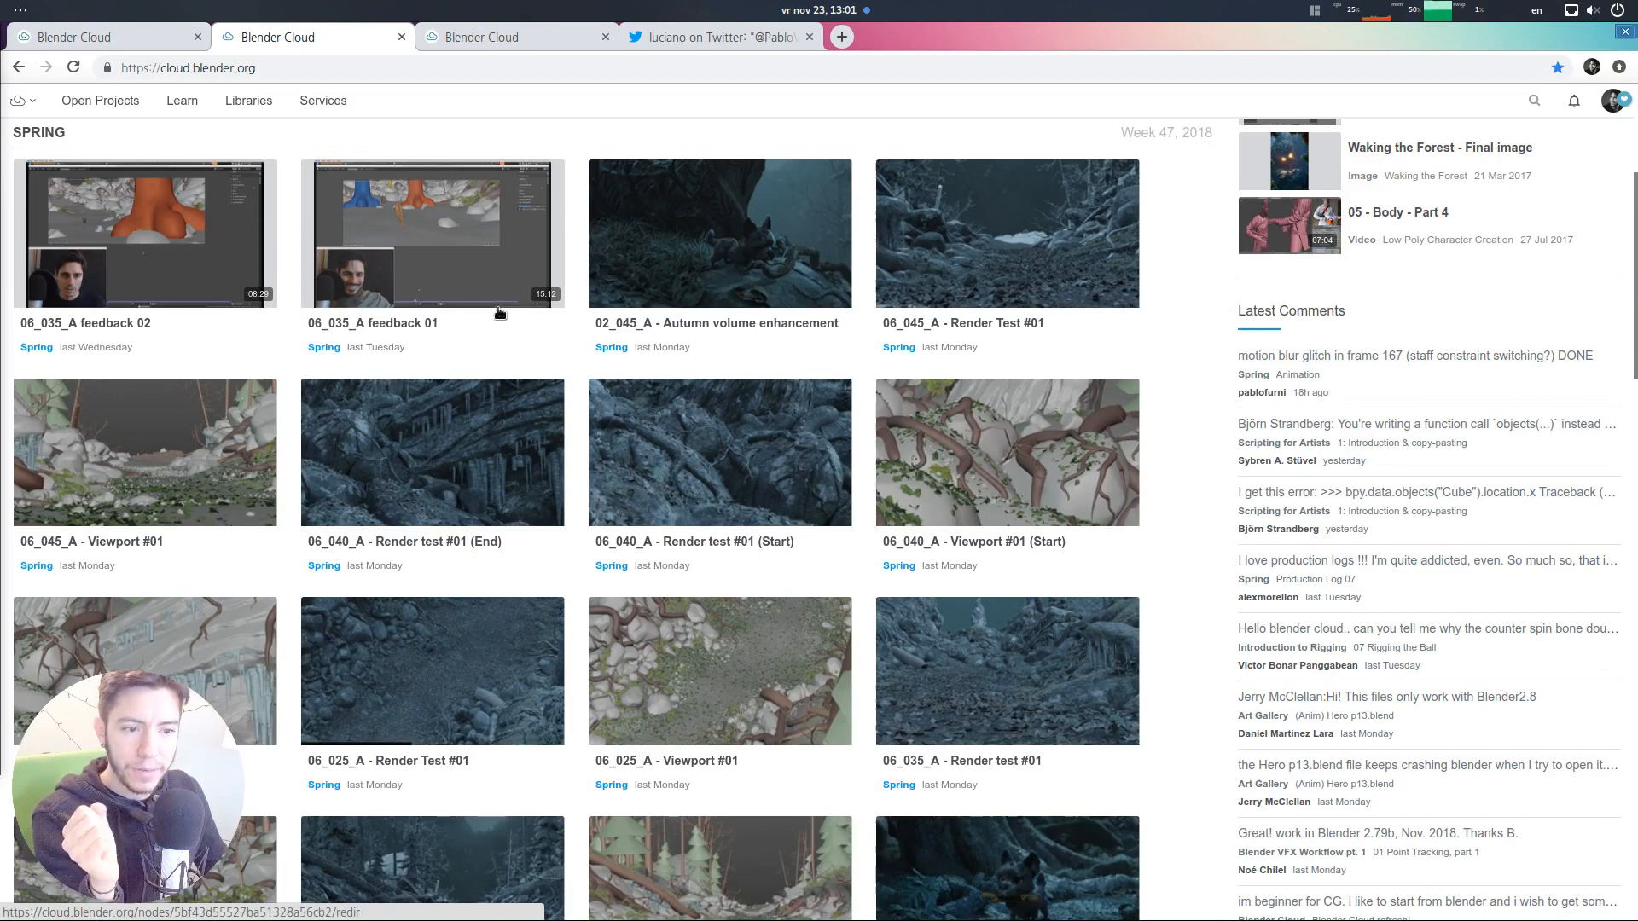
scroll(down, 3)
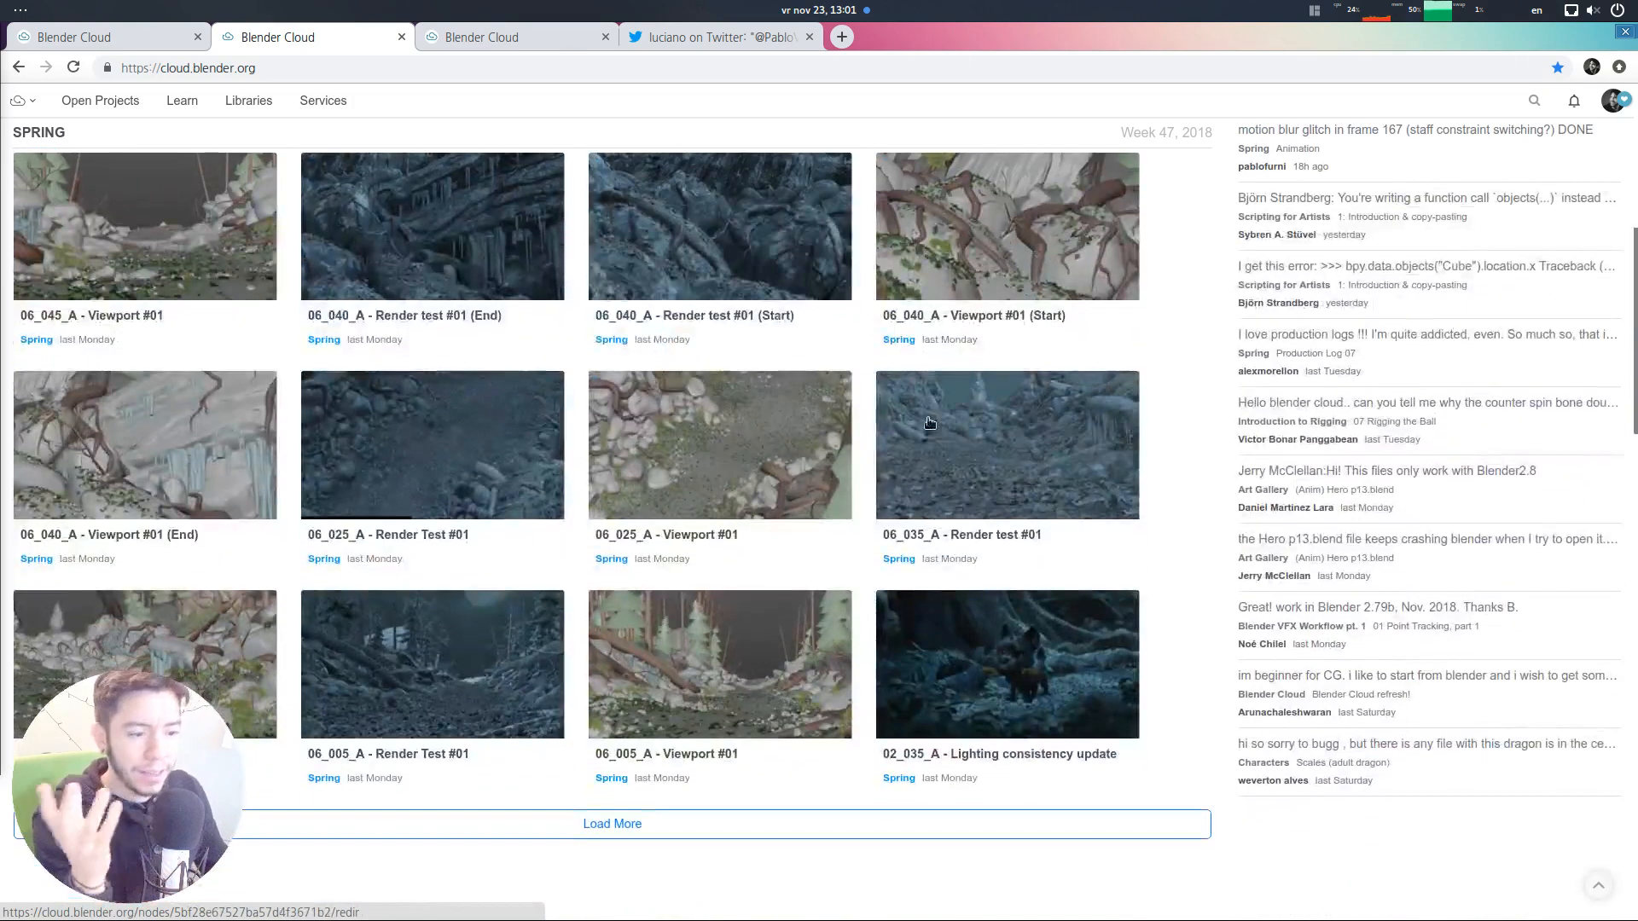
mouse_move(926, 429)
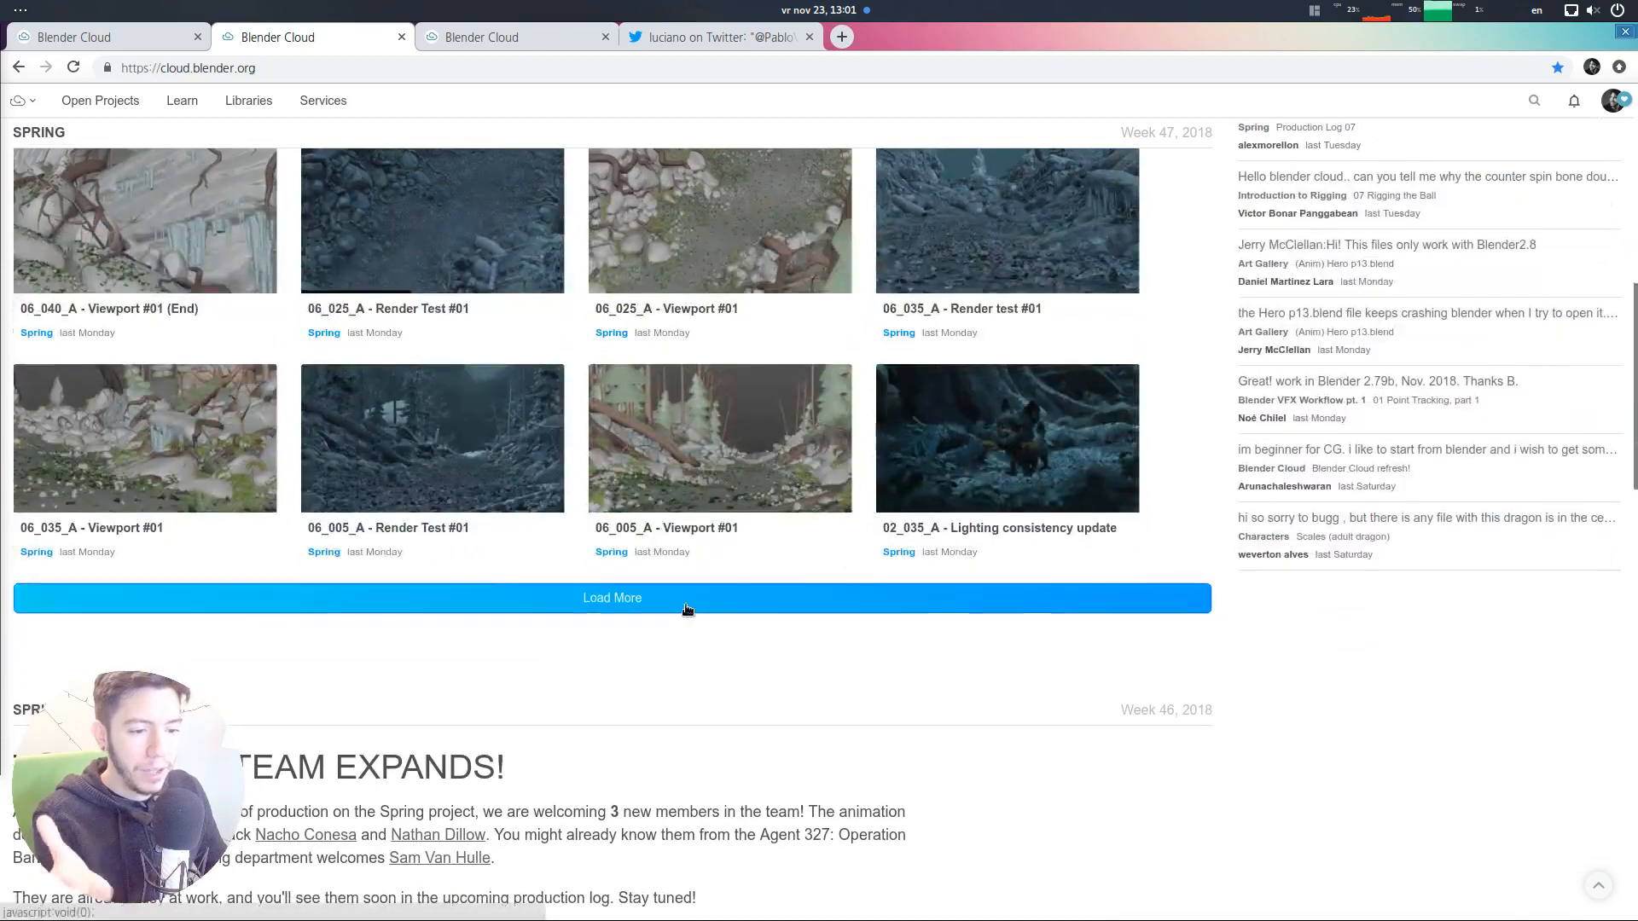
Load the remaining Spring uploads, preview 08_025_A Anim Reference, then return to the timeline
click(613, 597)
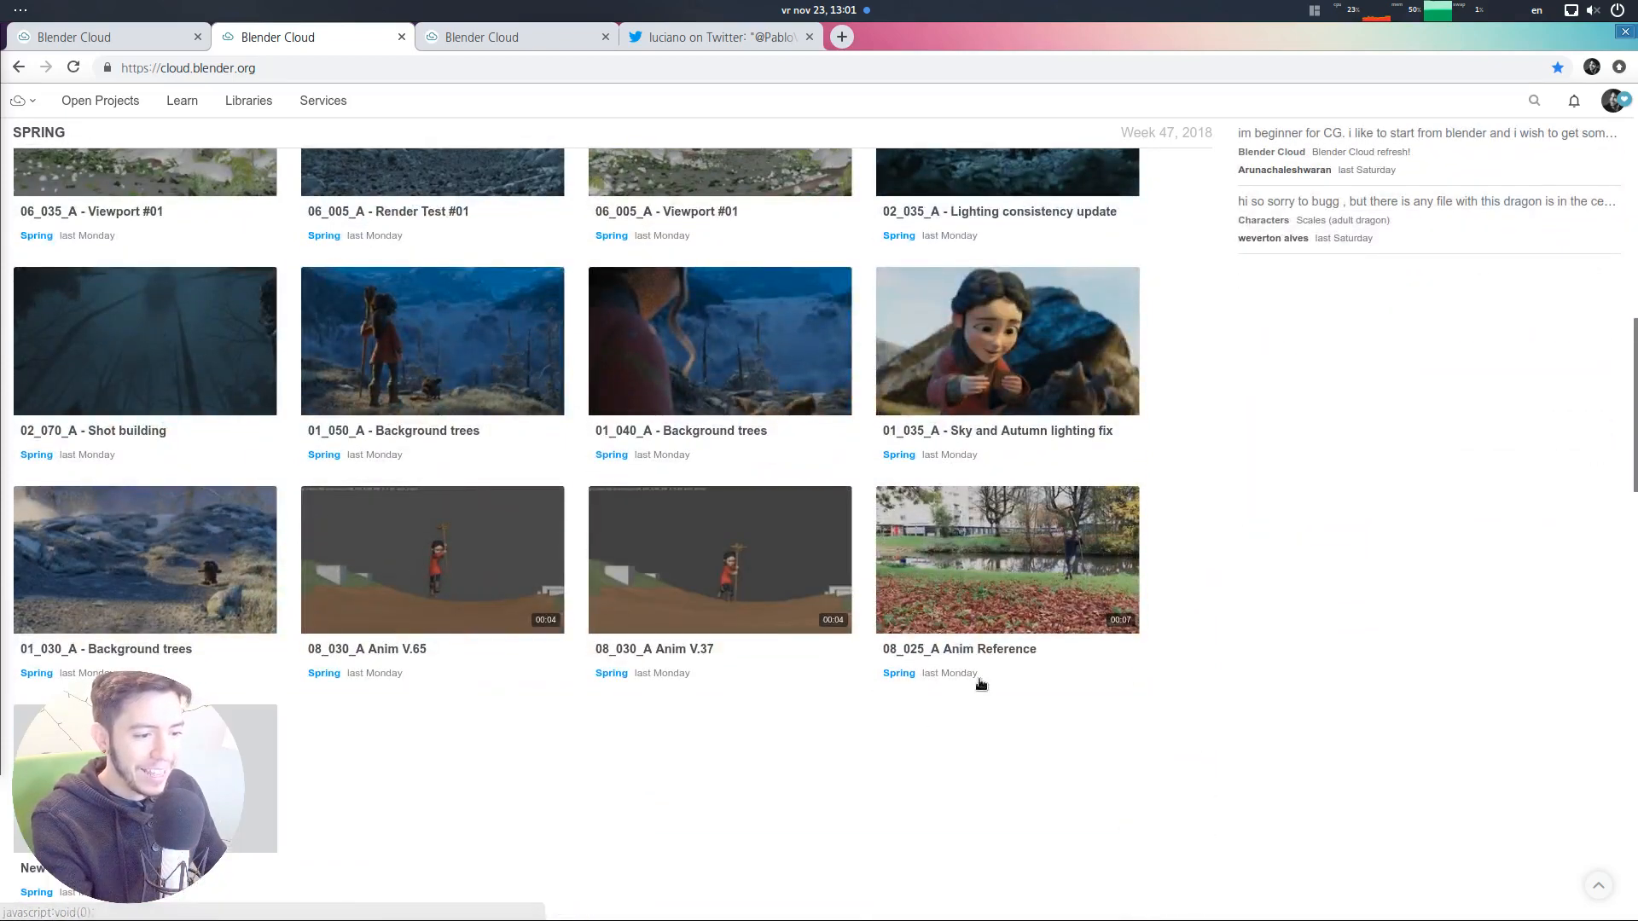
mouse_move(1038, 387)
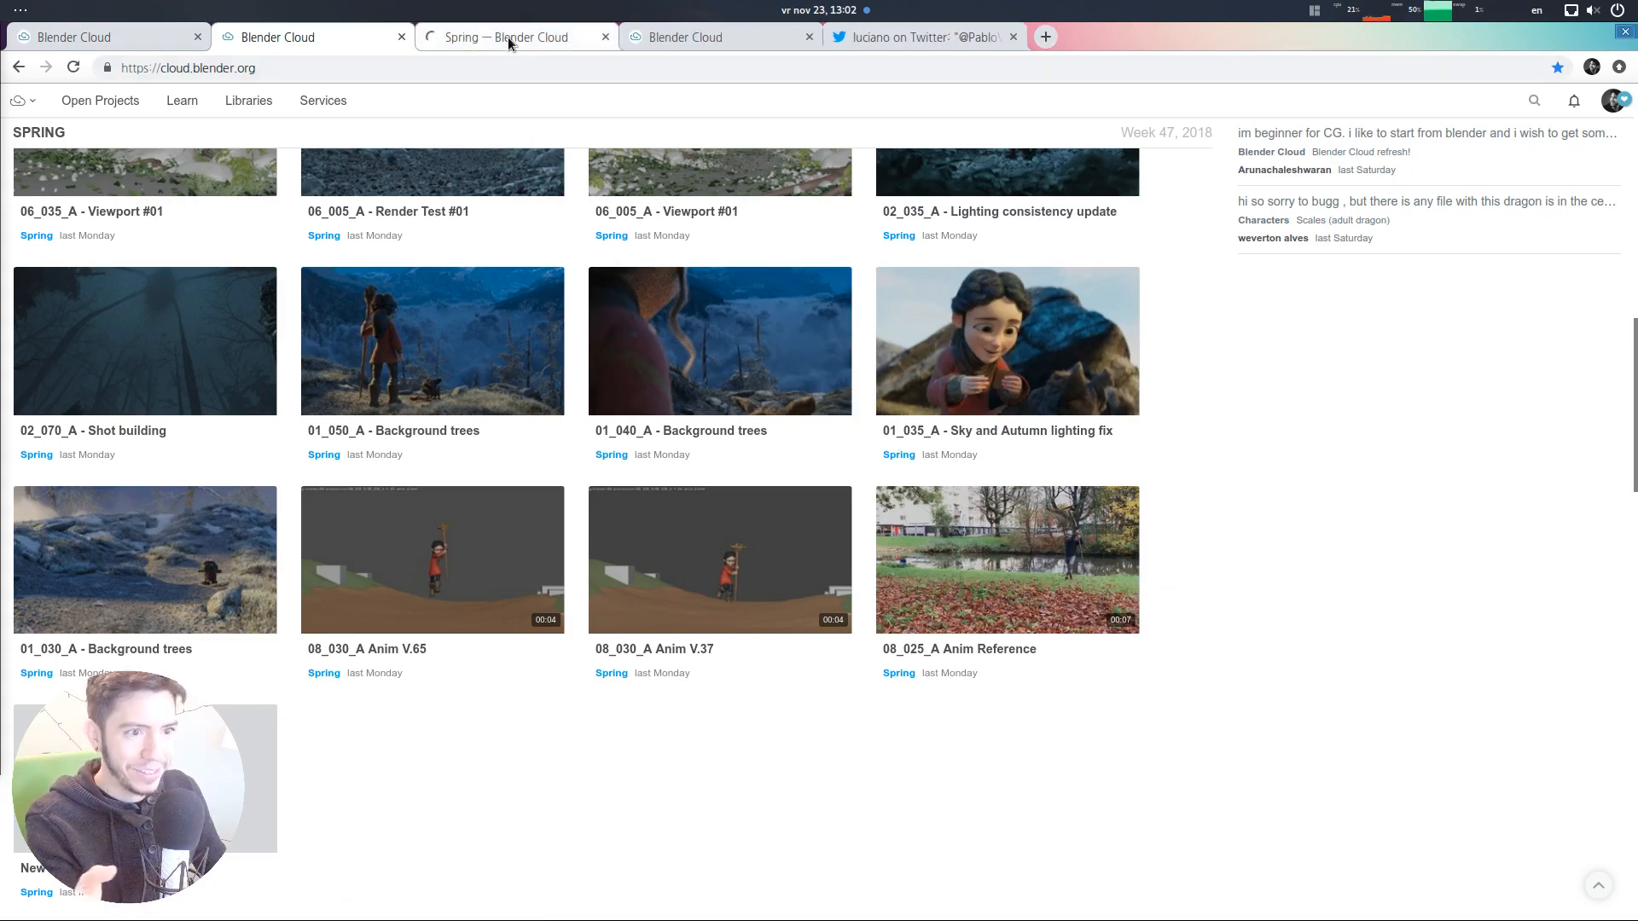
click(1006, 560)
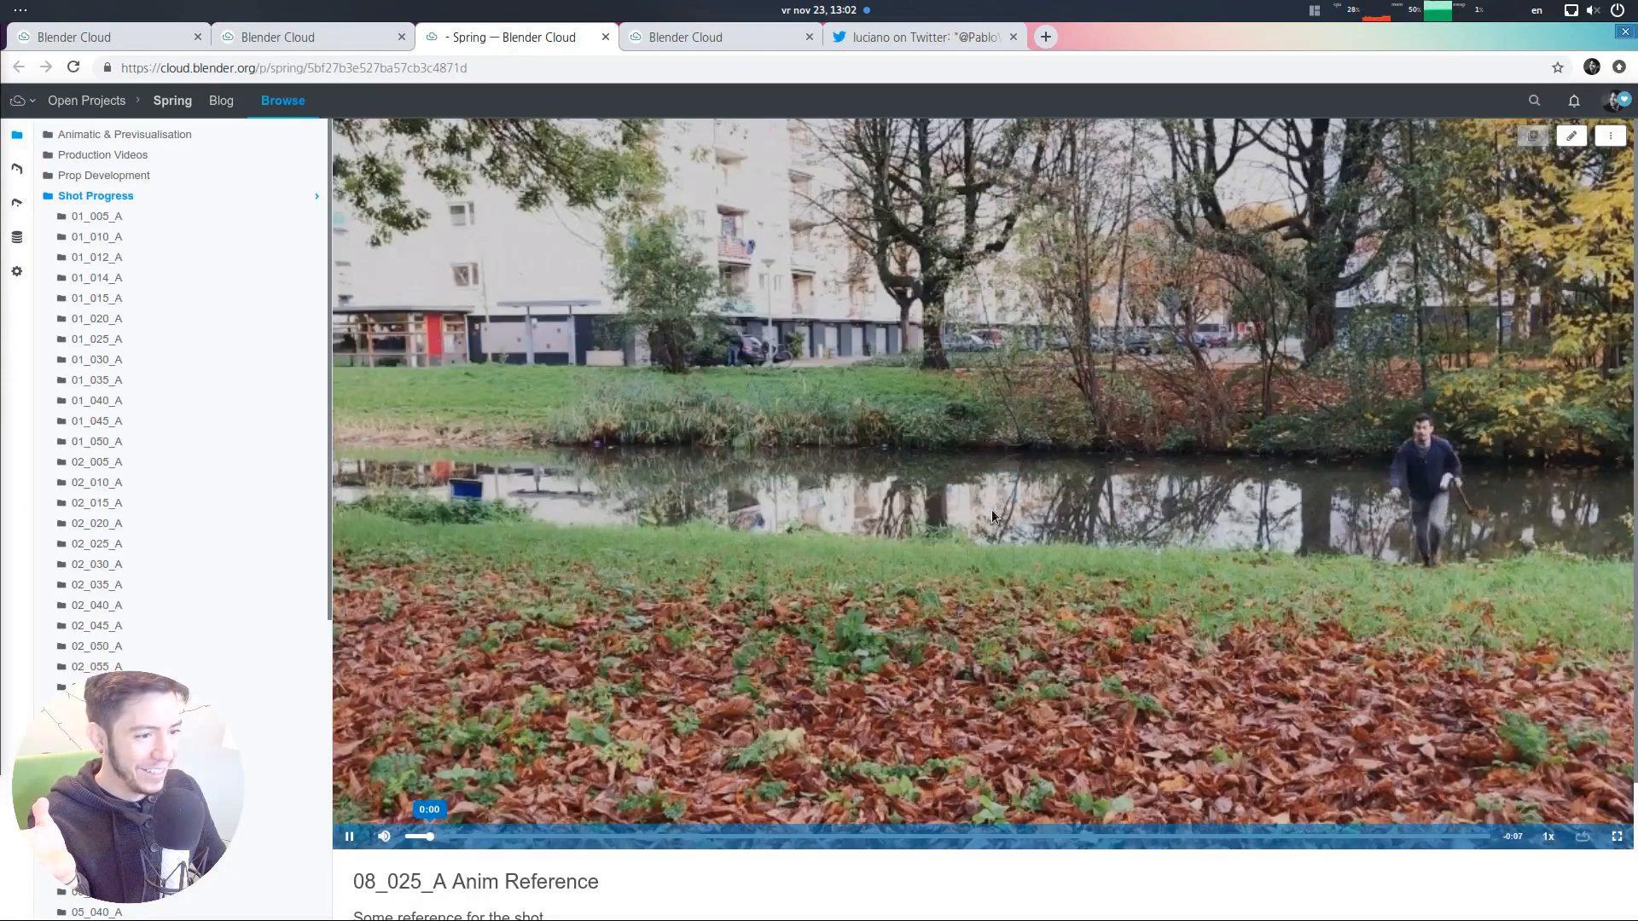
click(383, 836)
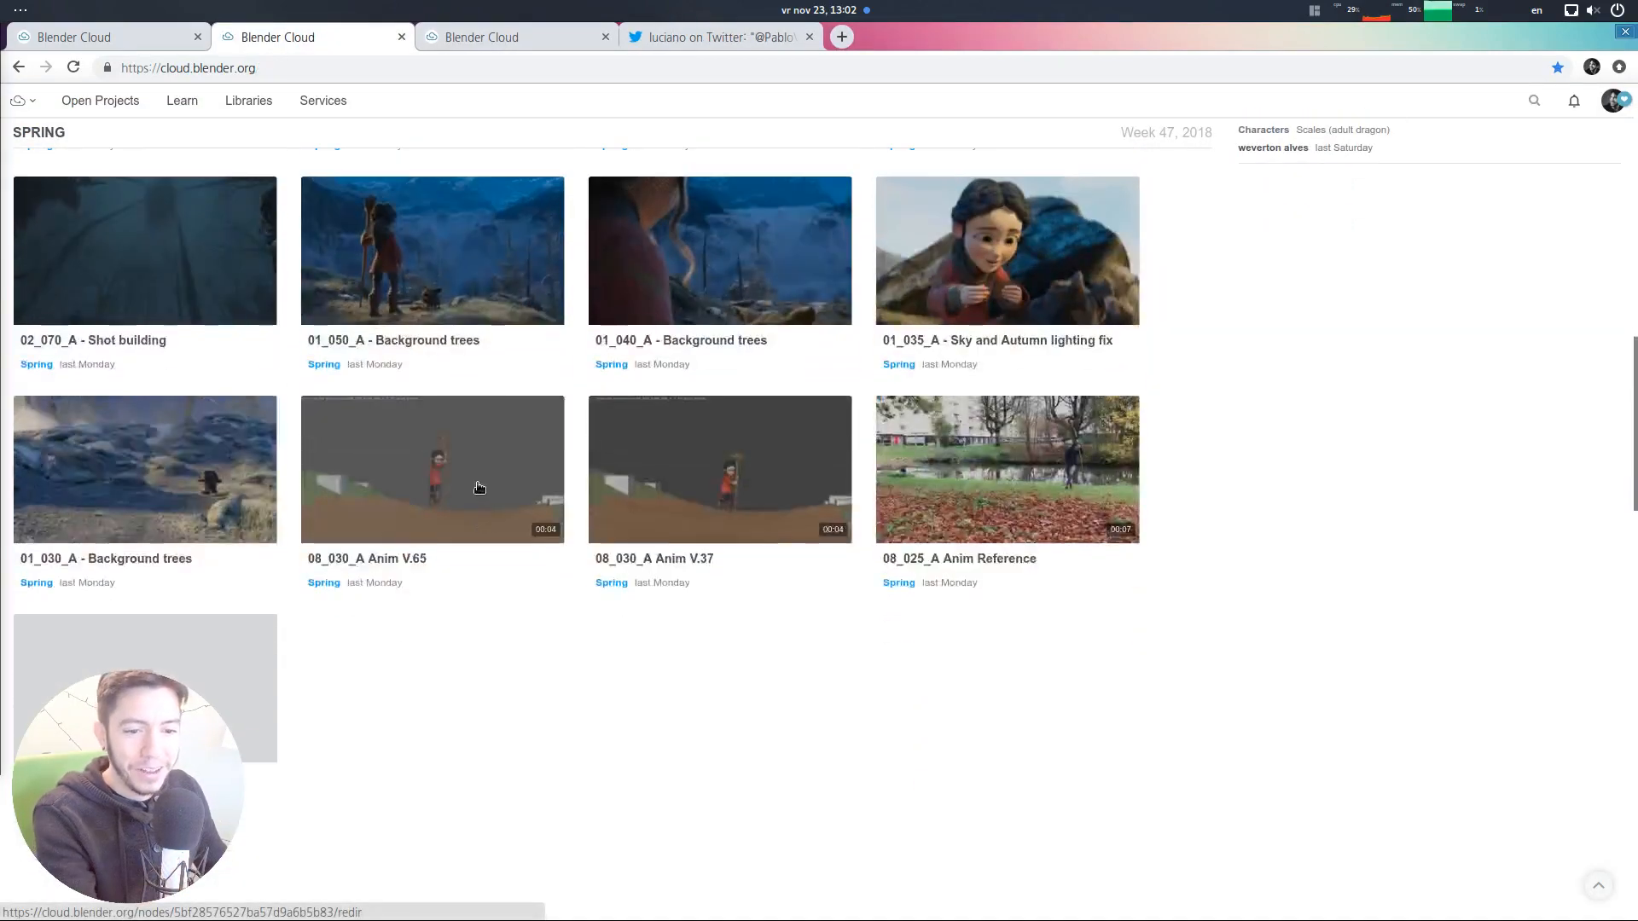
Scroll past the Spring blog post and load earlier weeks with Show More Weeks
scroll(down, 3)
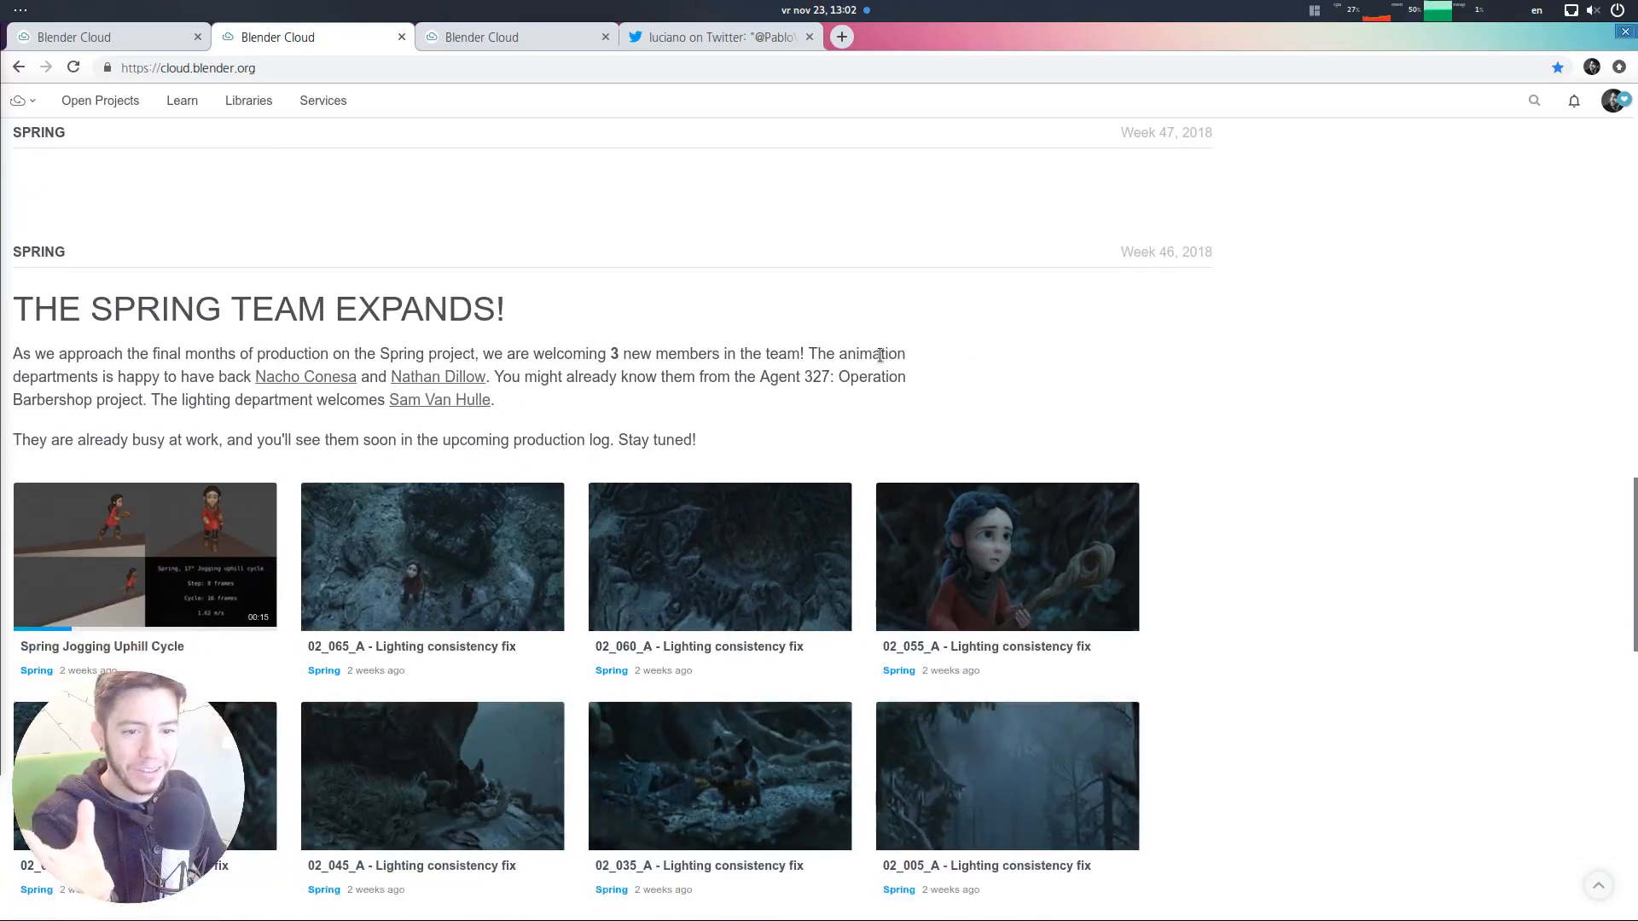
mouse_move(1127, 303)
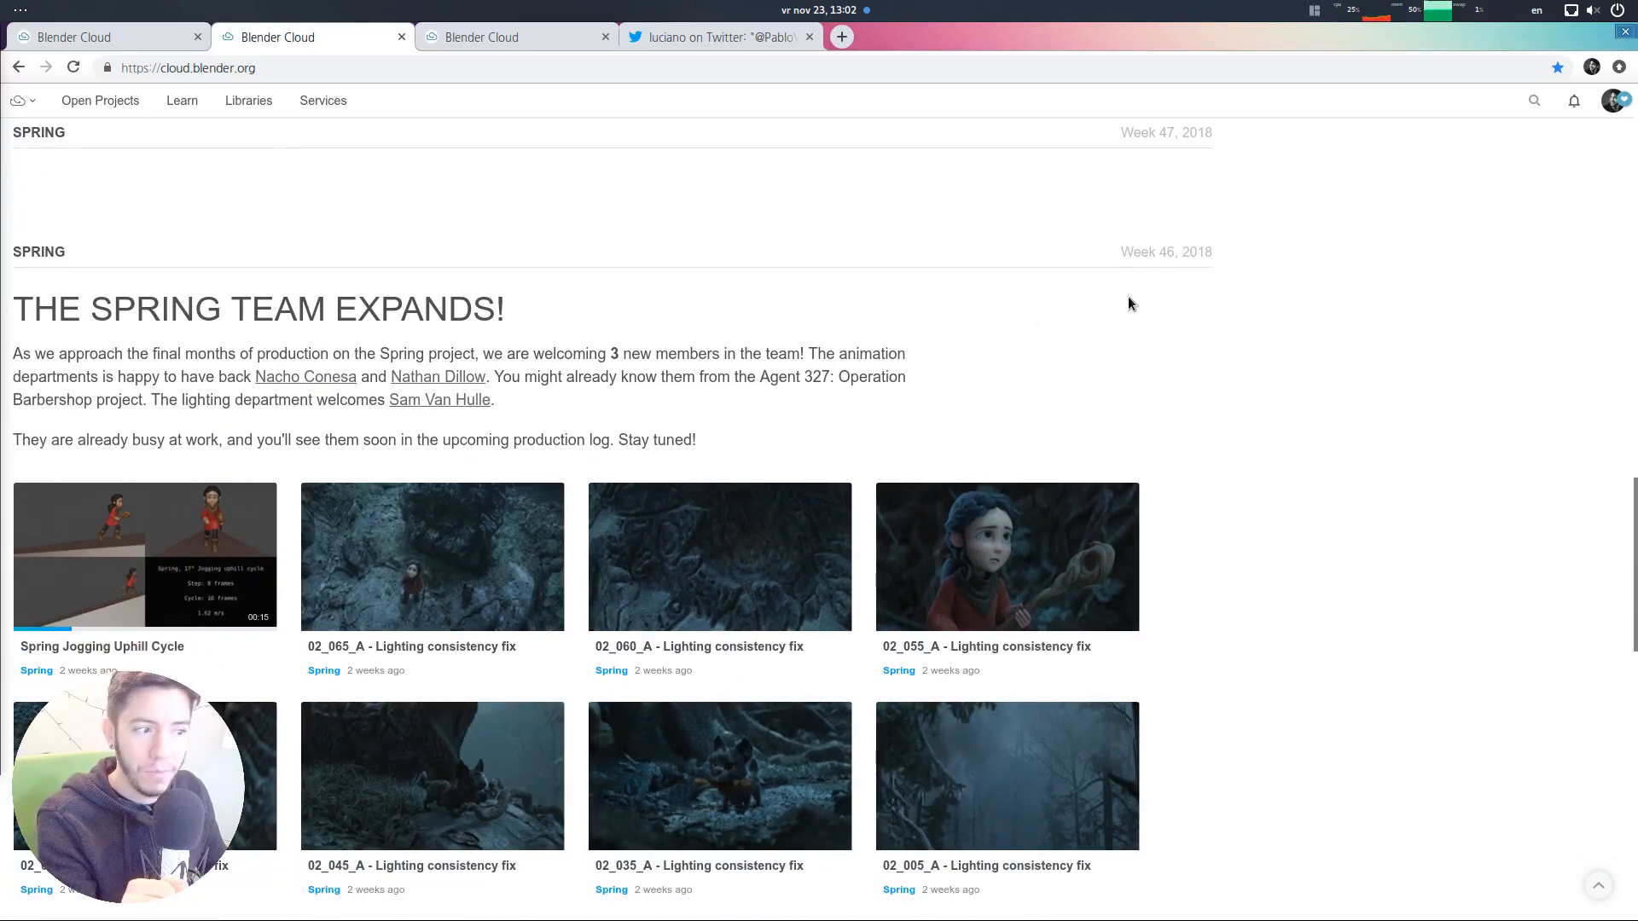
mouse_move(1183, 252)
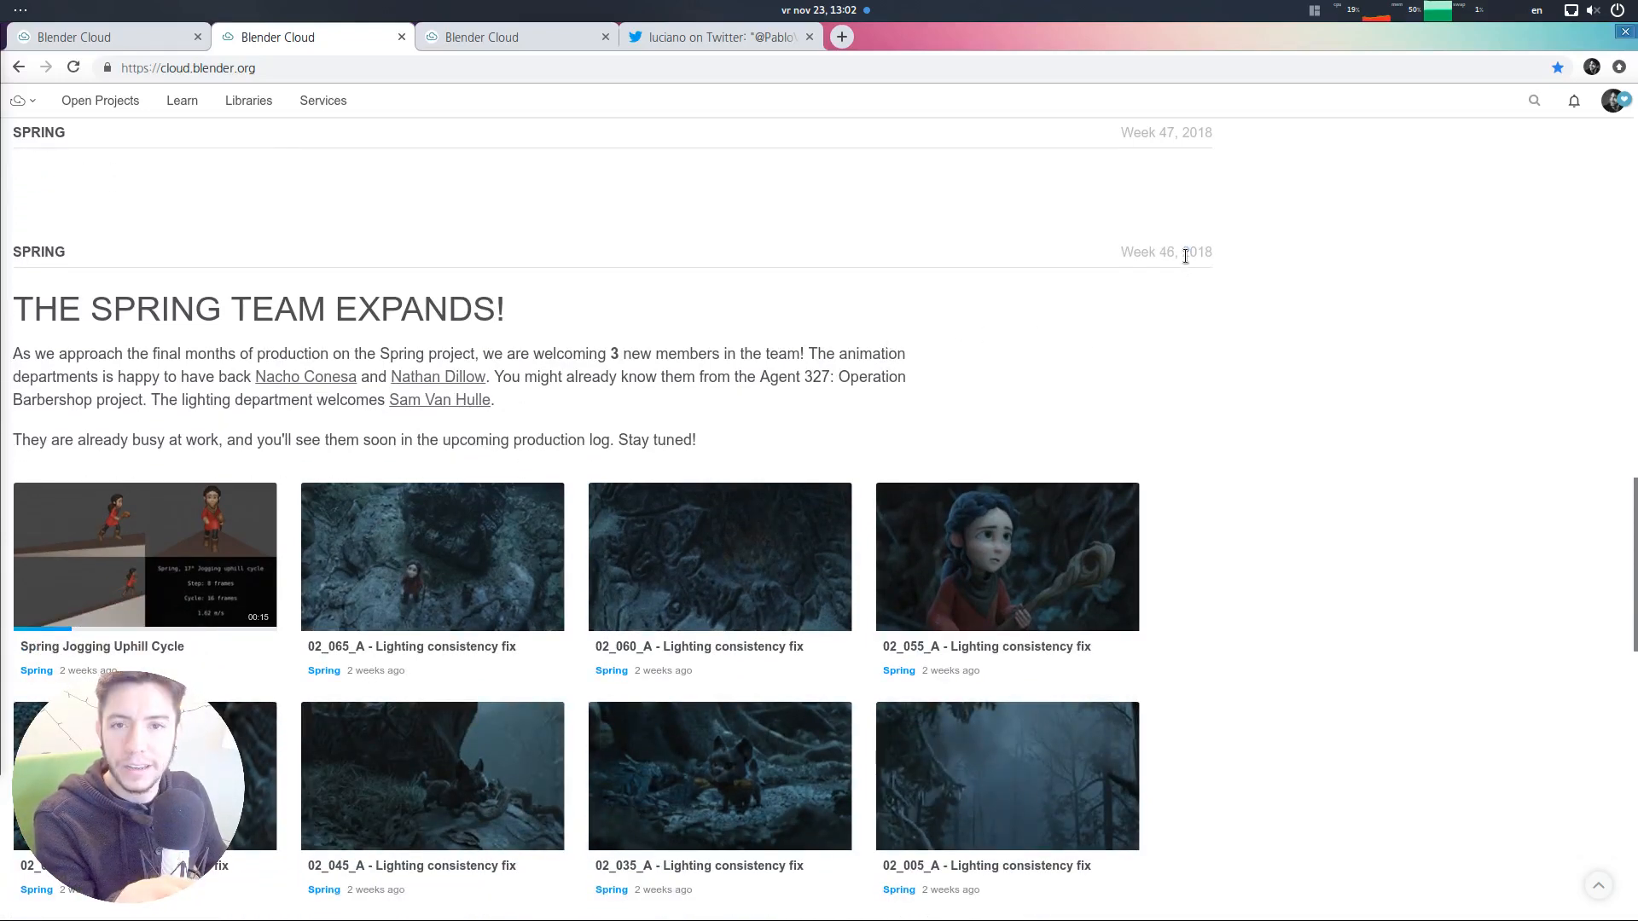
scroll(down, 3)
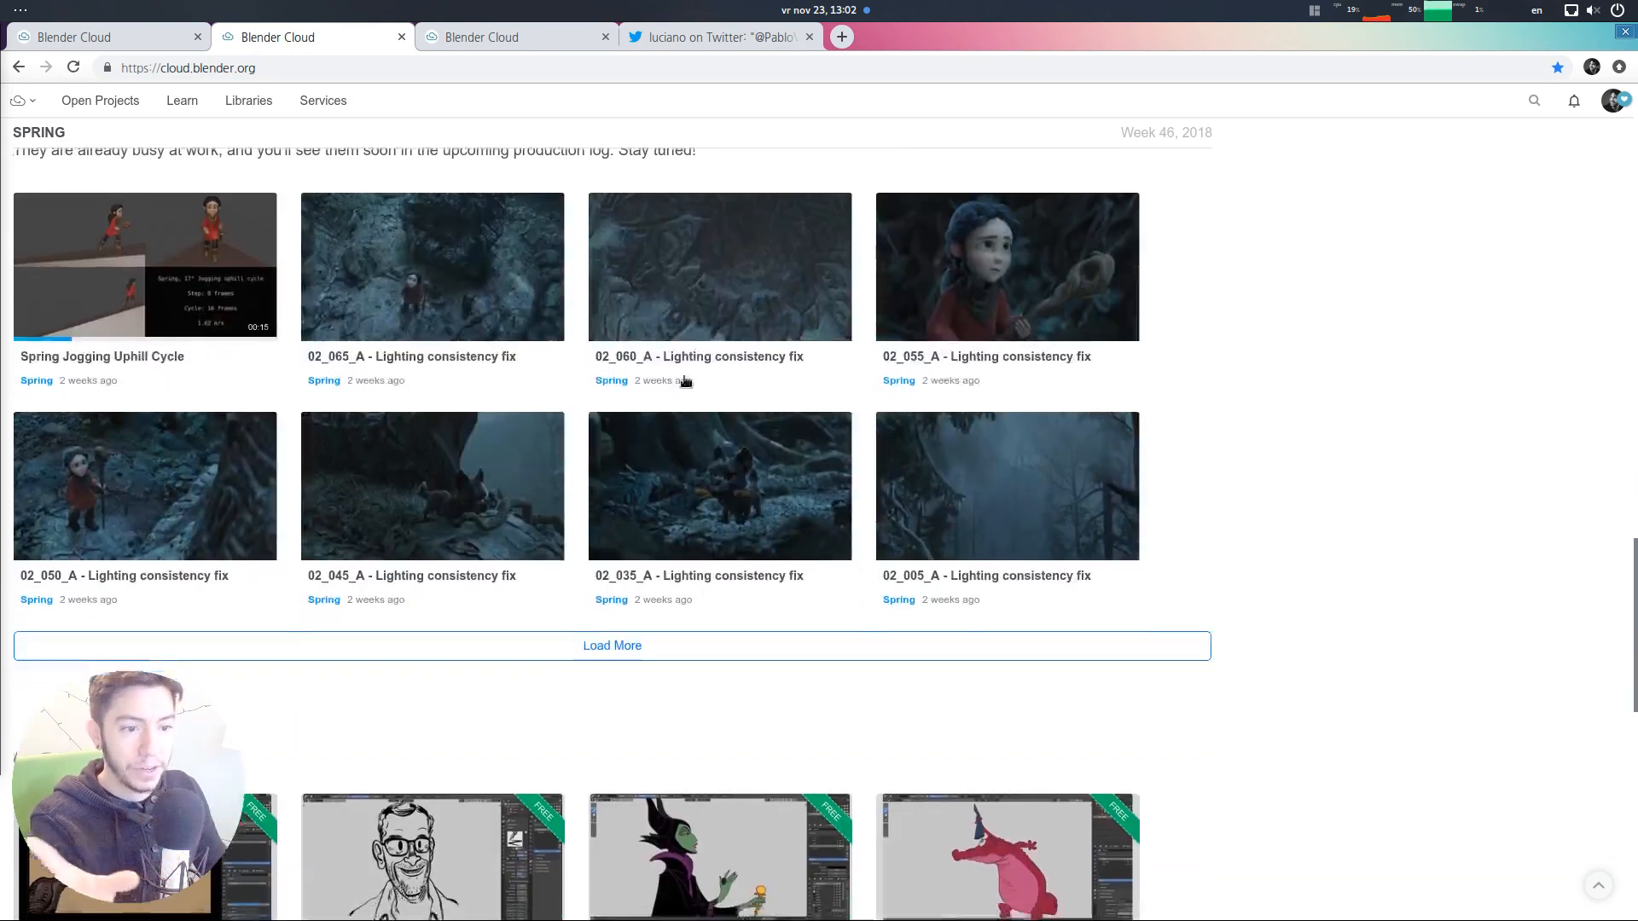
scroll(up, 3)
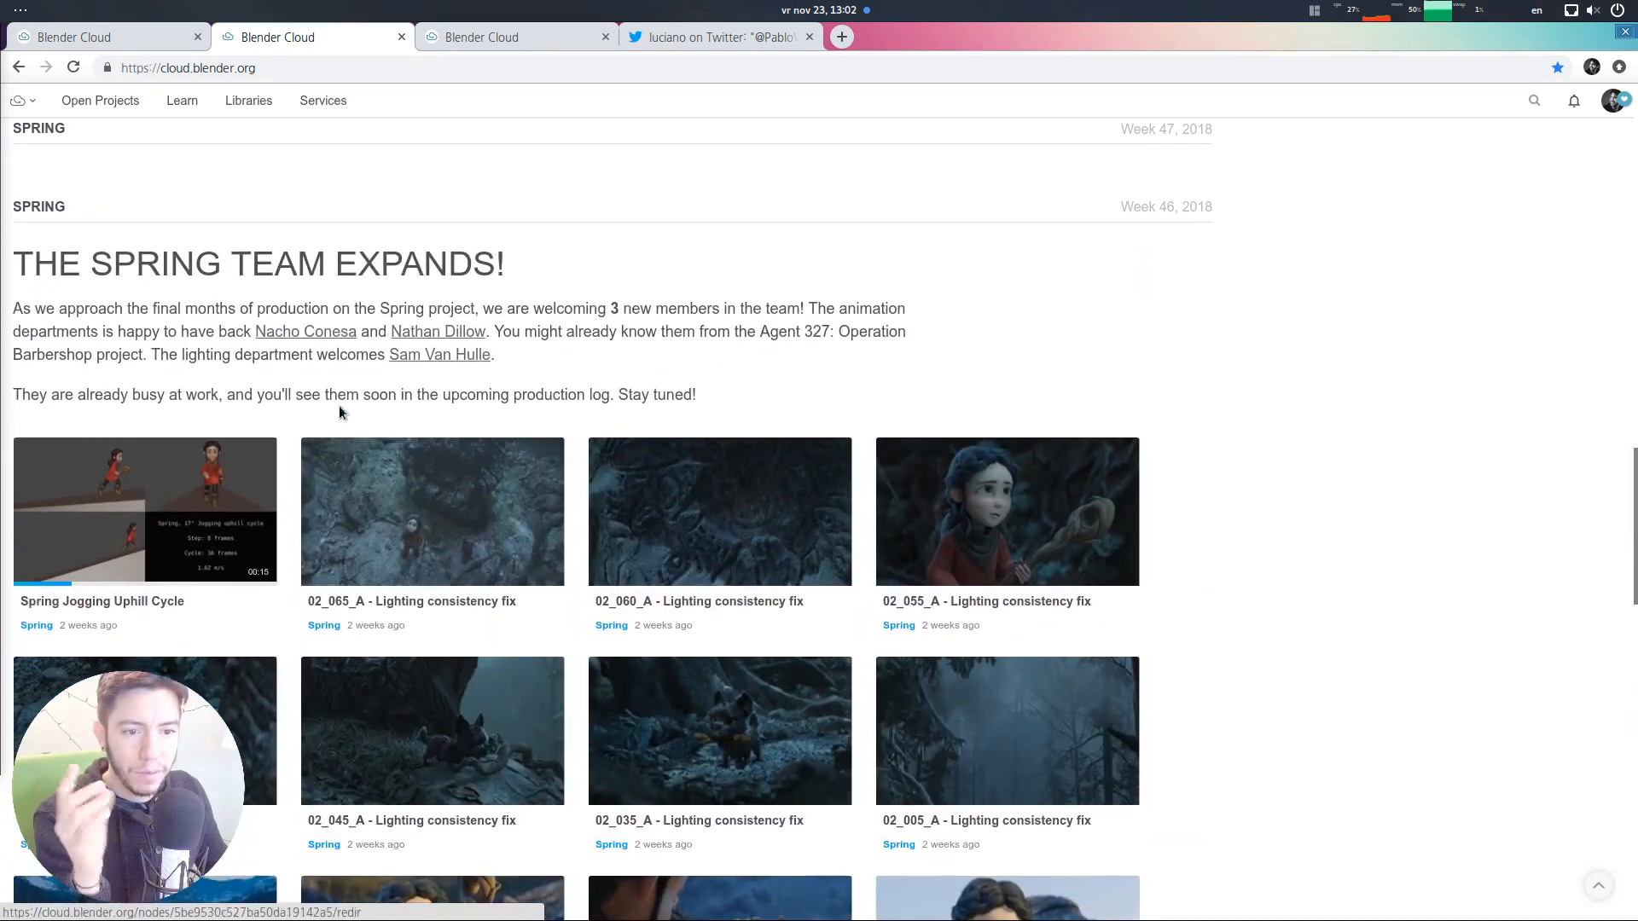
scroll(down, 3)
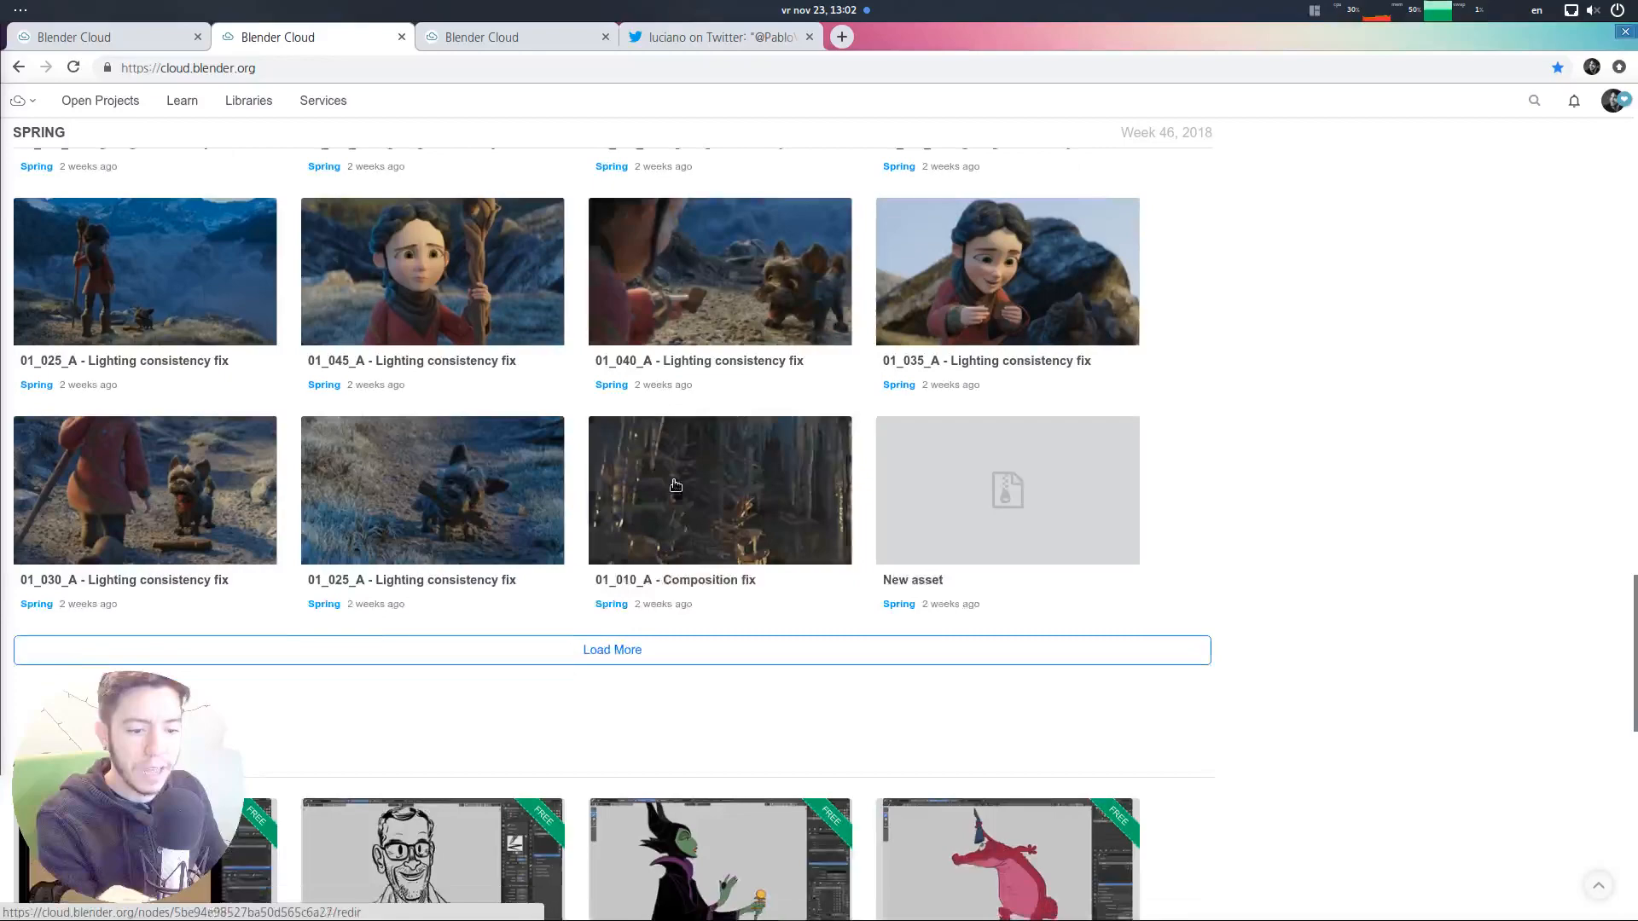
scroll(down, 3)
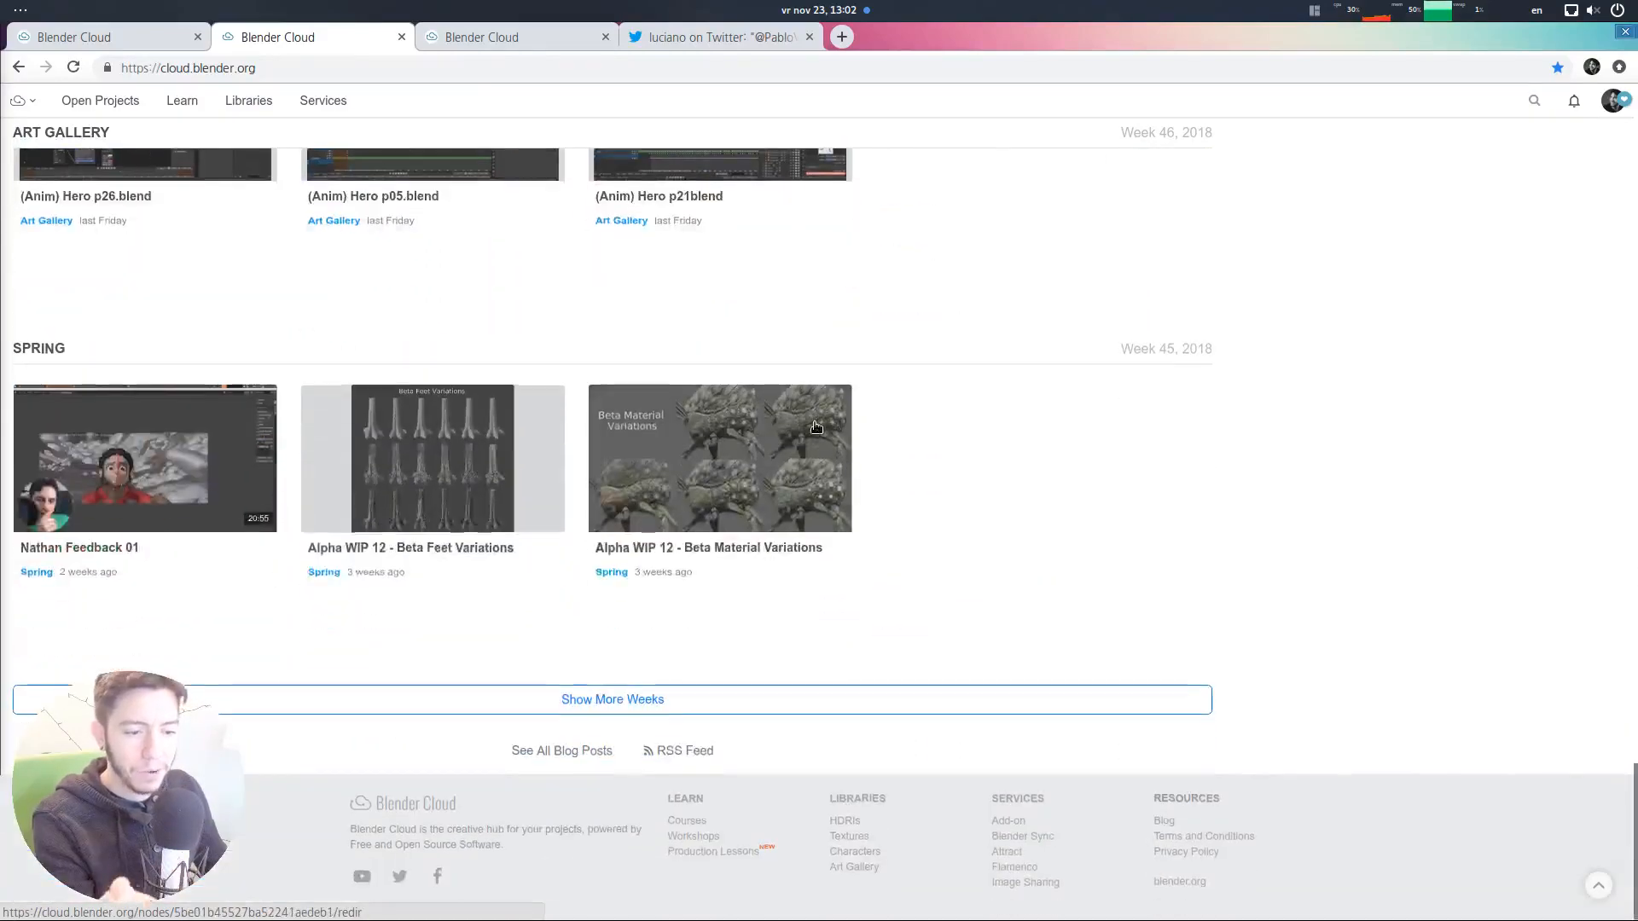
click(612, 698)
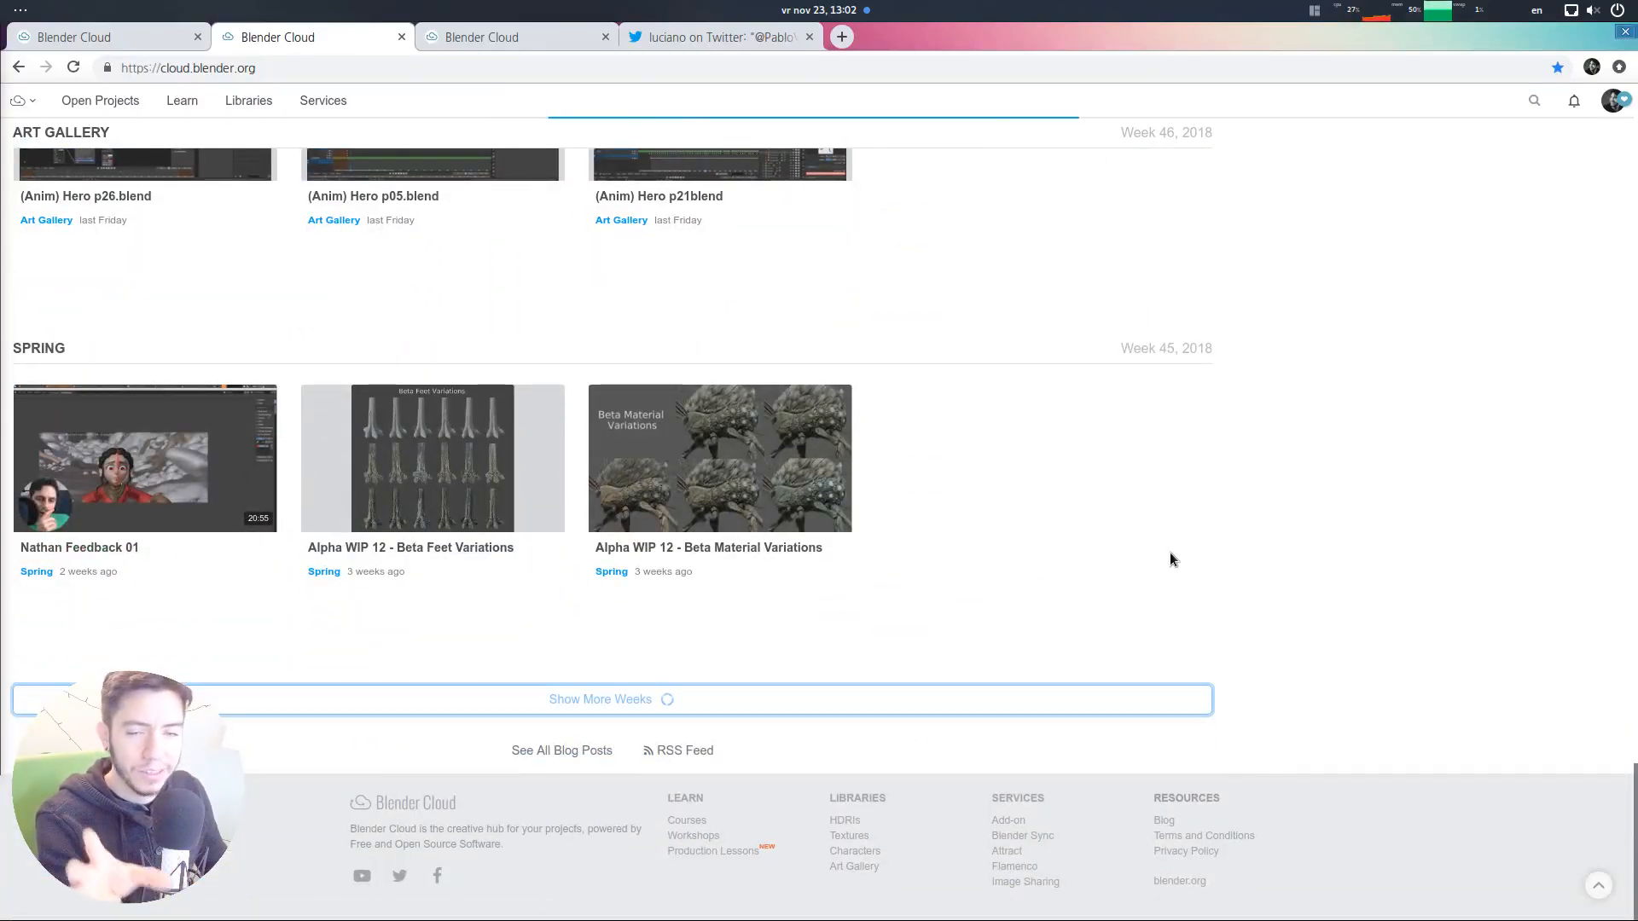
click(610, 699)
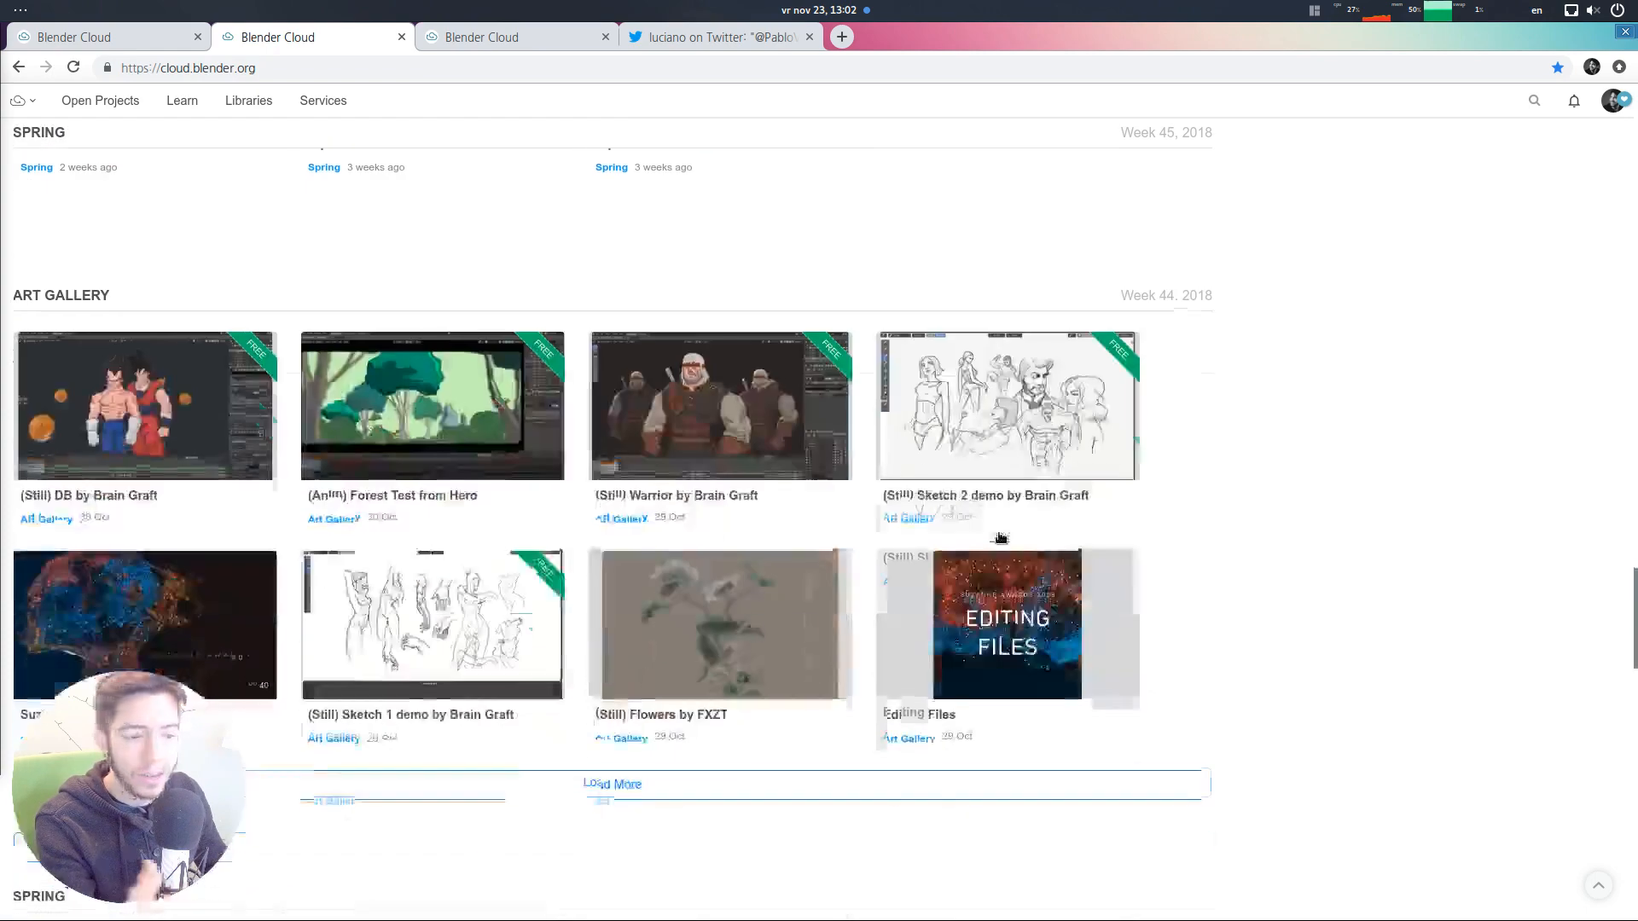
Open the Editing Files asset, then the Suzanne Awards 2018 folder in the tree
scroll(down, 3)
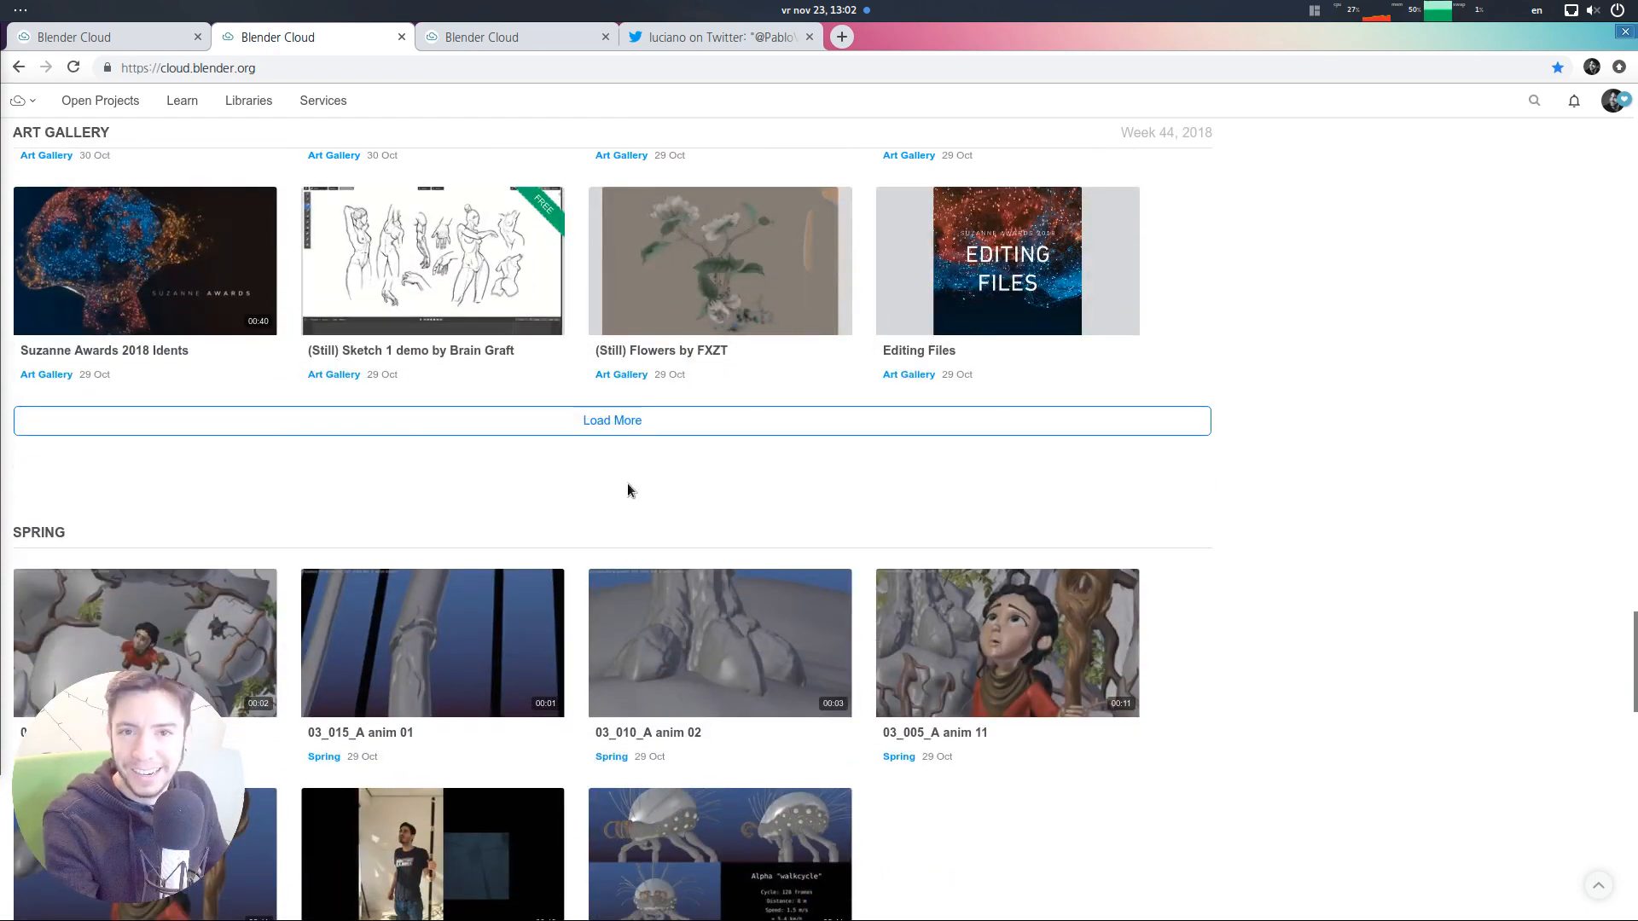
scroll(up, 3)
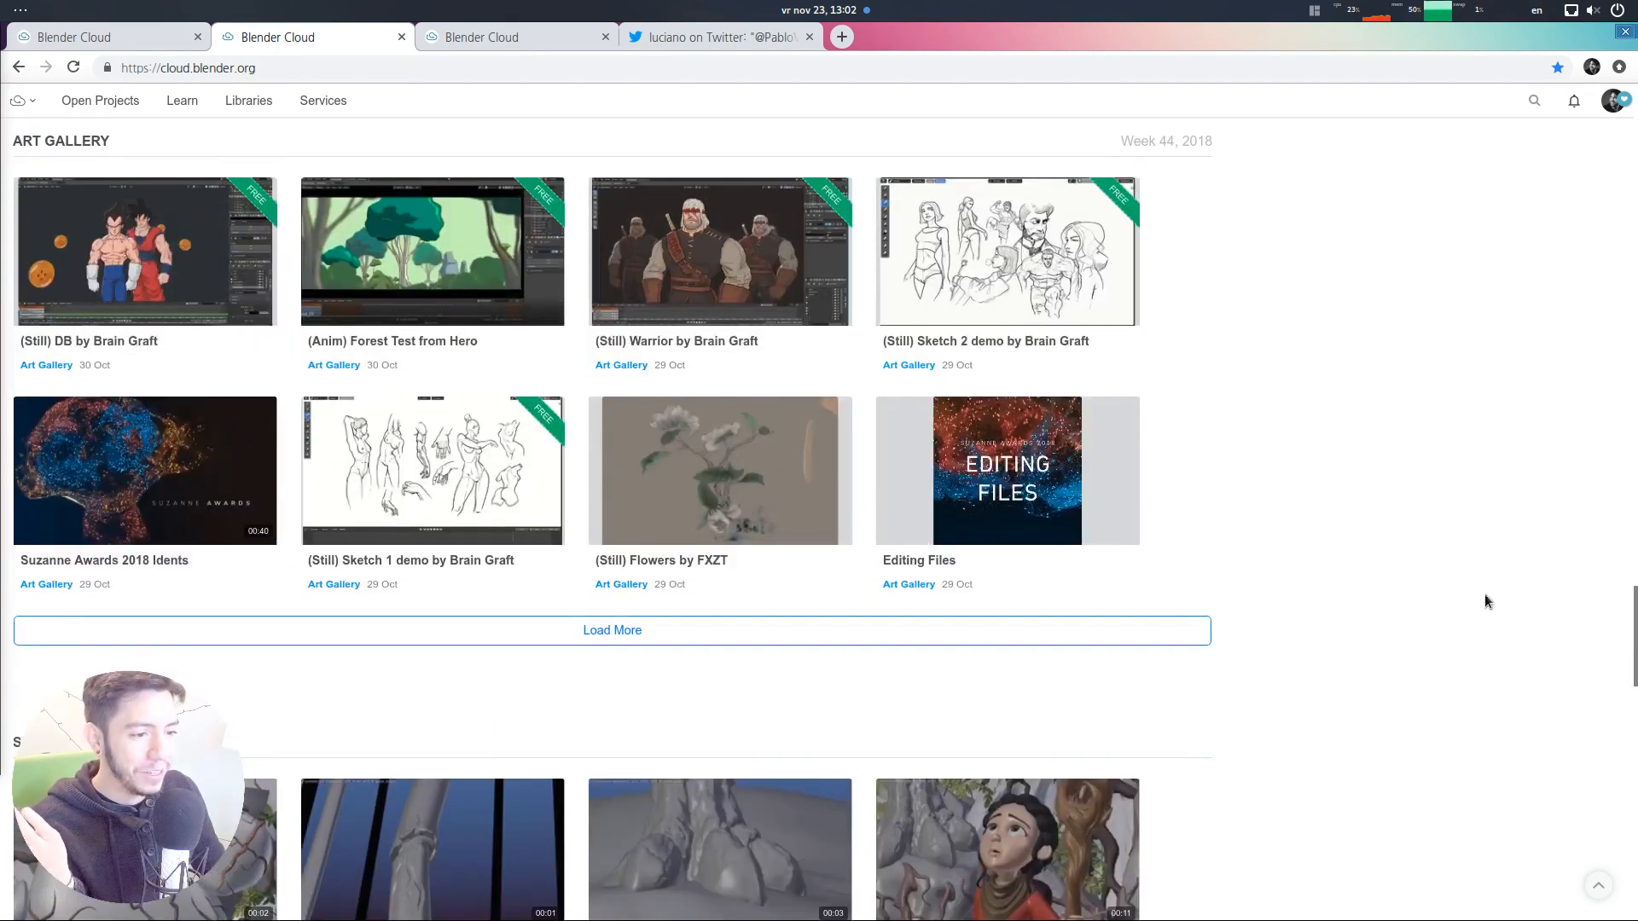
scroll(up, 3)
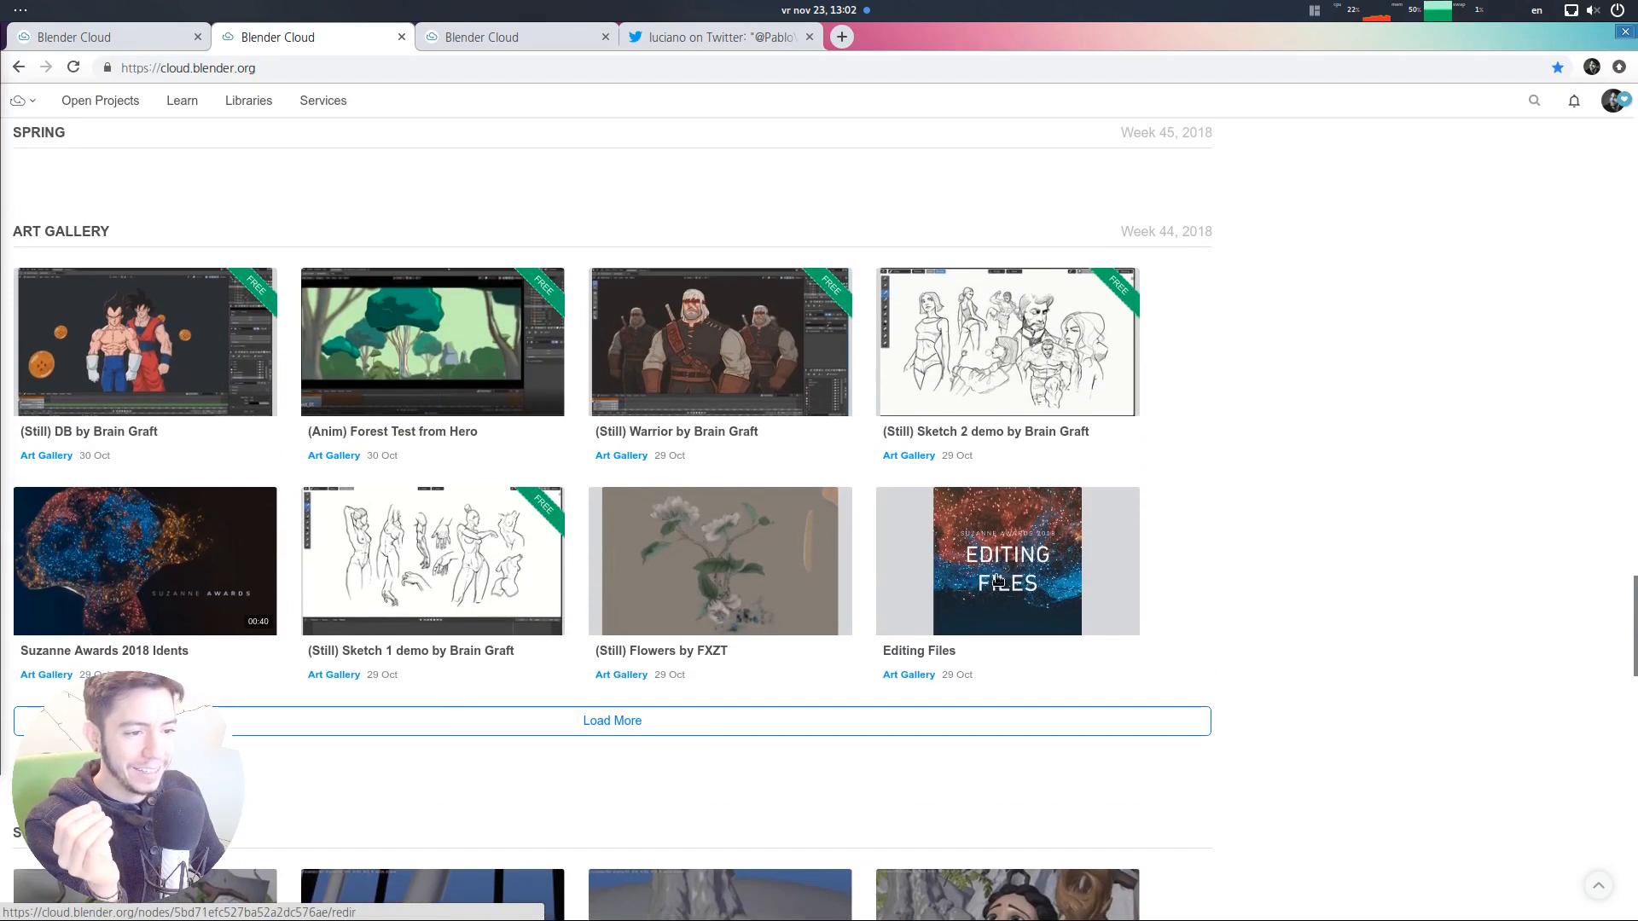
mouse_move(1006, 561)
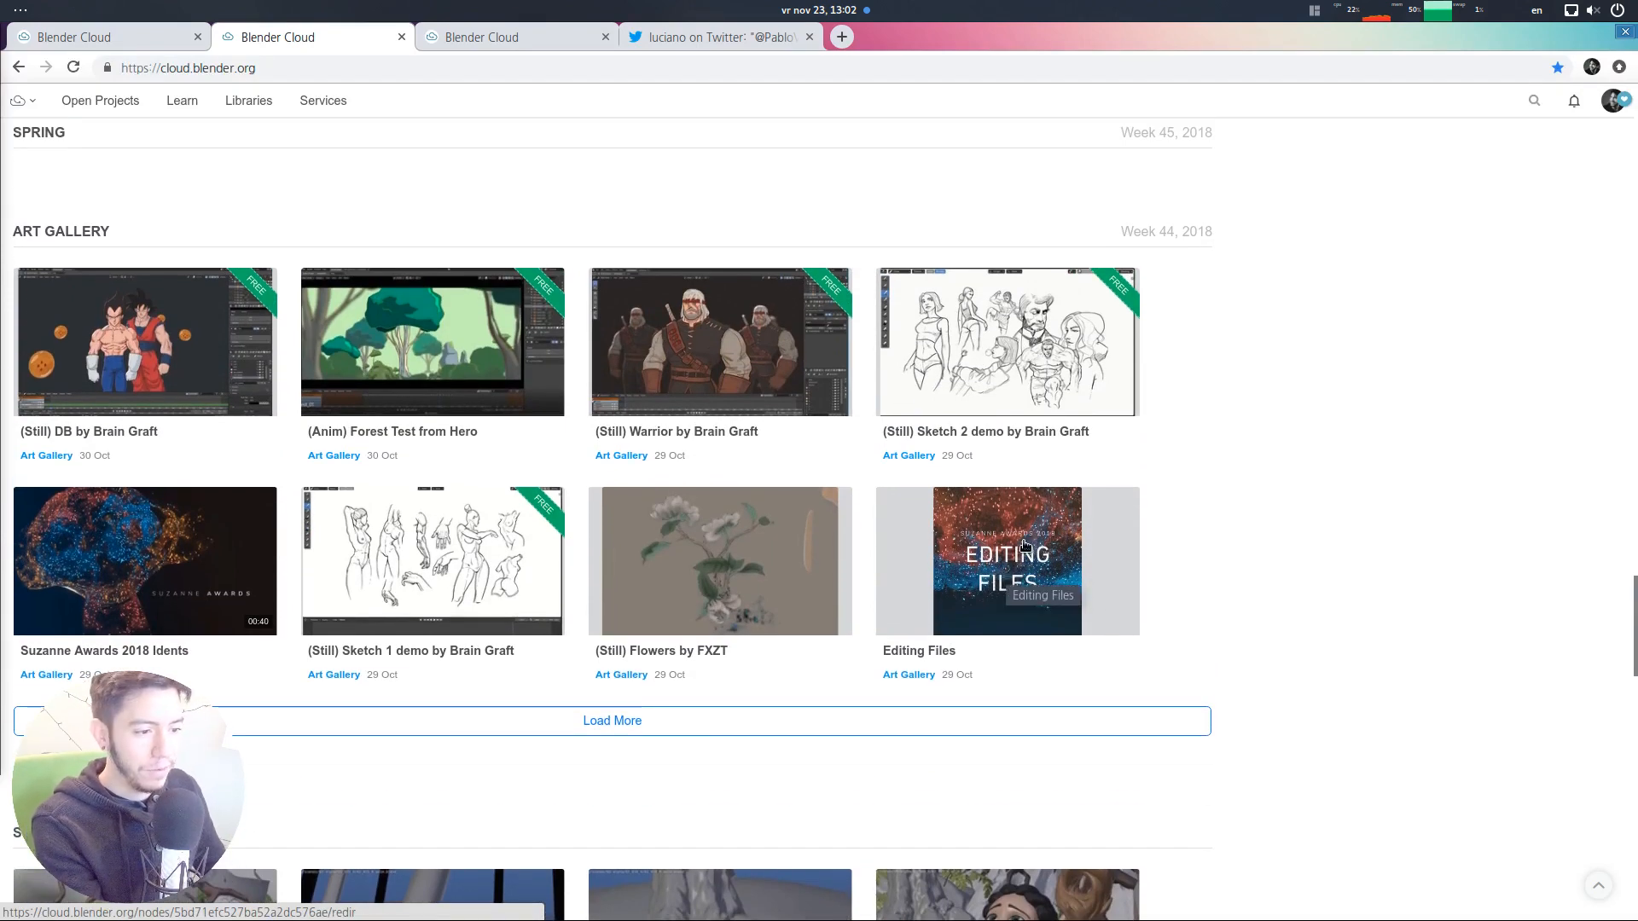
click(1006, 560)
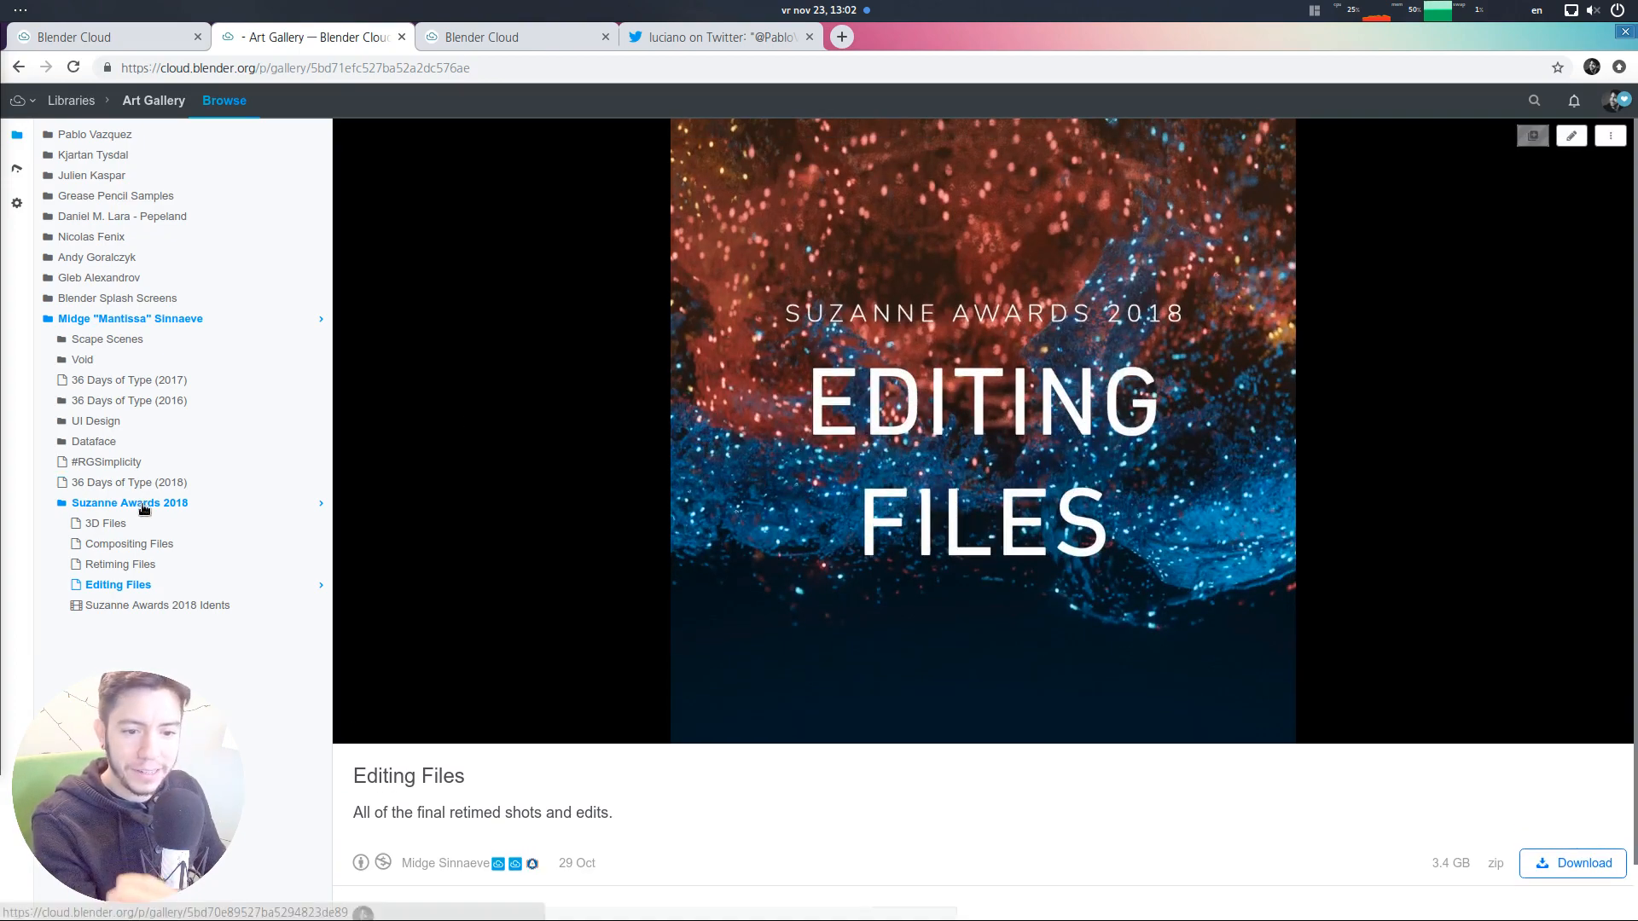
click(130, 502)
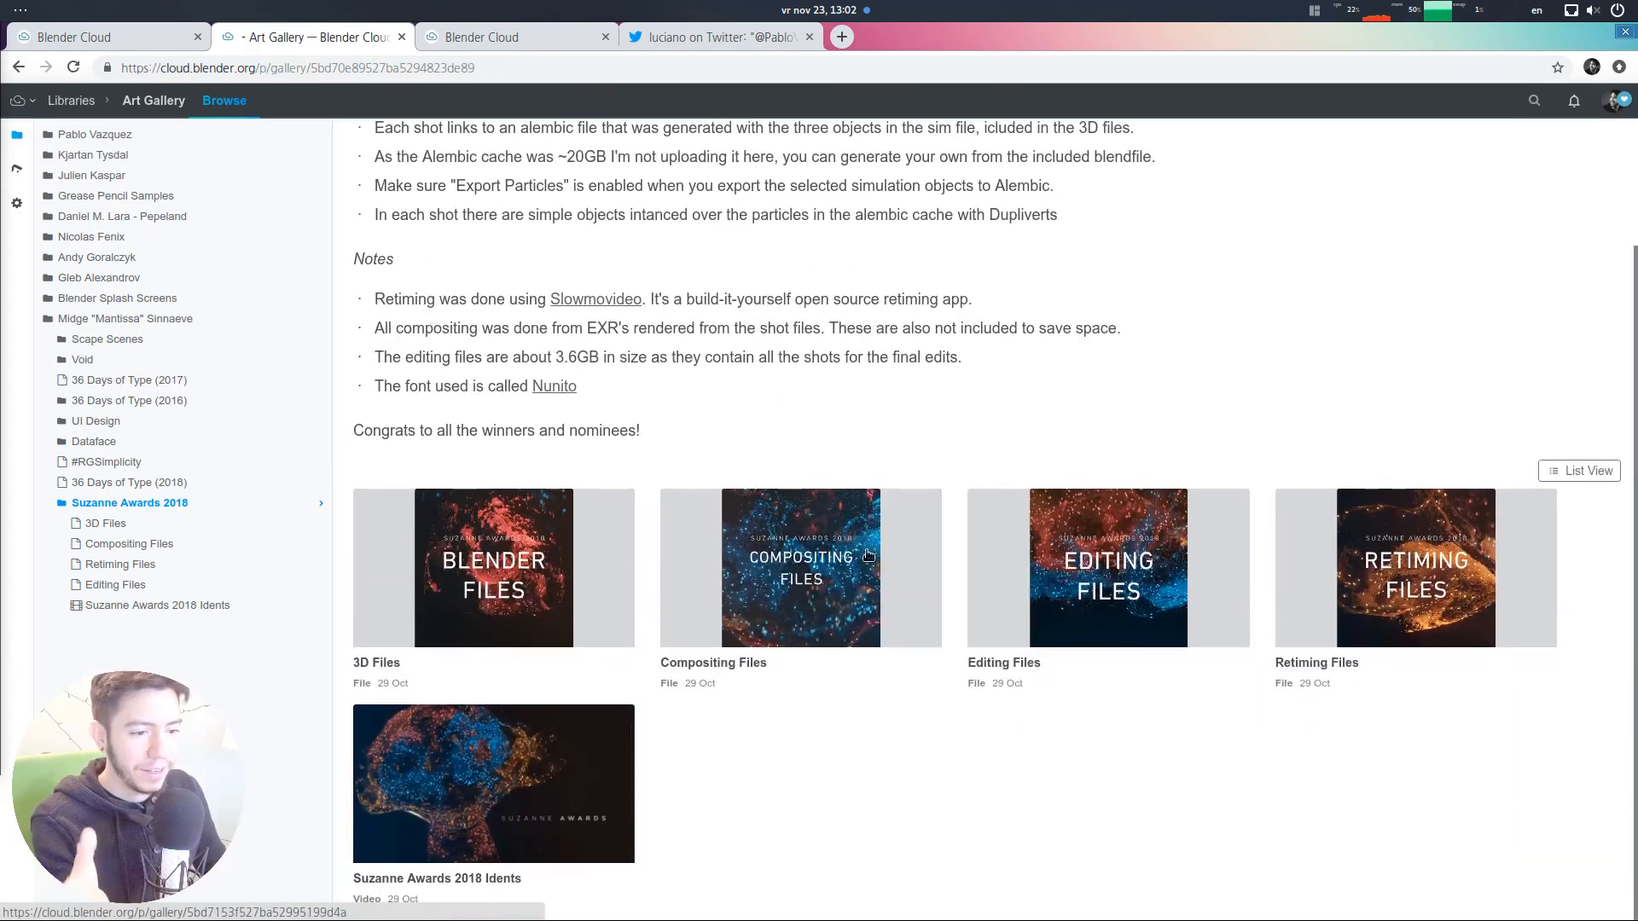
scroll(up, 3)
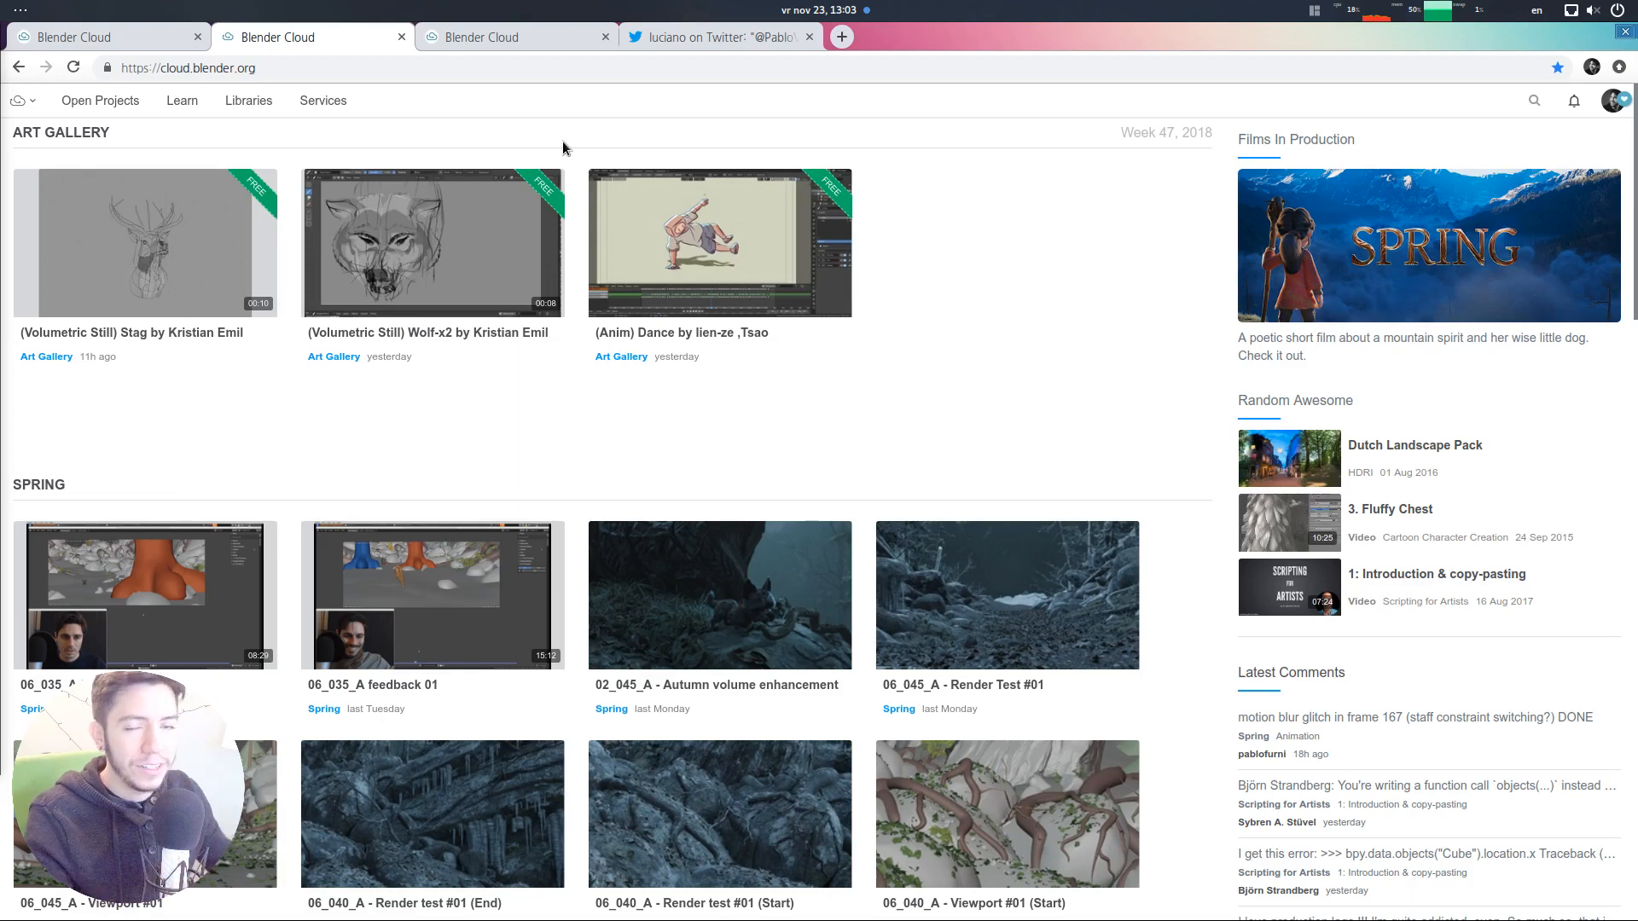
mouse_move(1143, 289)
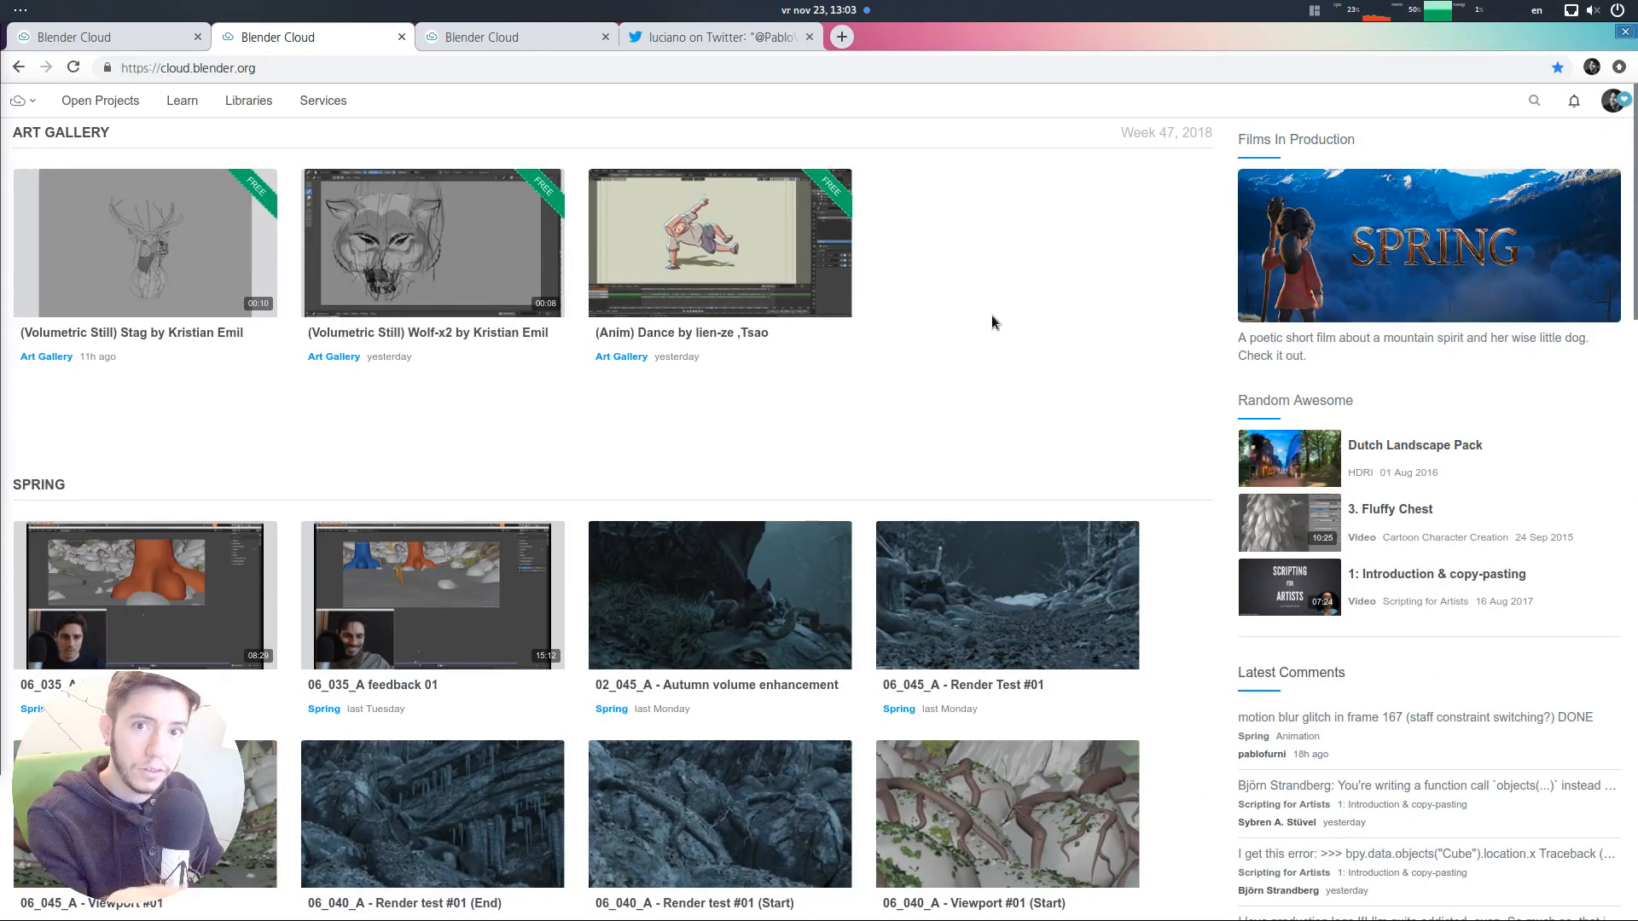
mouse_move(1084, 252)
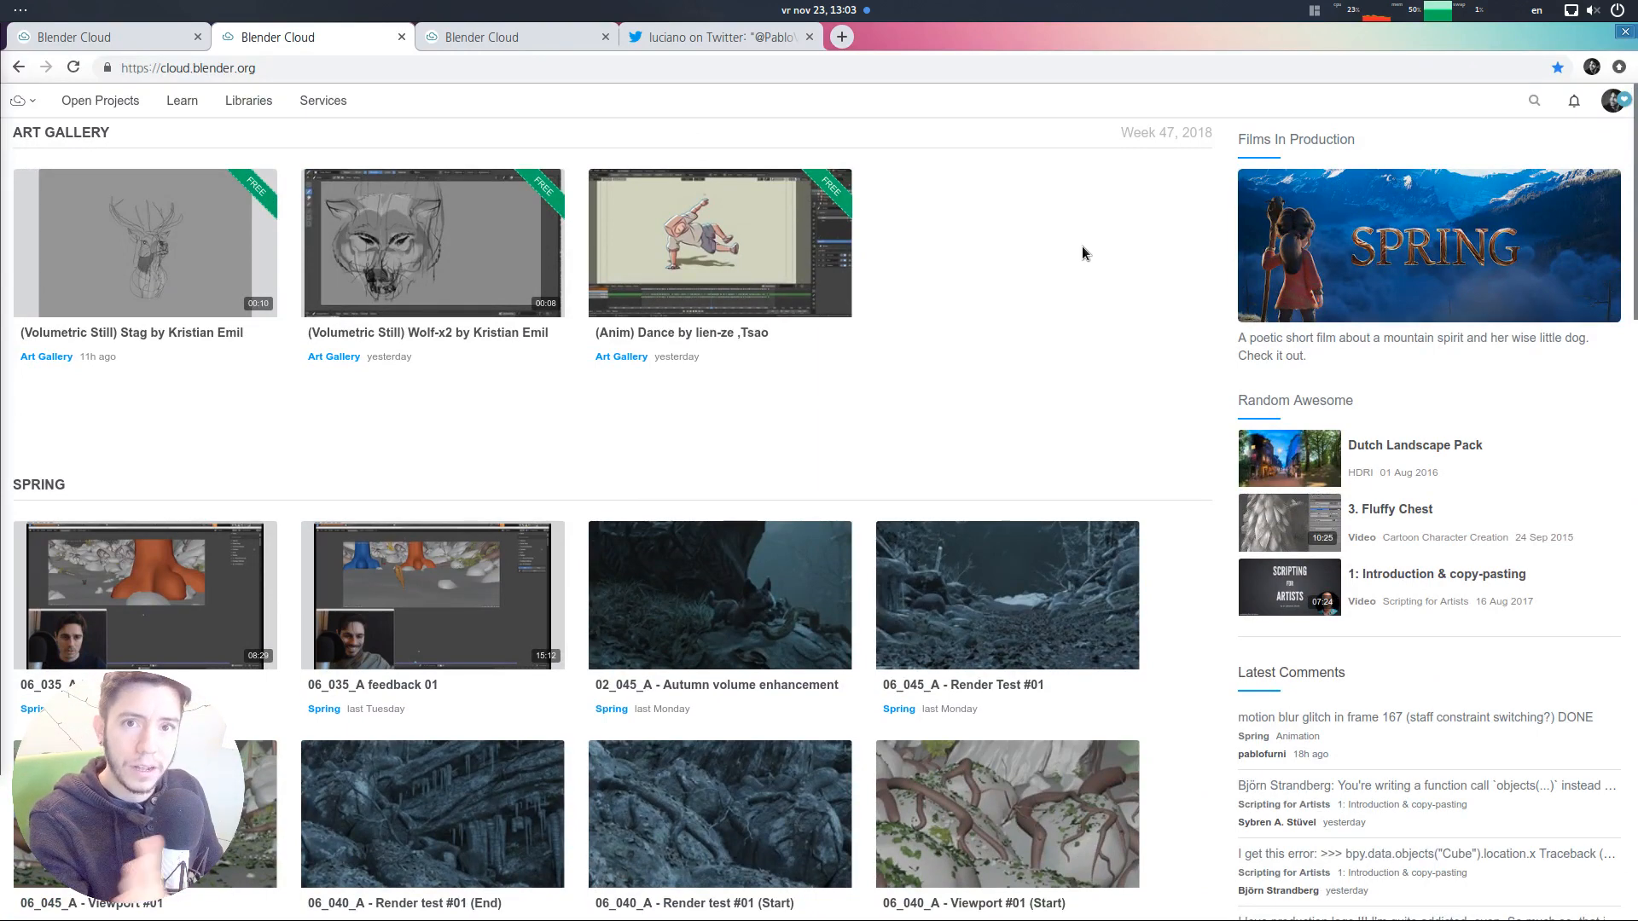
Open the quick search overlay from the magnifier icon in the top bar
click(1534, 100)
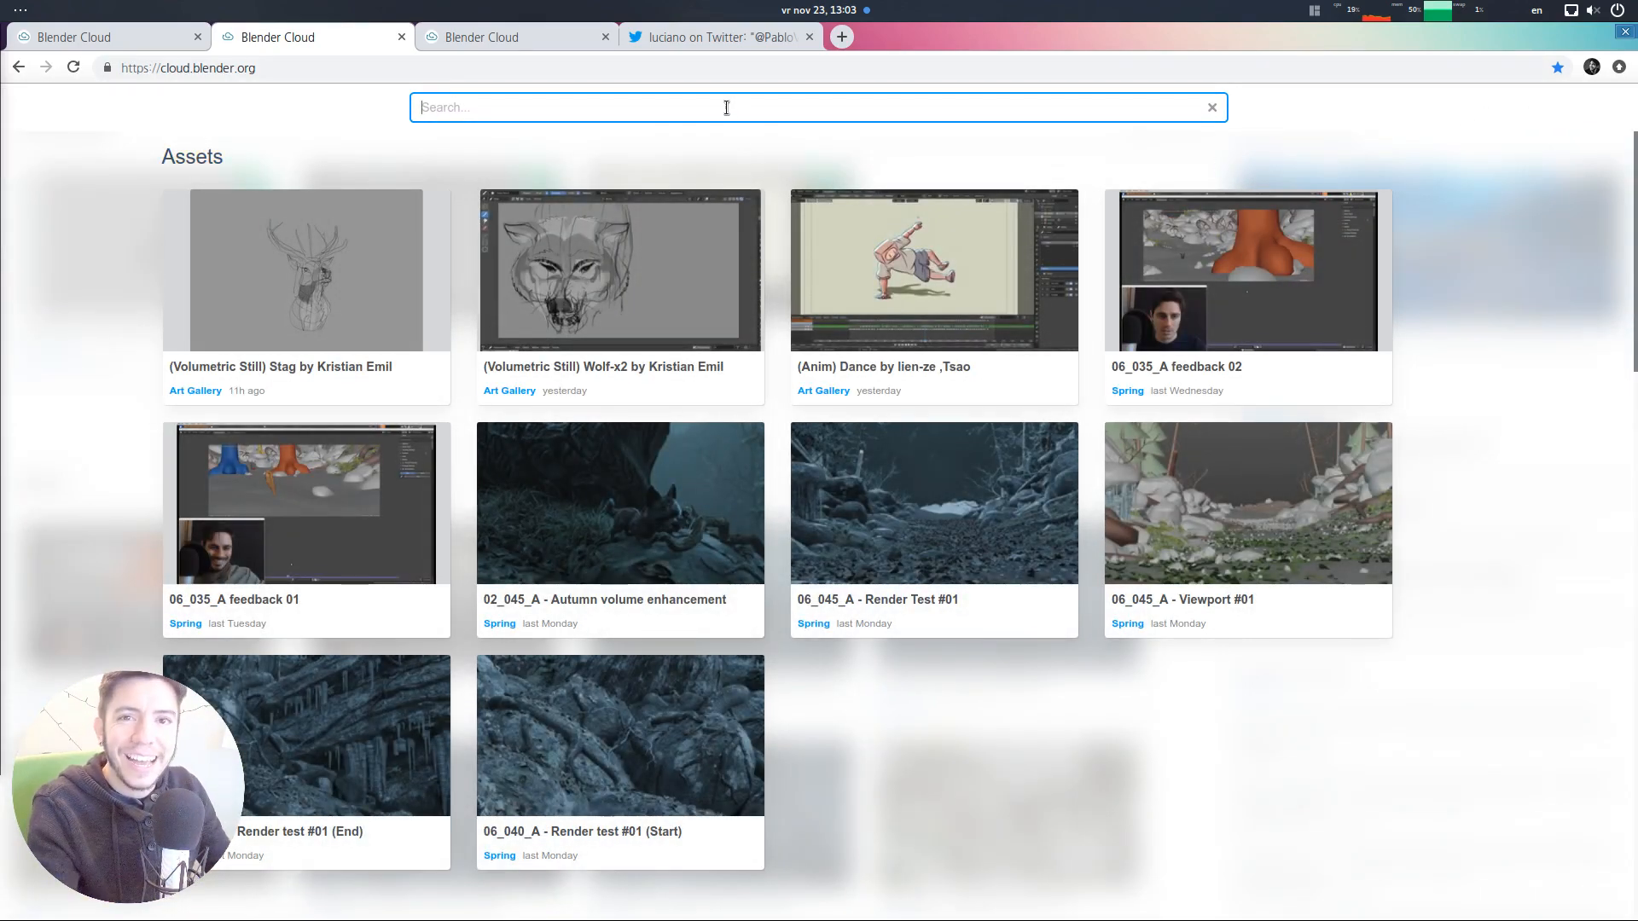
Search for 'smoke' and open the Cosmos Laundromat Smoke sim result
text(smoke)
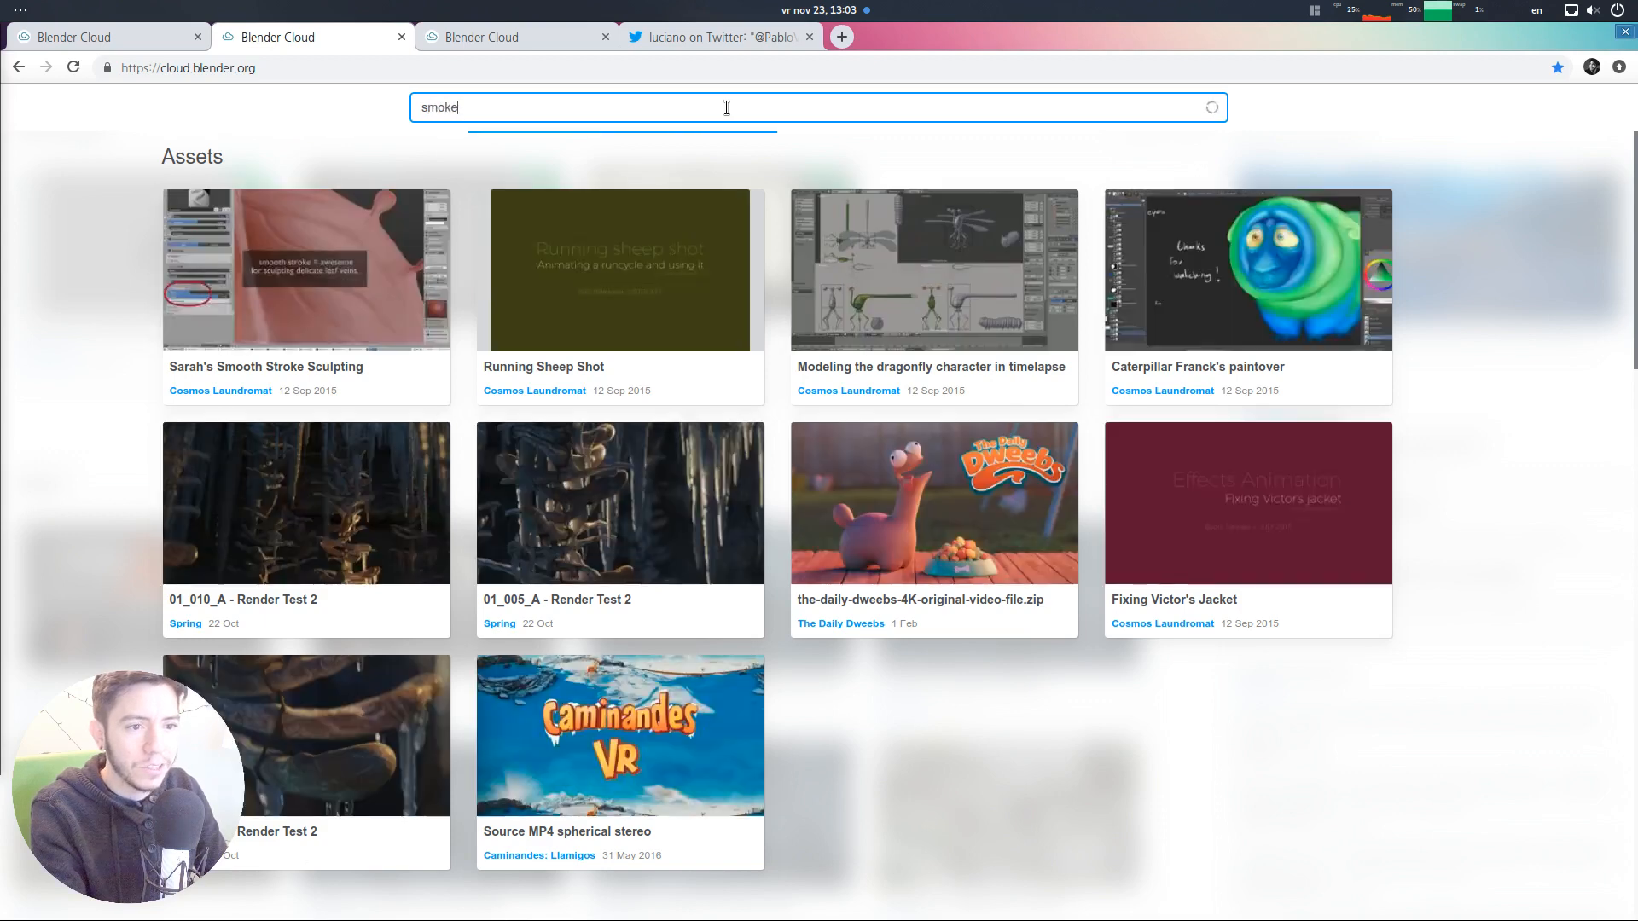
key(Return)
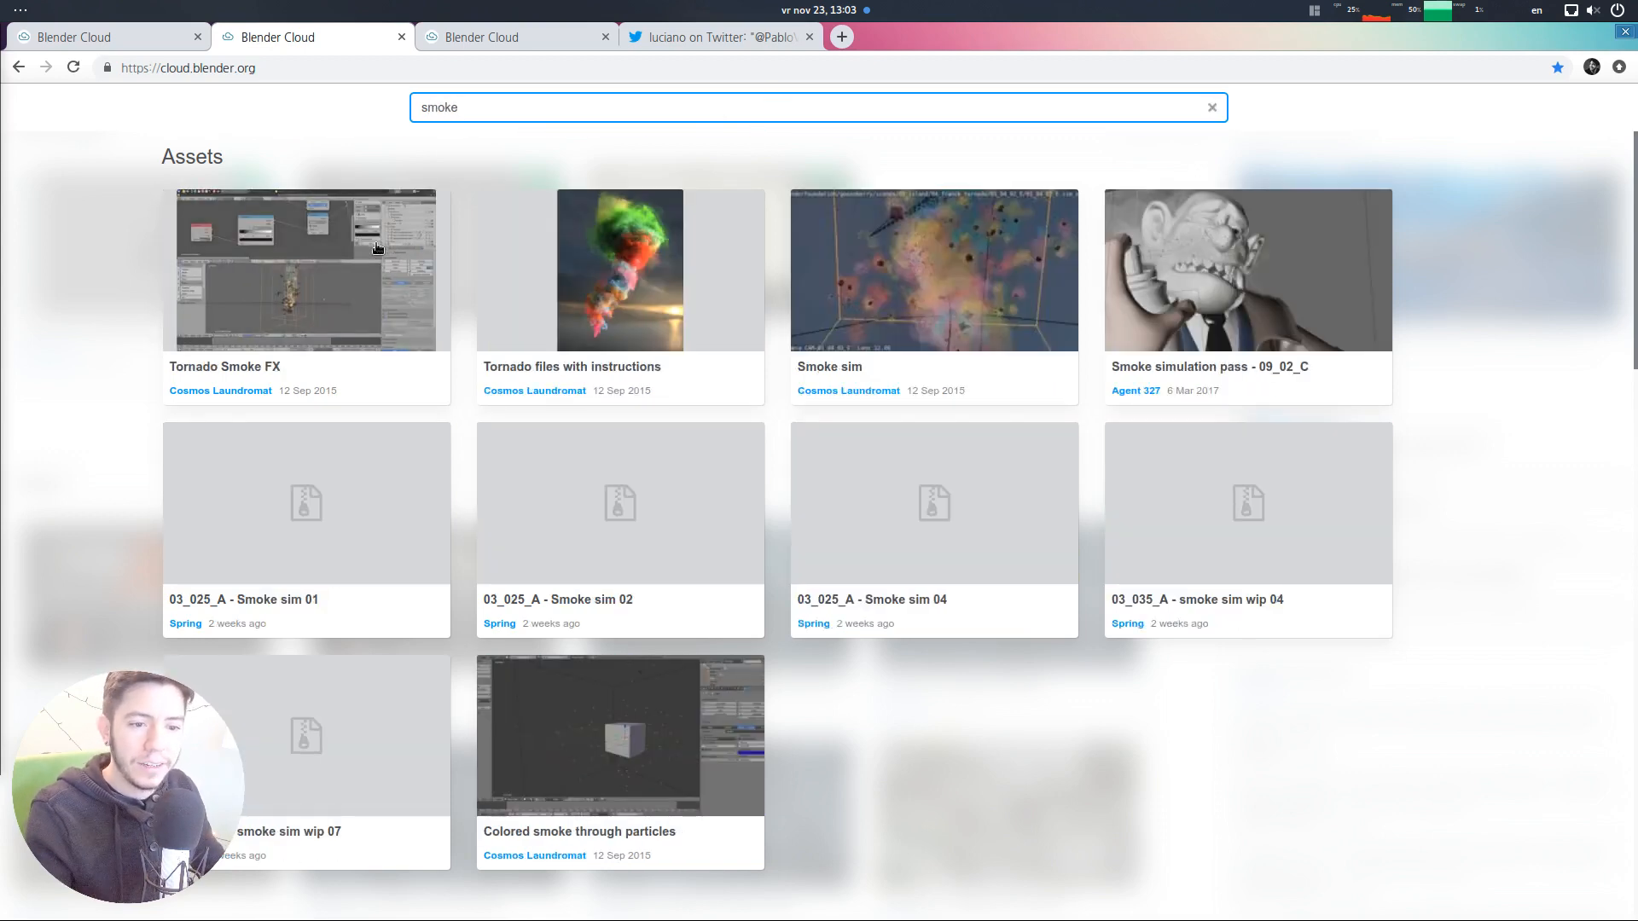
mouse_move(1243, 306)
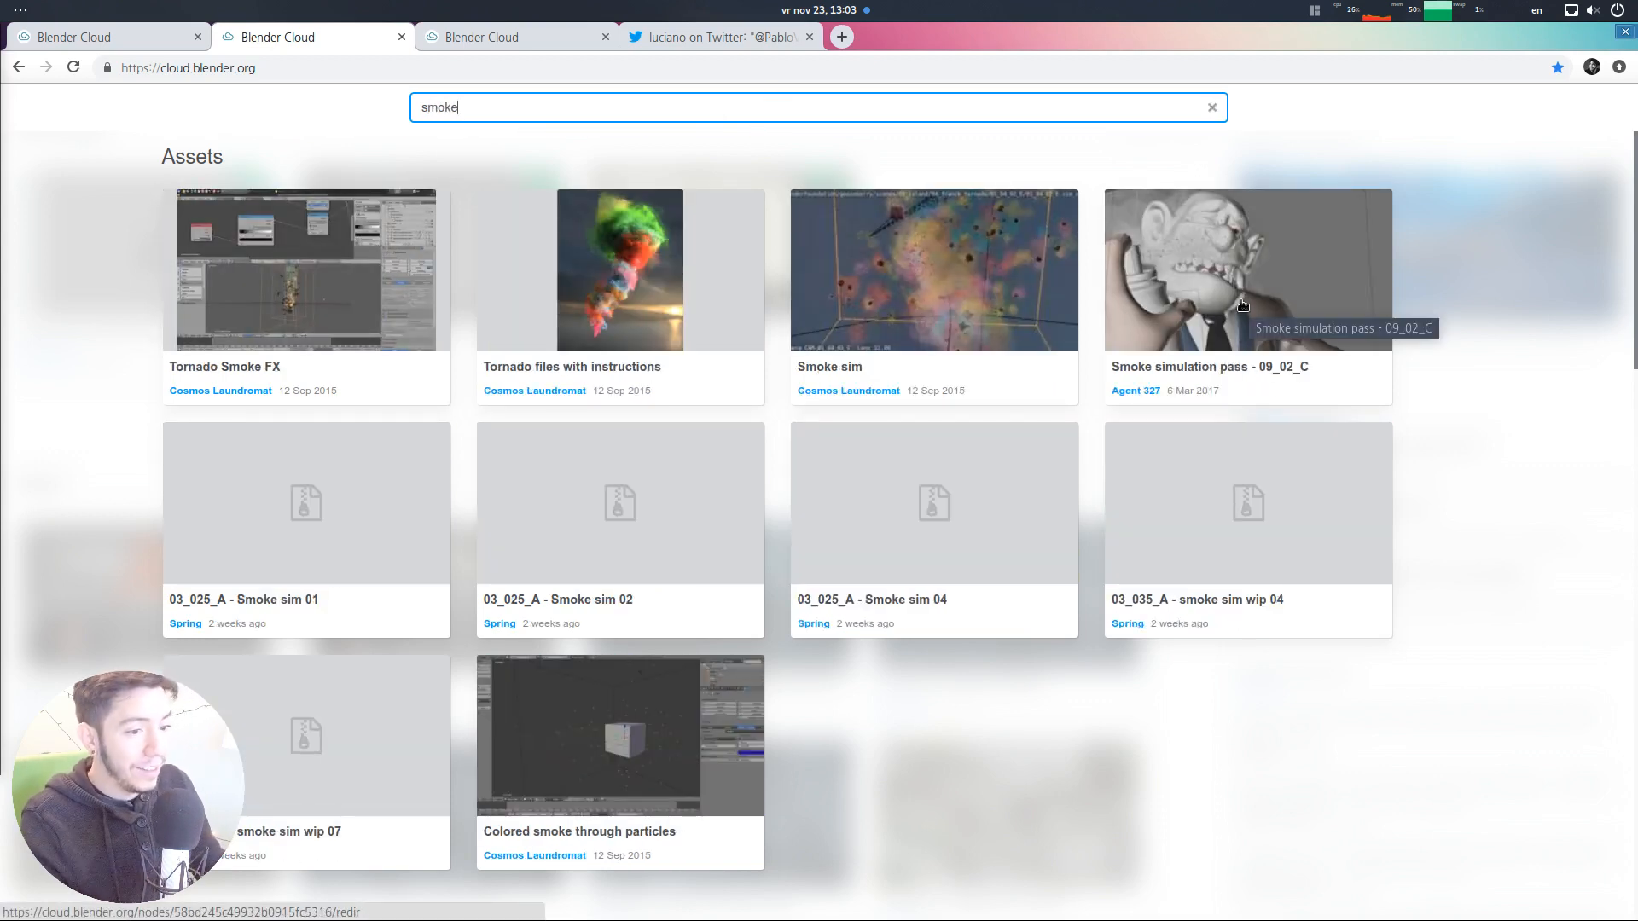
mouse_move(1267, 313)
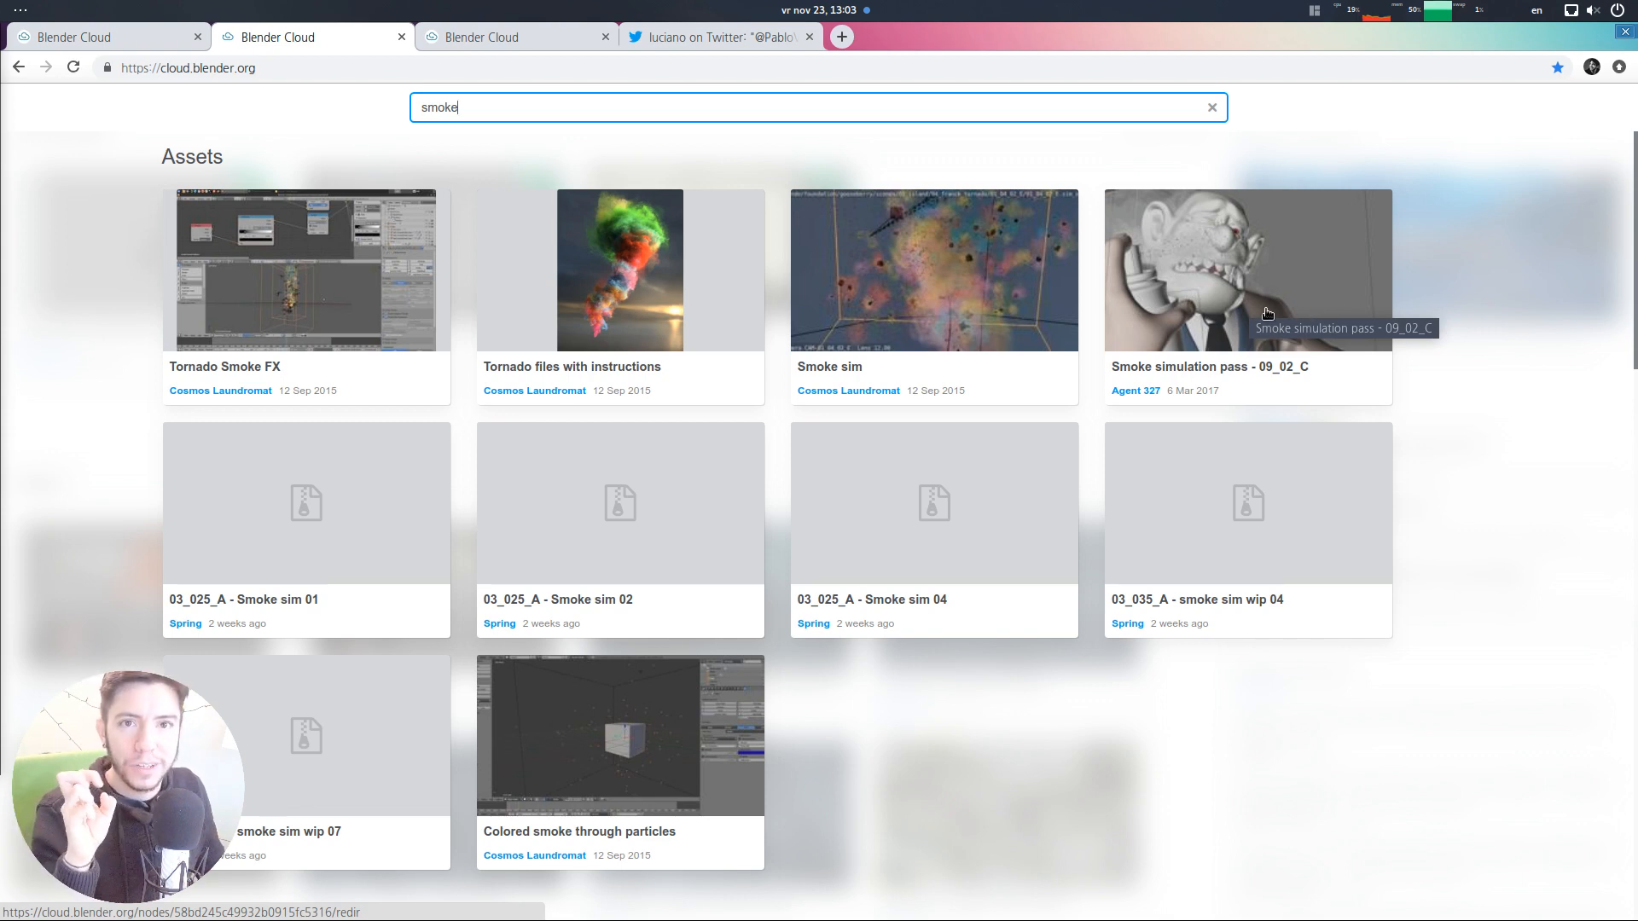
mouse_move(1471, 317)
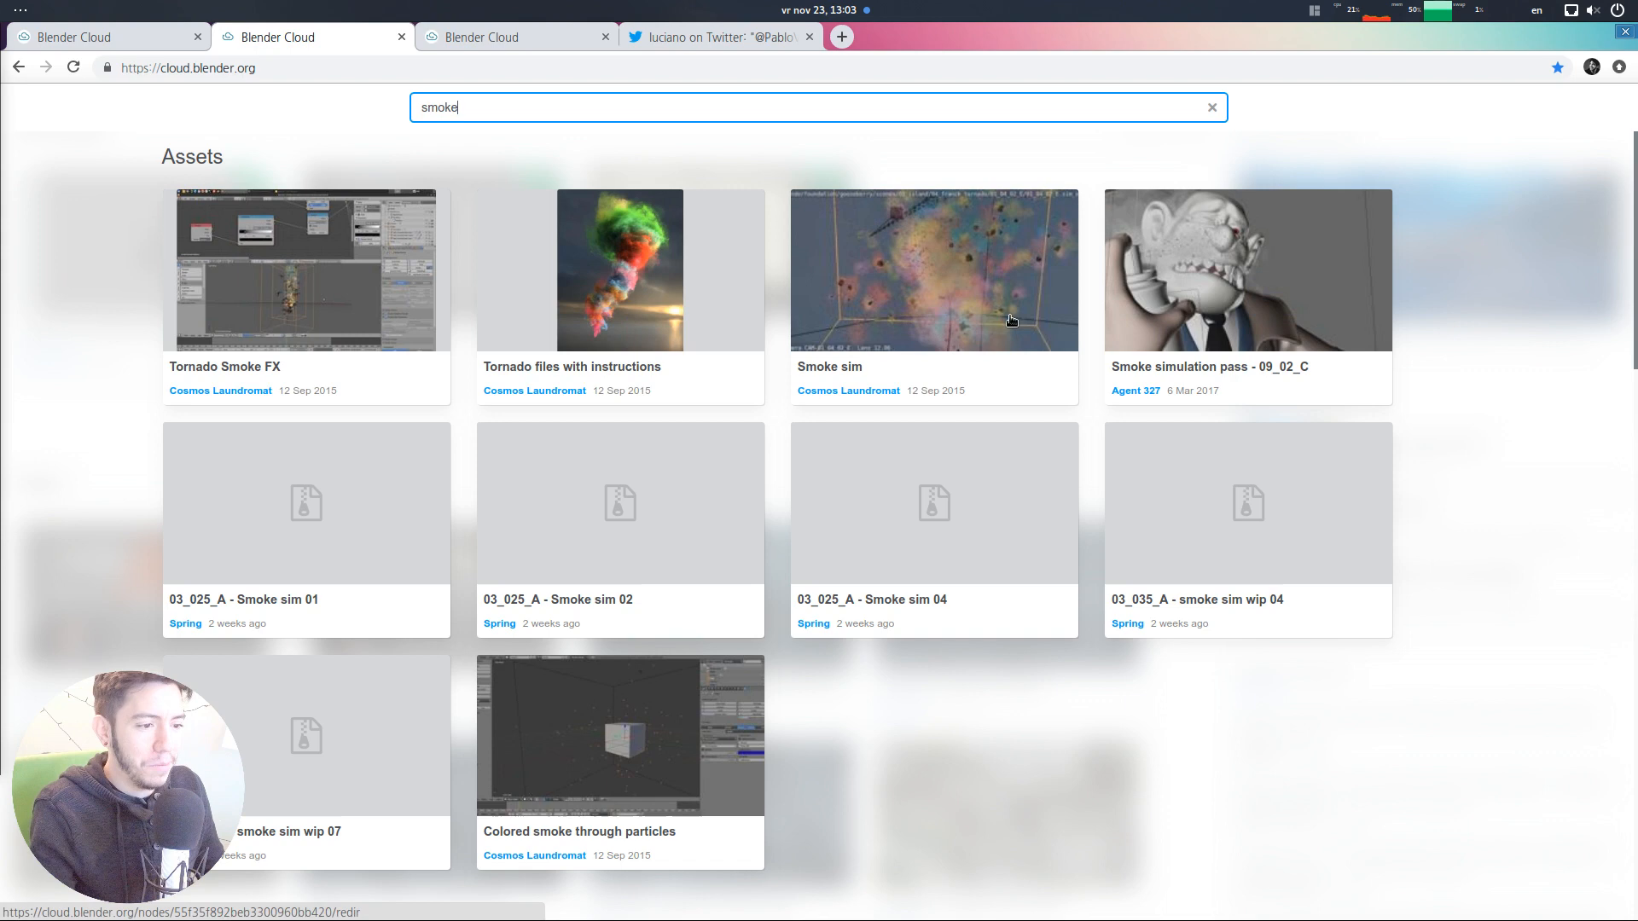
click(931, 269)
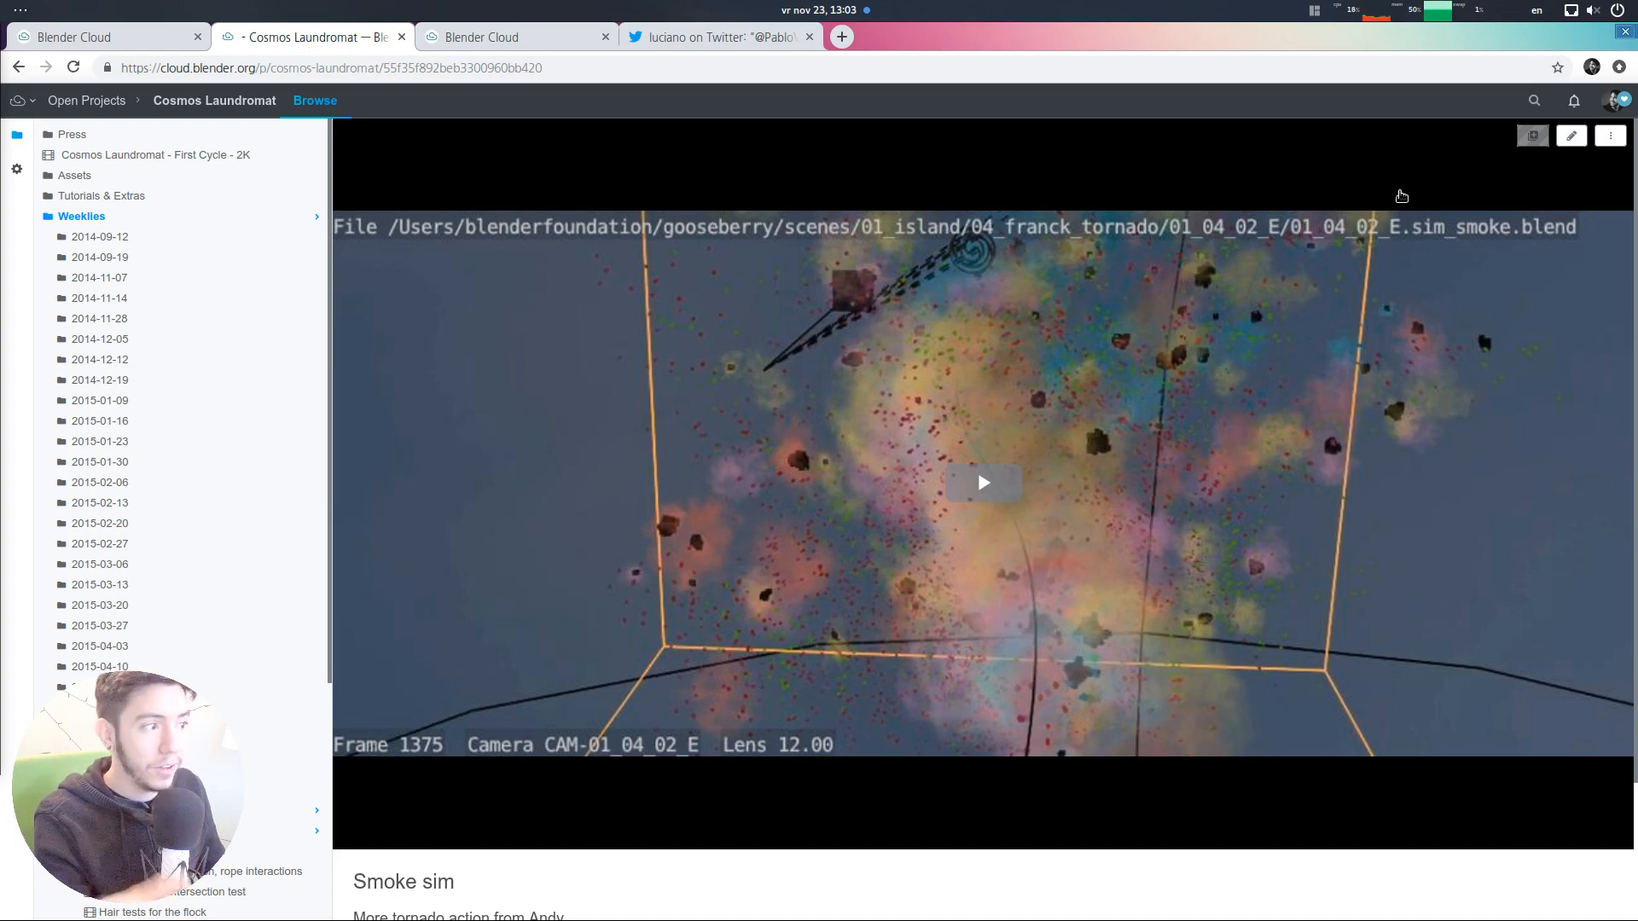
Search 'smoke' again, switch scope to Cloud and back to Project, then close the overlay
click(75, 174)
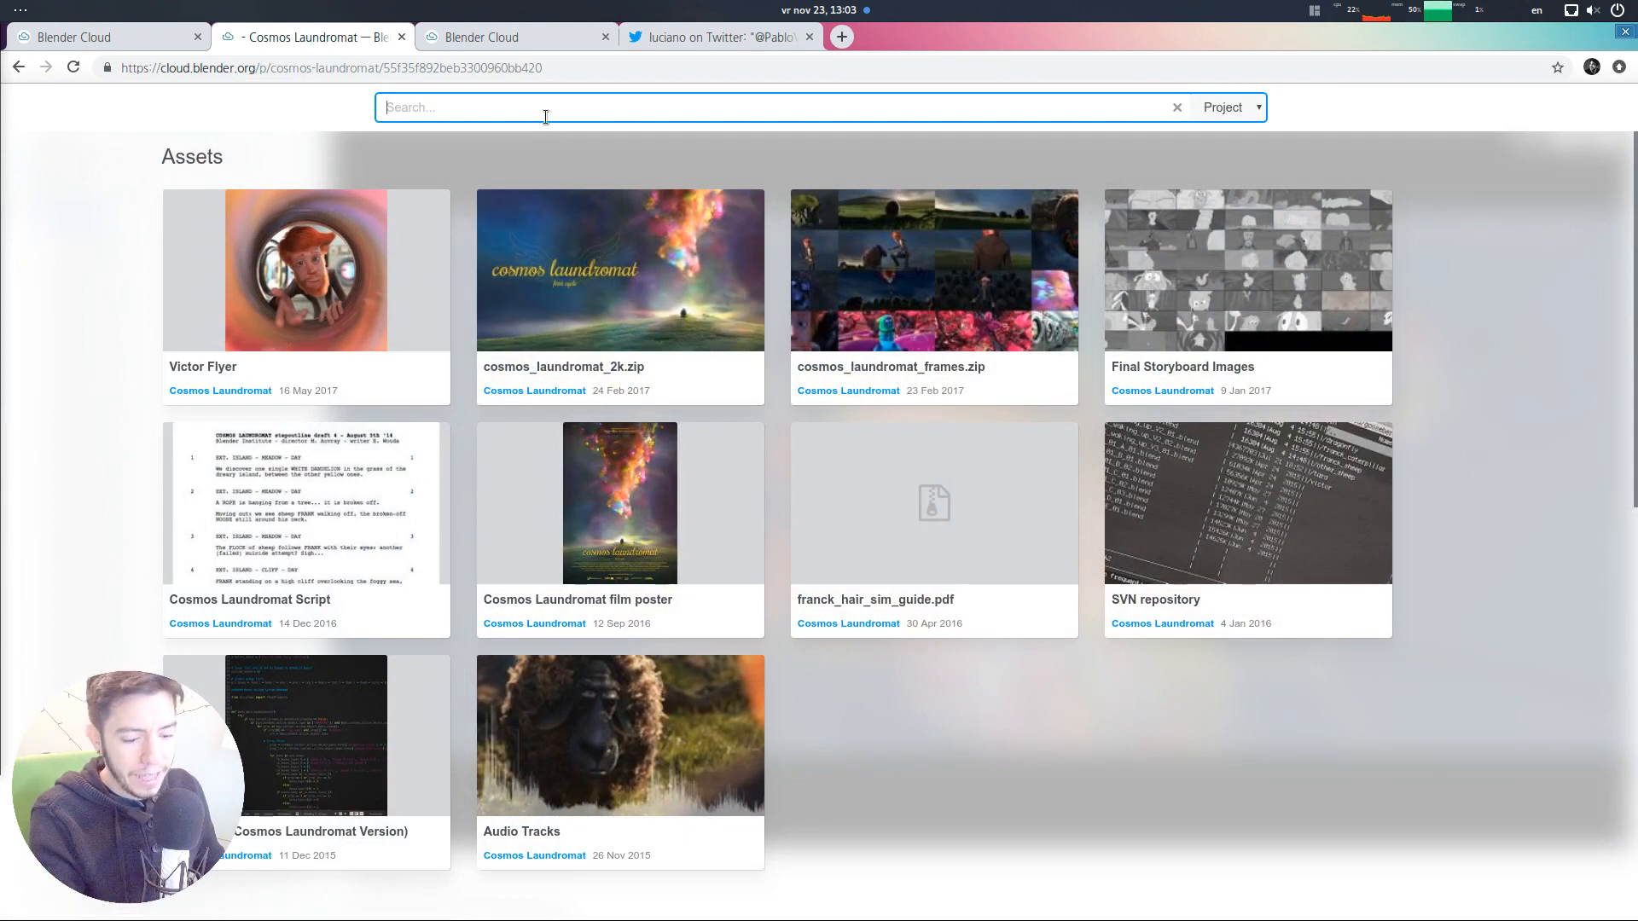
text(smoke)
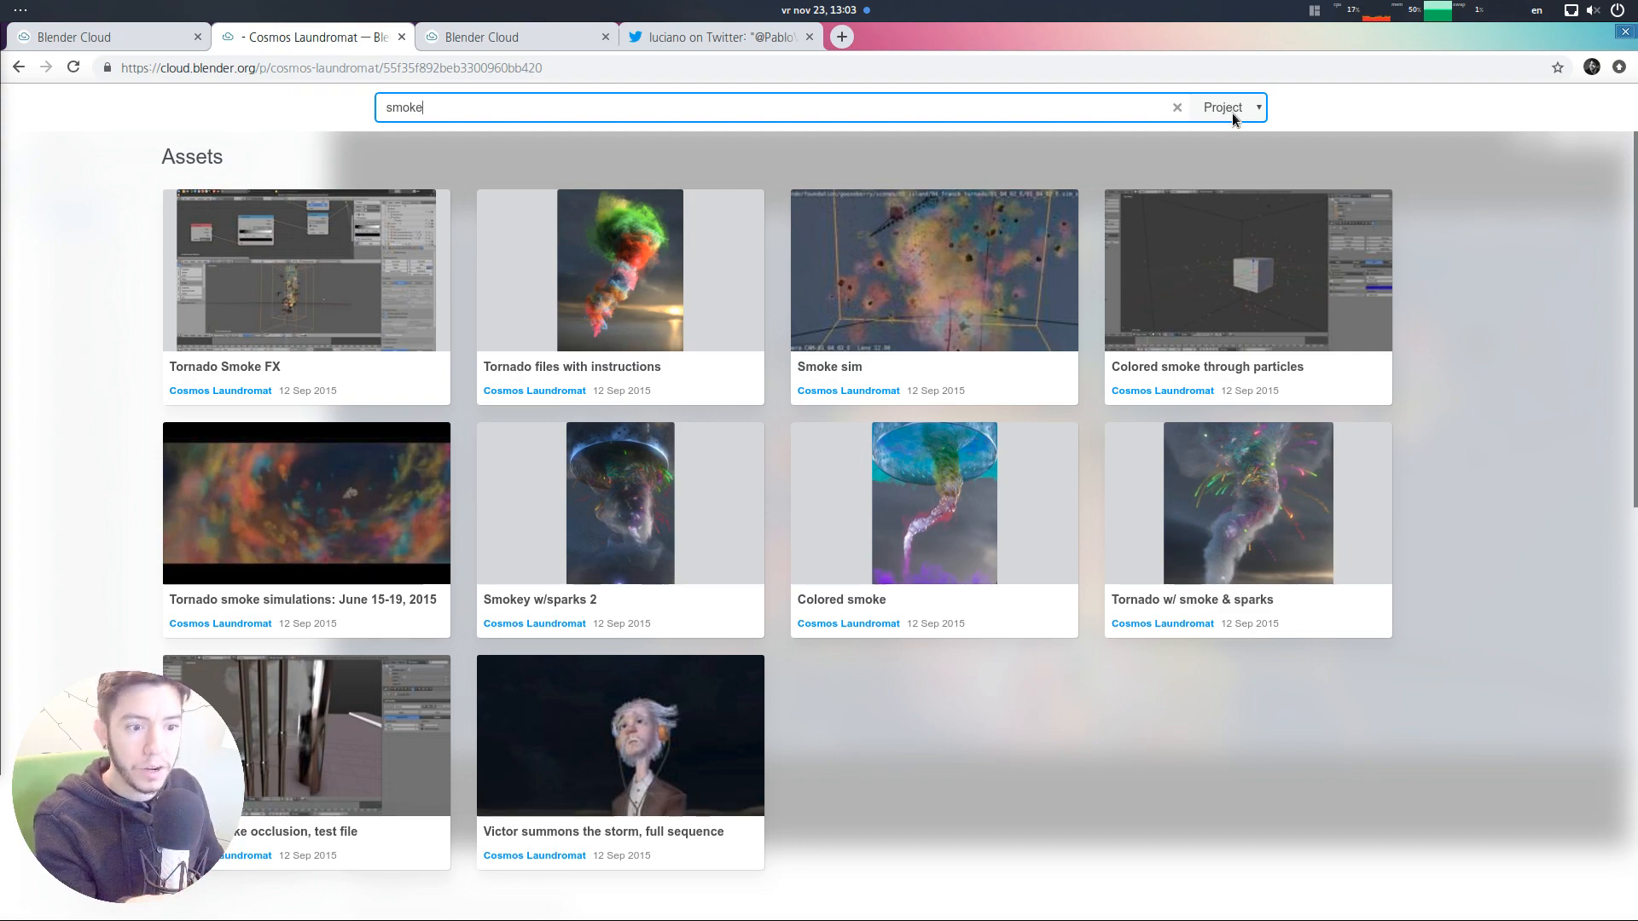
scroll(down, 3)
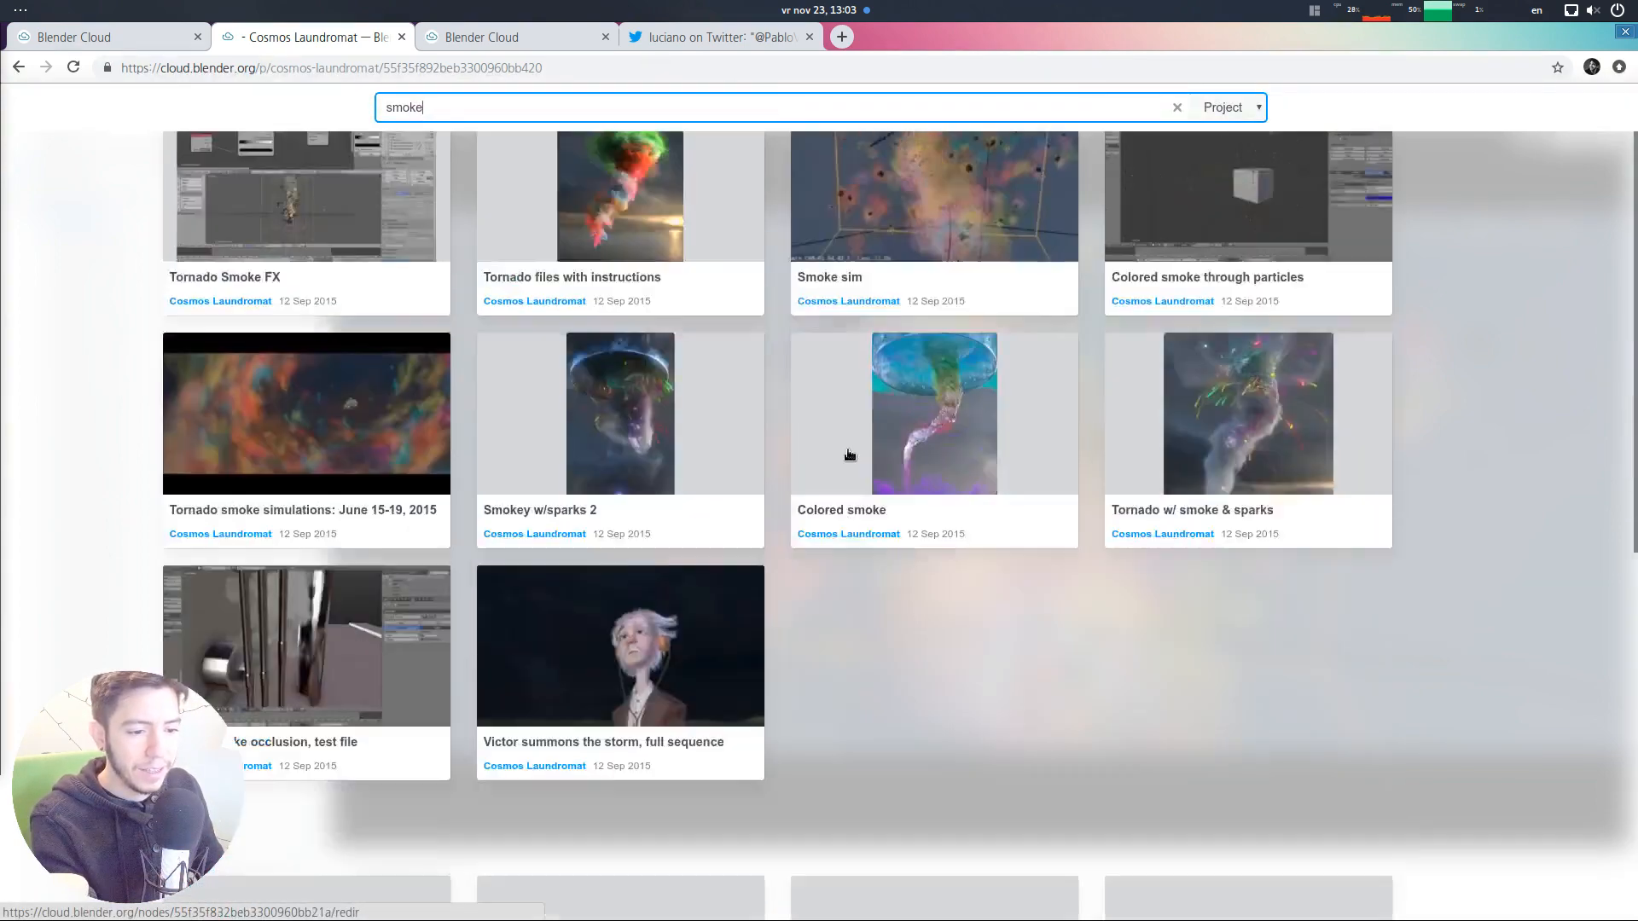
click(1227, 107)
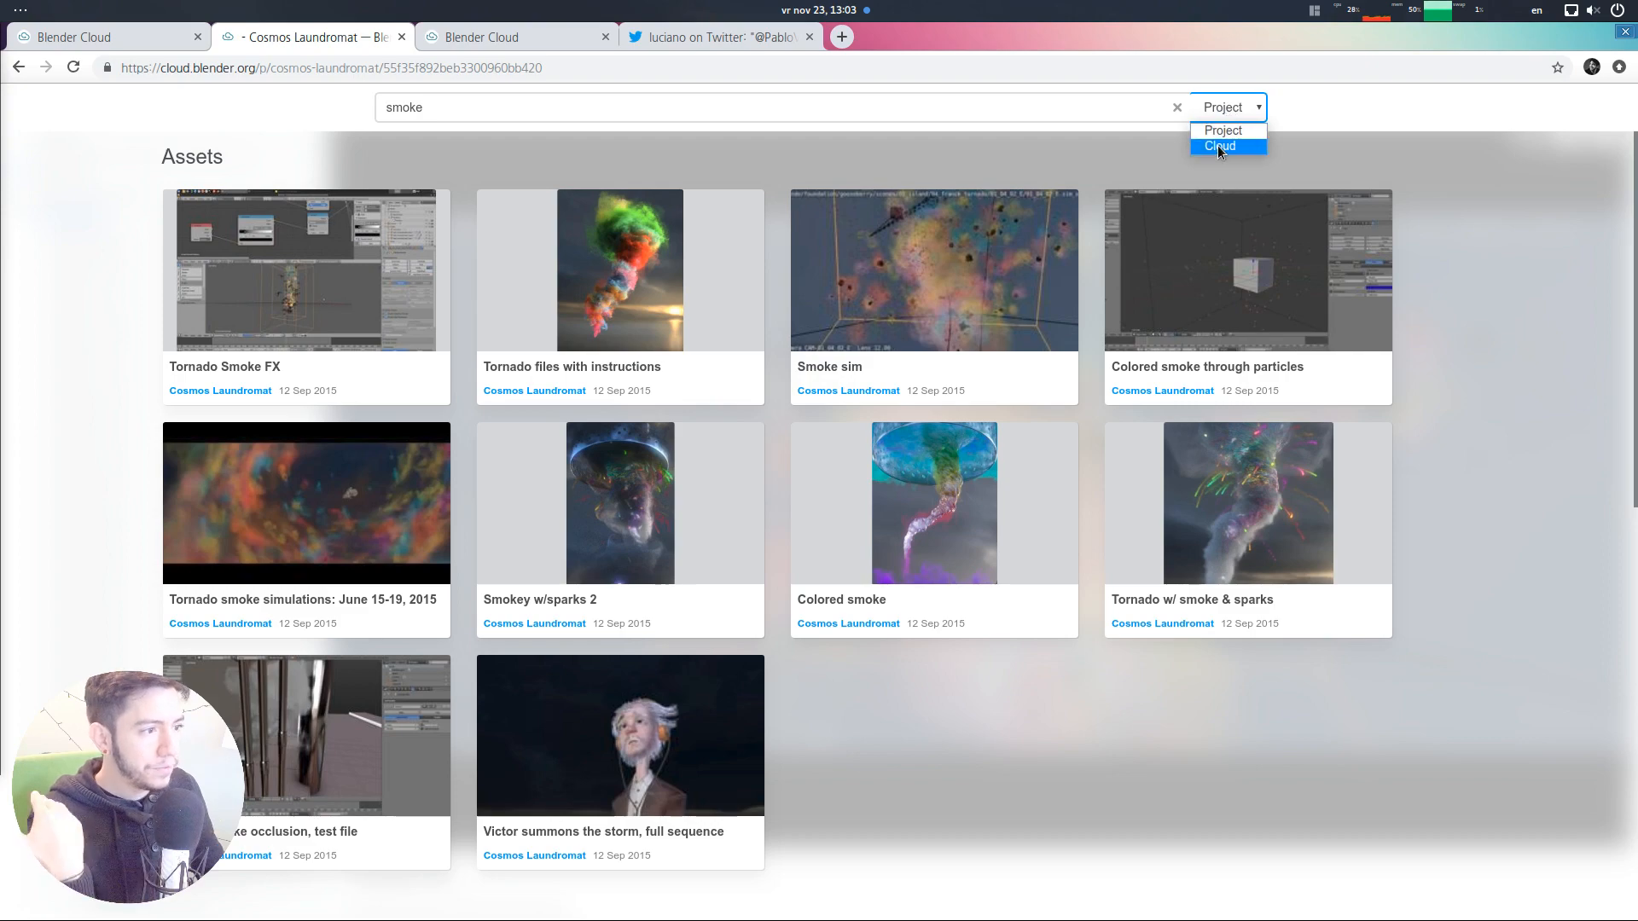
click(1218, 146)
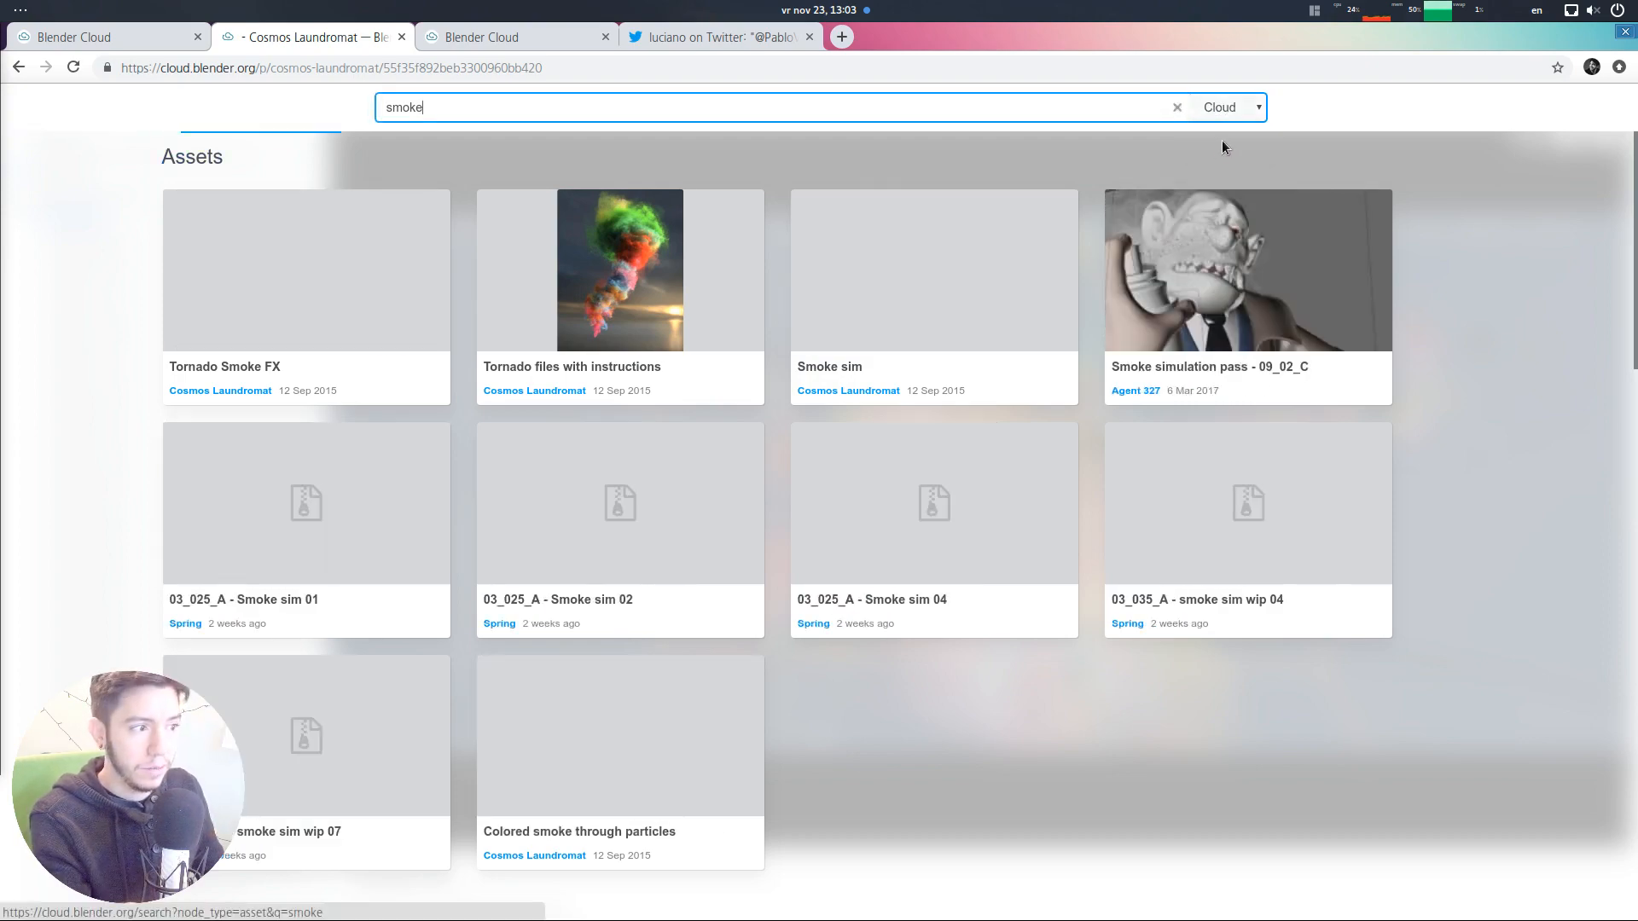
click(1229, 106)
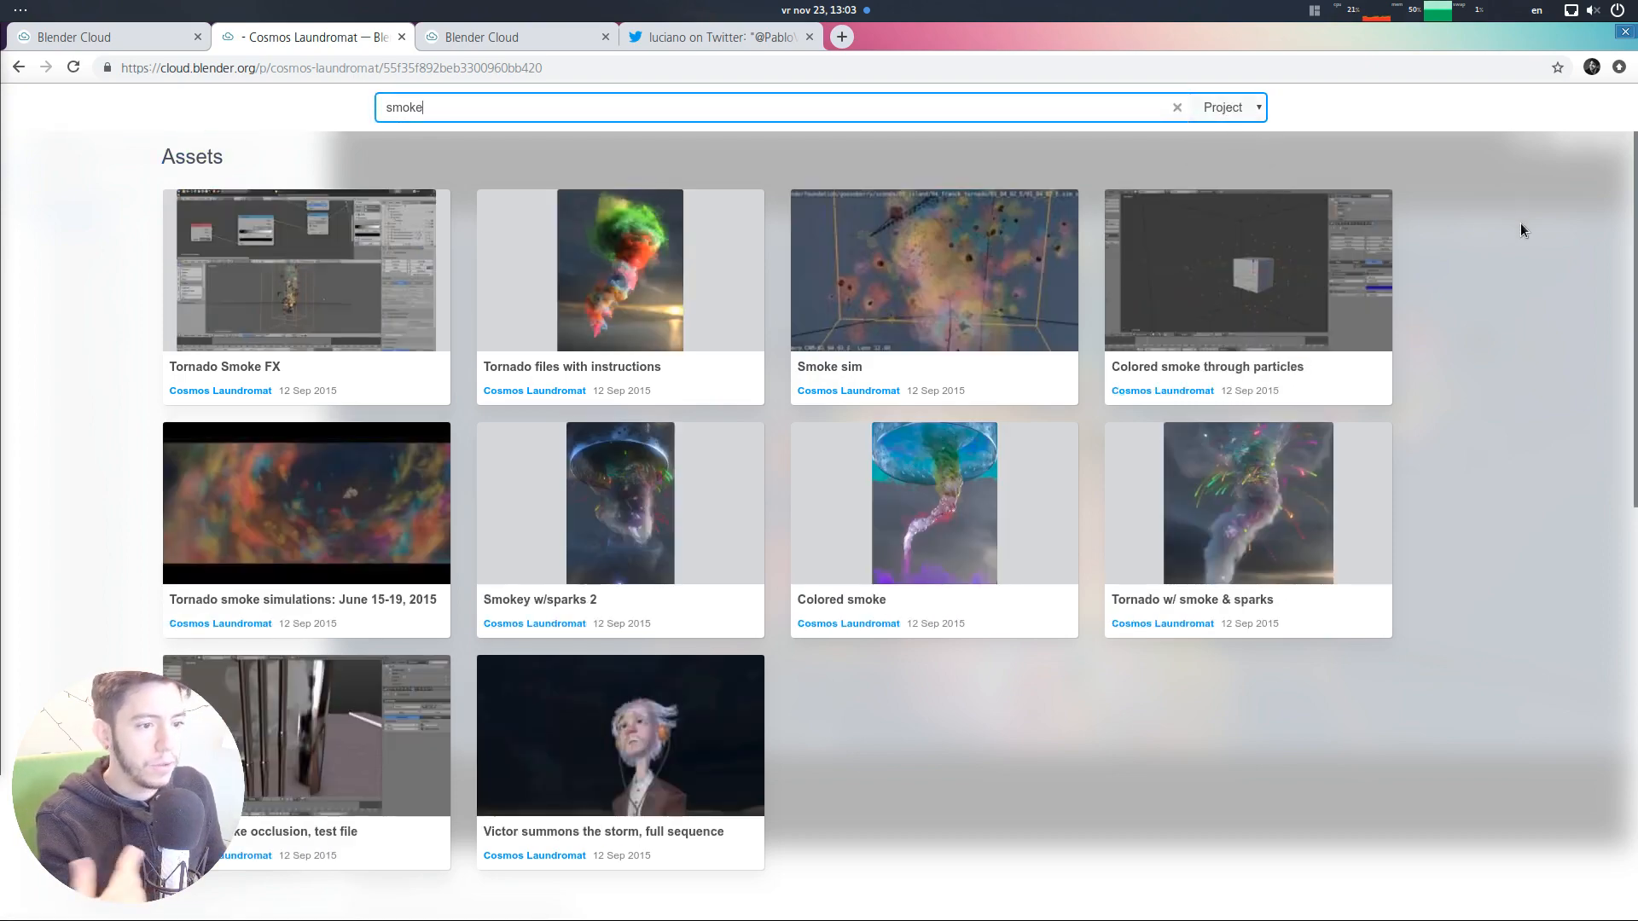
click(932, 269)
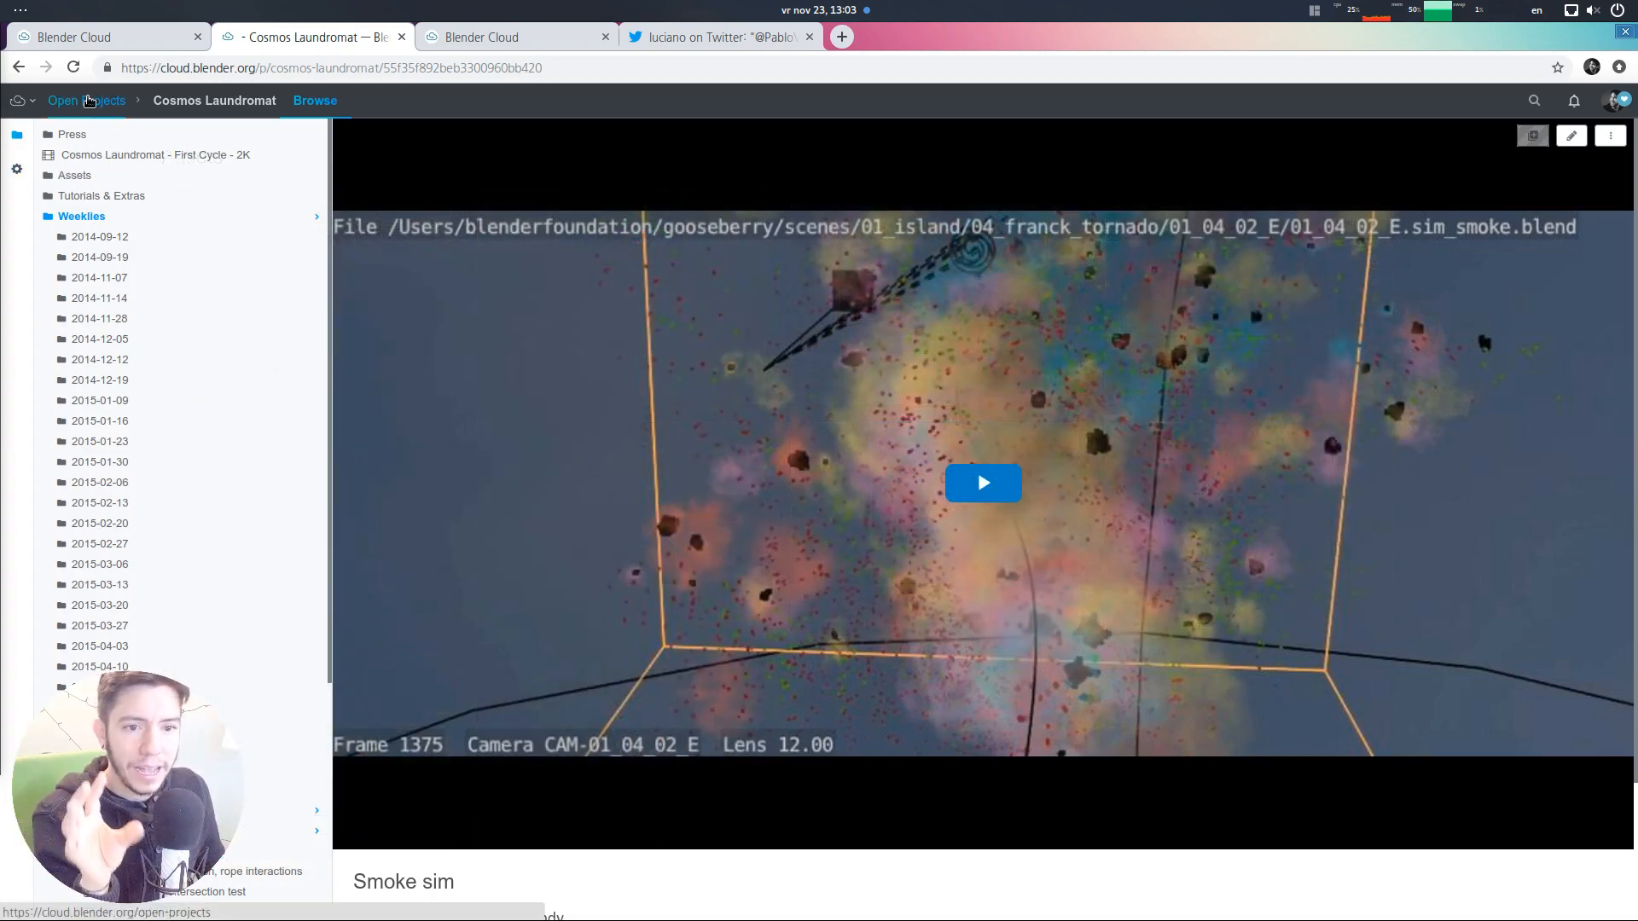
Open Cosmos Laundromat from the breadcrumb and scroll through Featured Content and Latest Updates
click(214, 101)
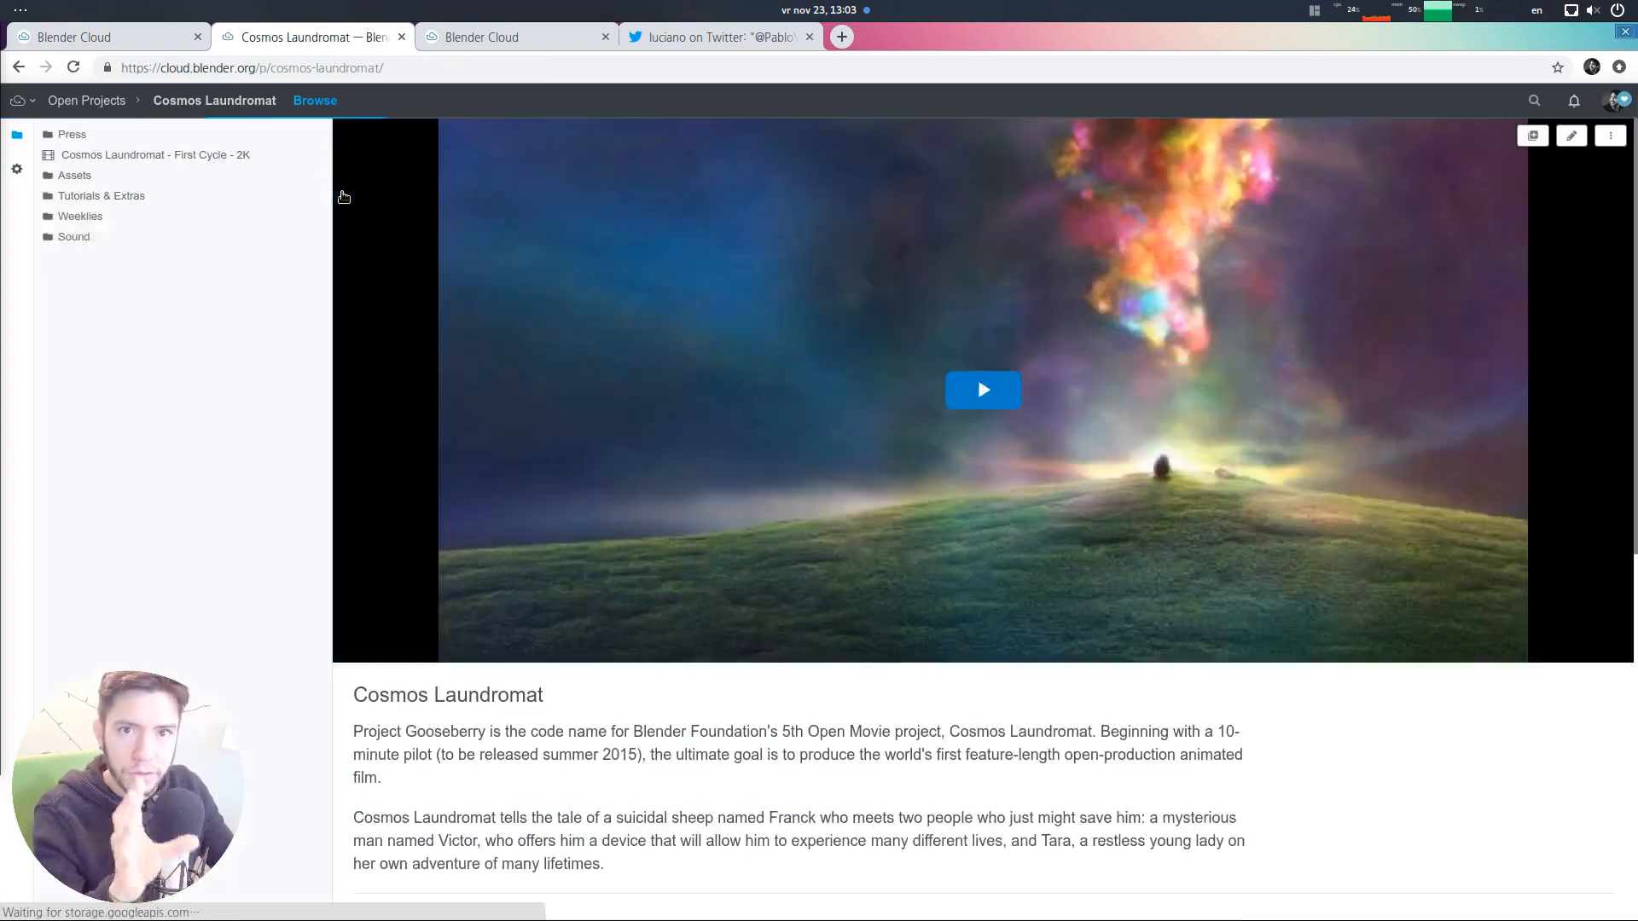
scroll(down, 3)
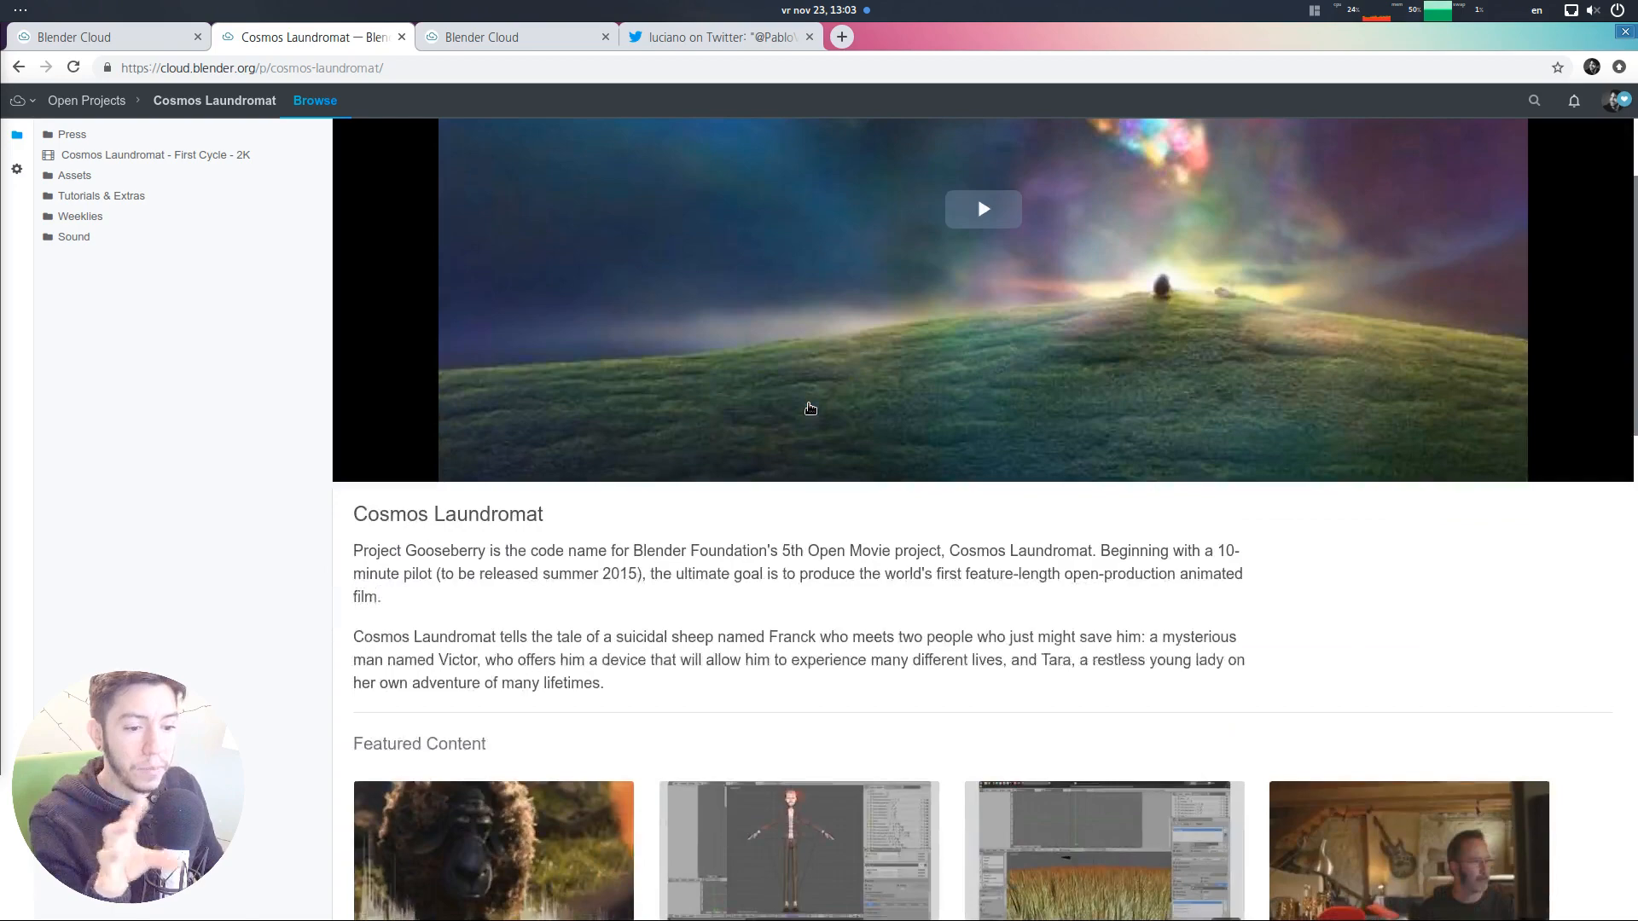
scroll(down, 3)
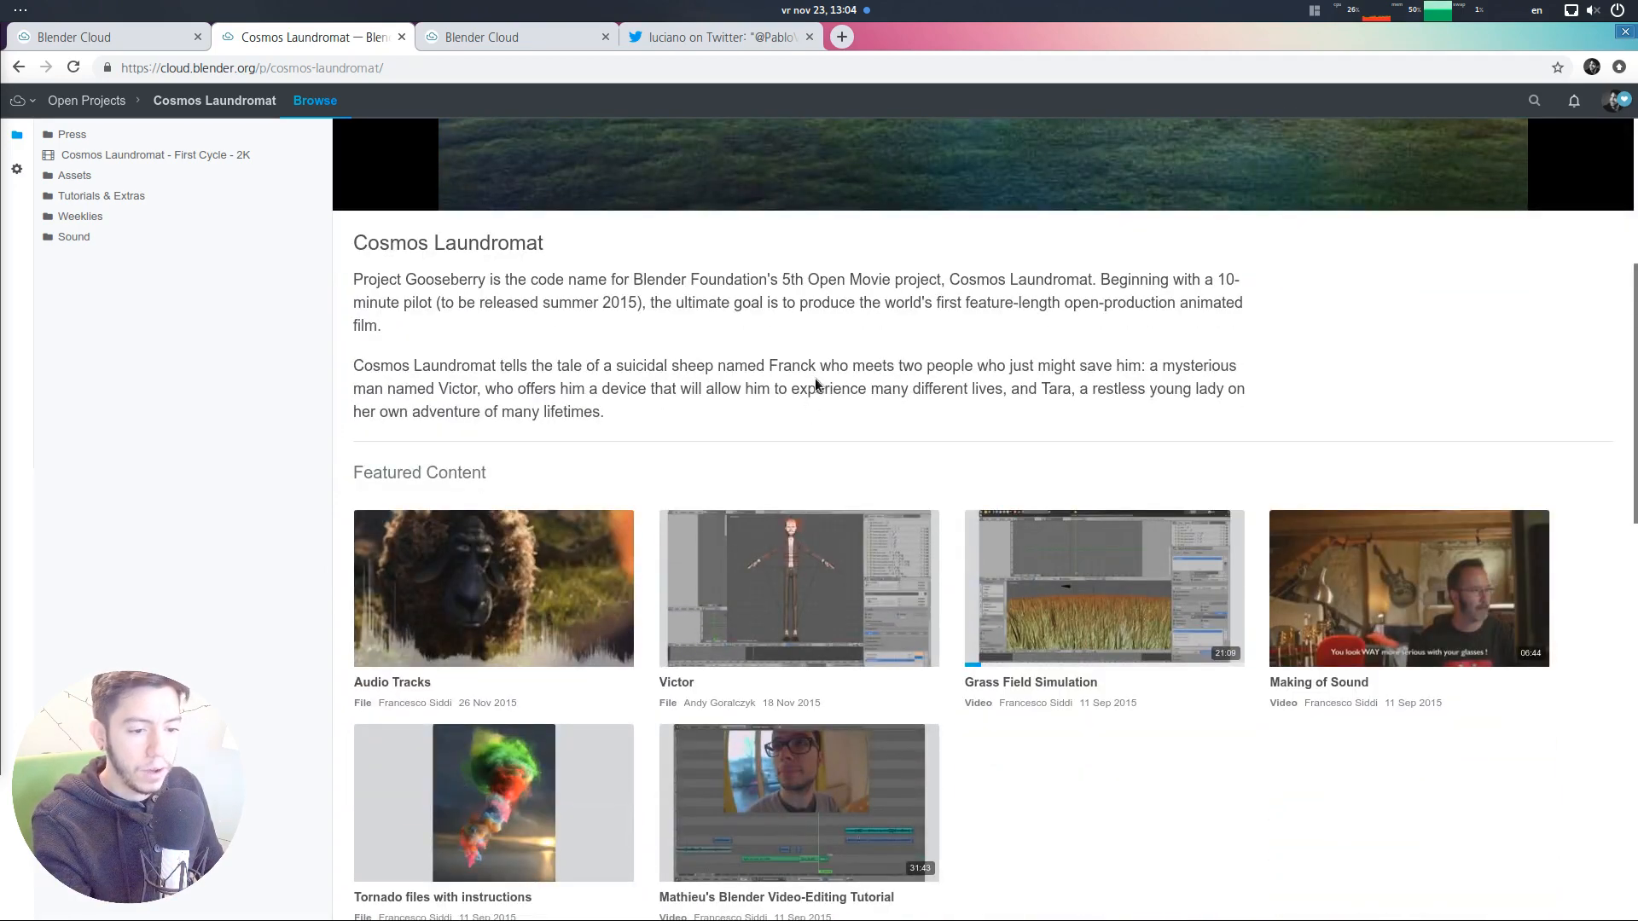
scroll(down, 3)
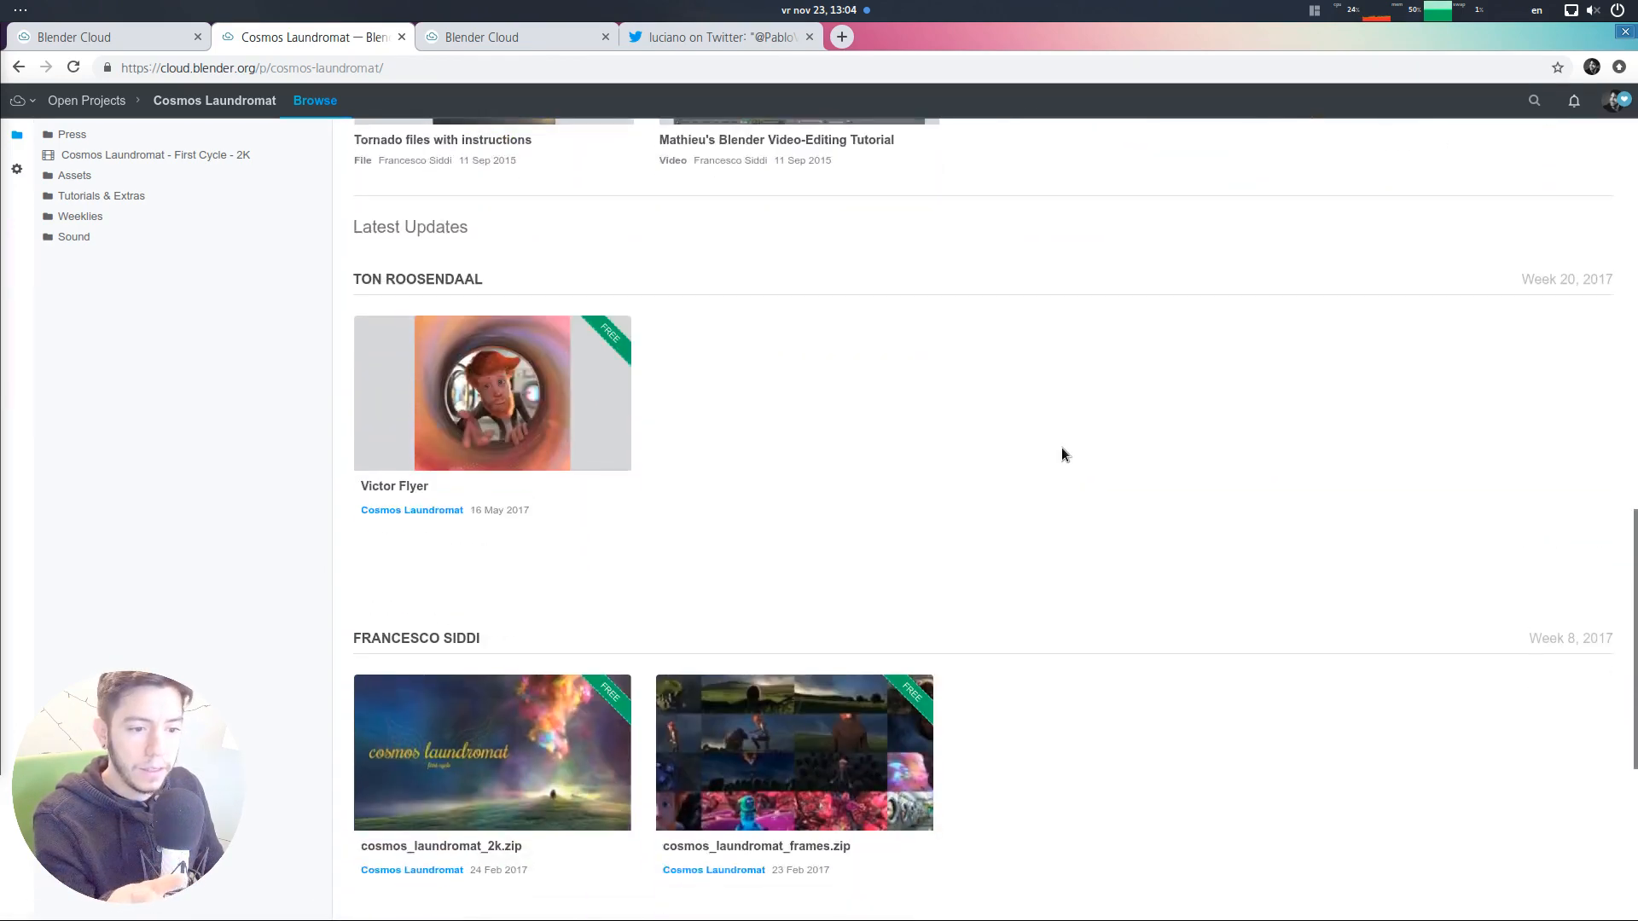
scroll(down, 3)
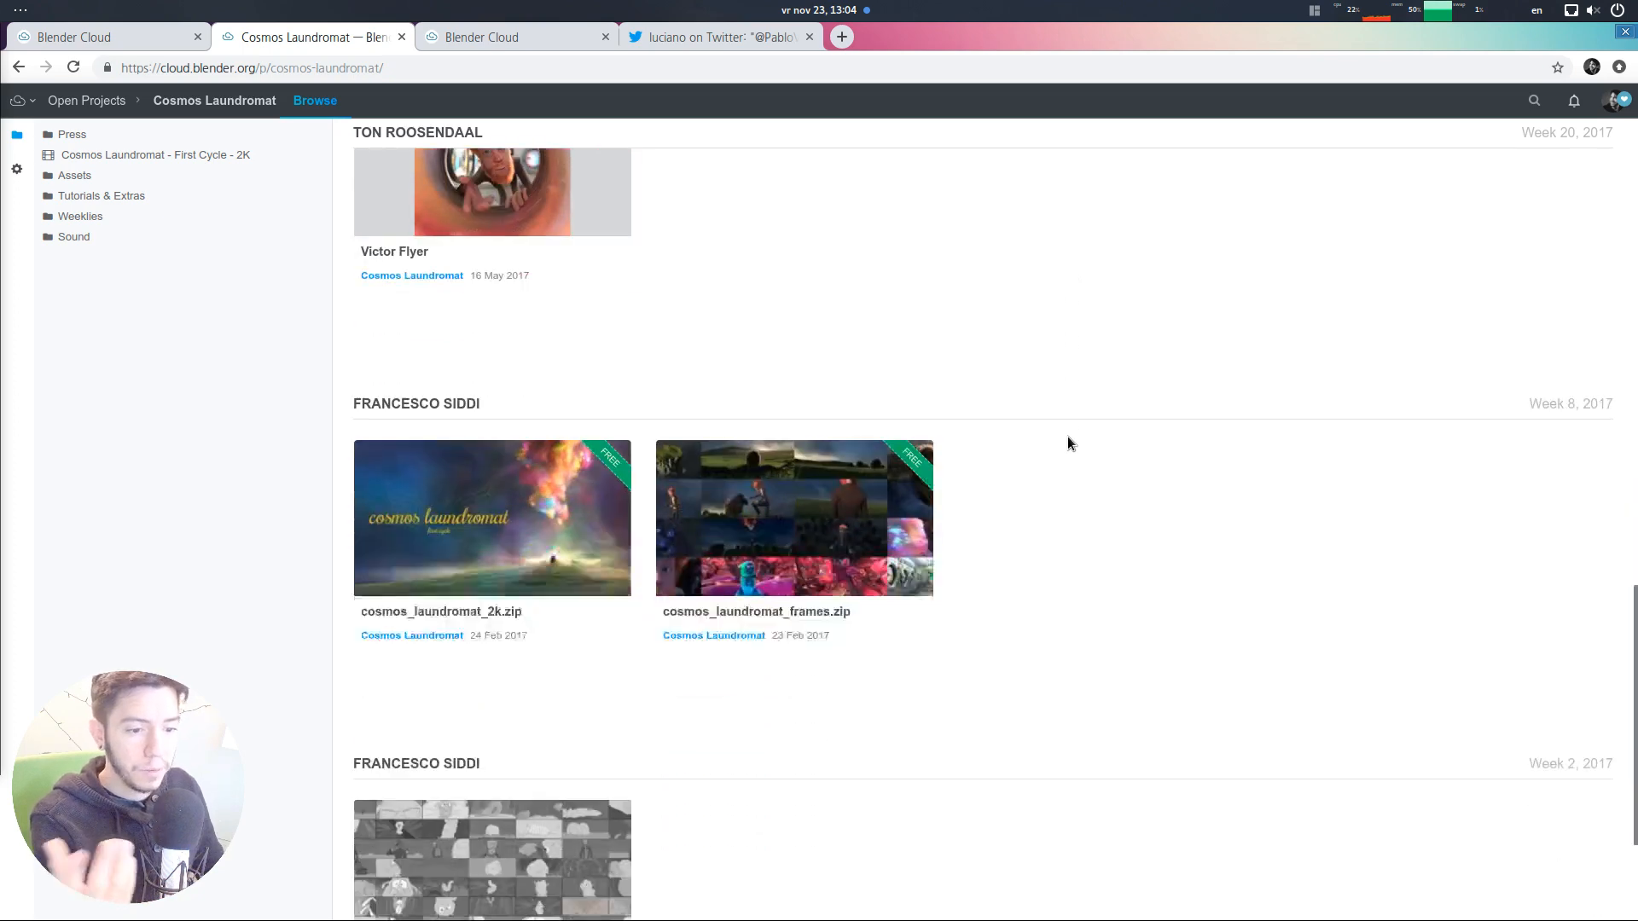
scroll(down, 3)
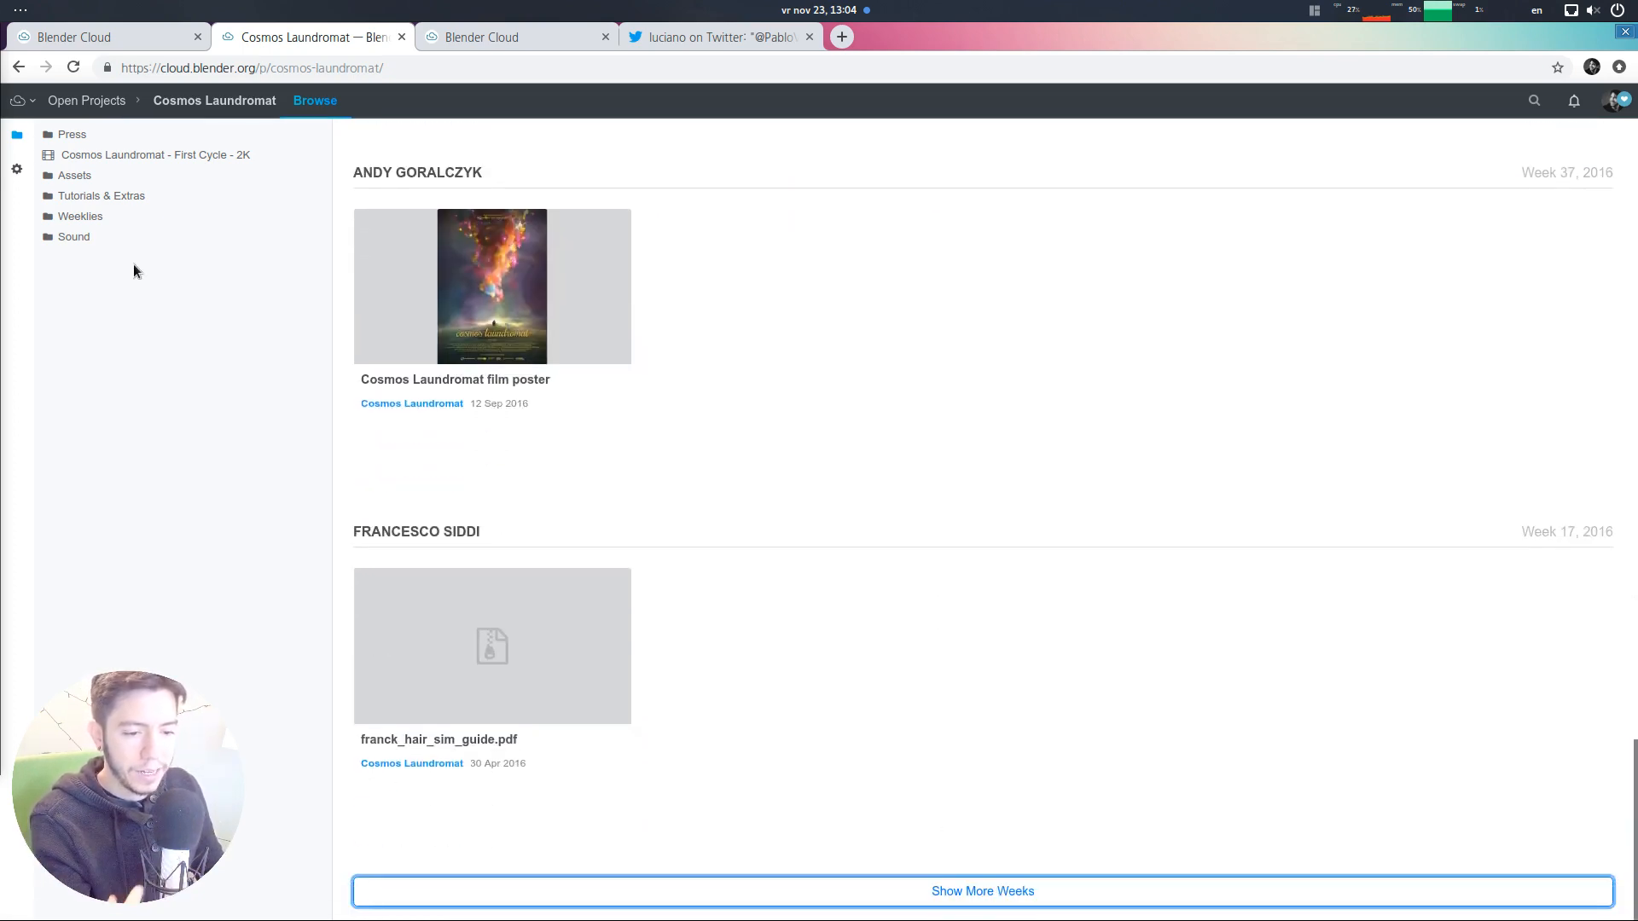
mouse_move(87, 101)
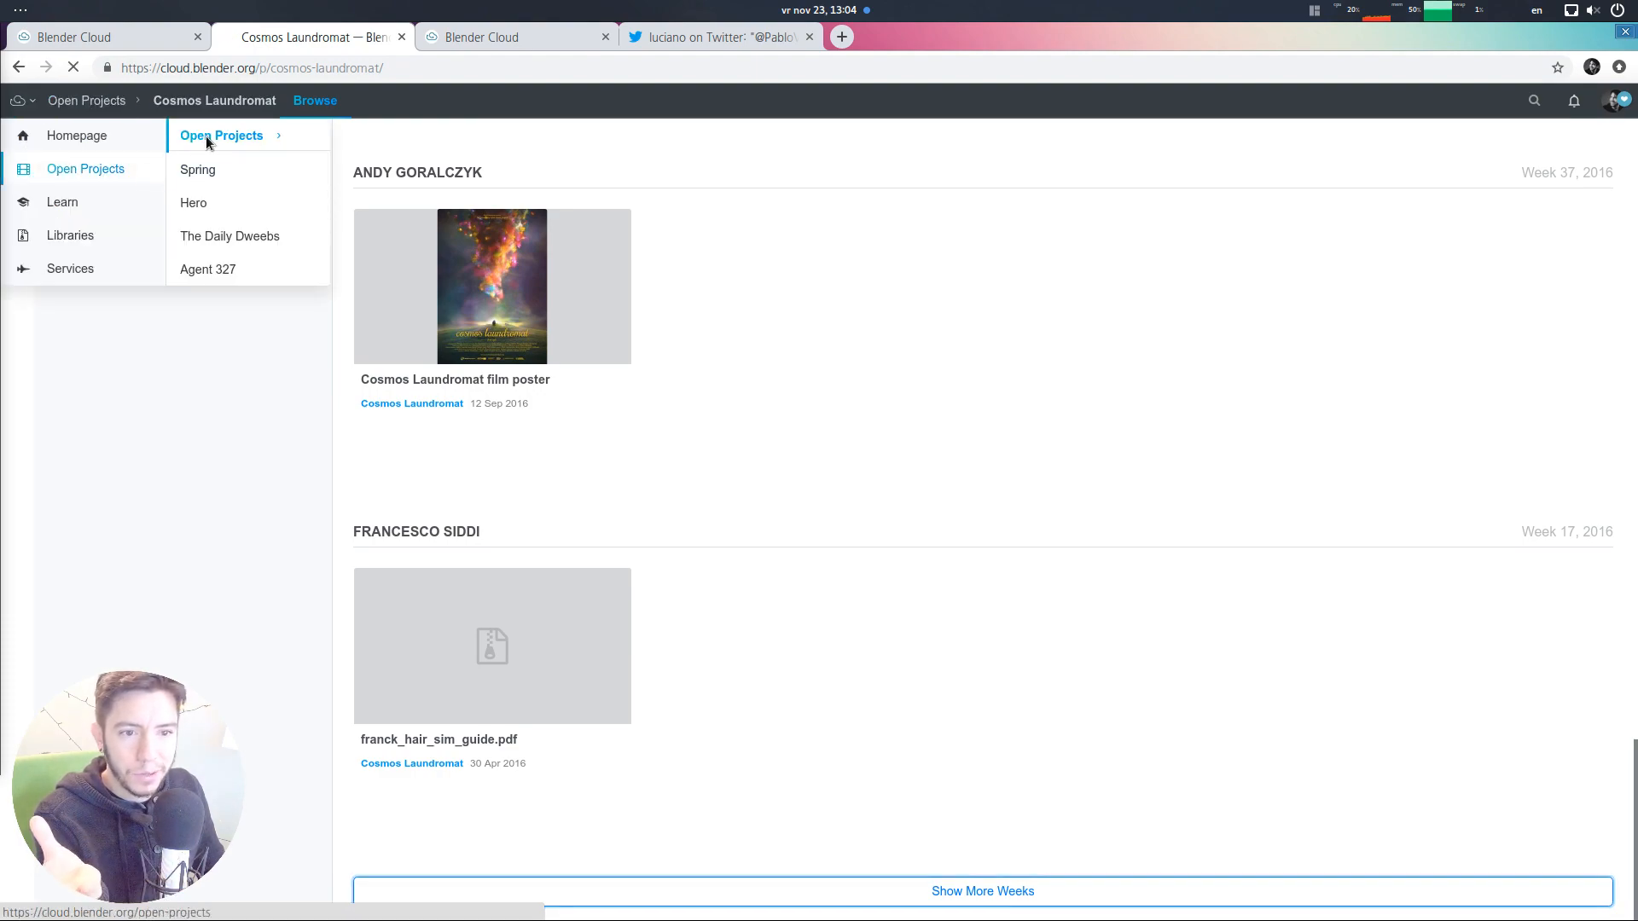
Open Glass Half from Open Projects, browse its weekly updates, then return to Open Projects
click(220, 134)
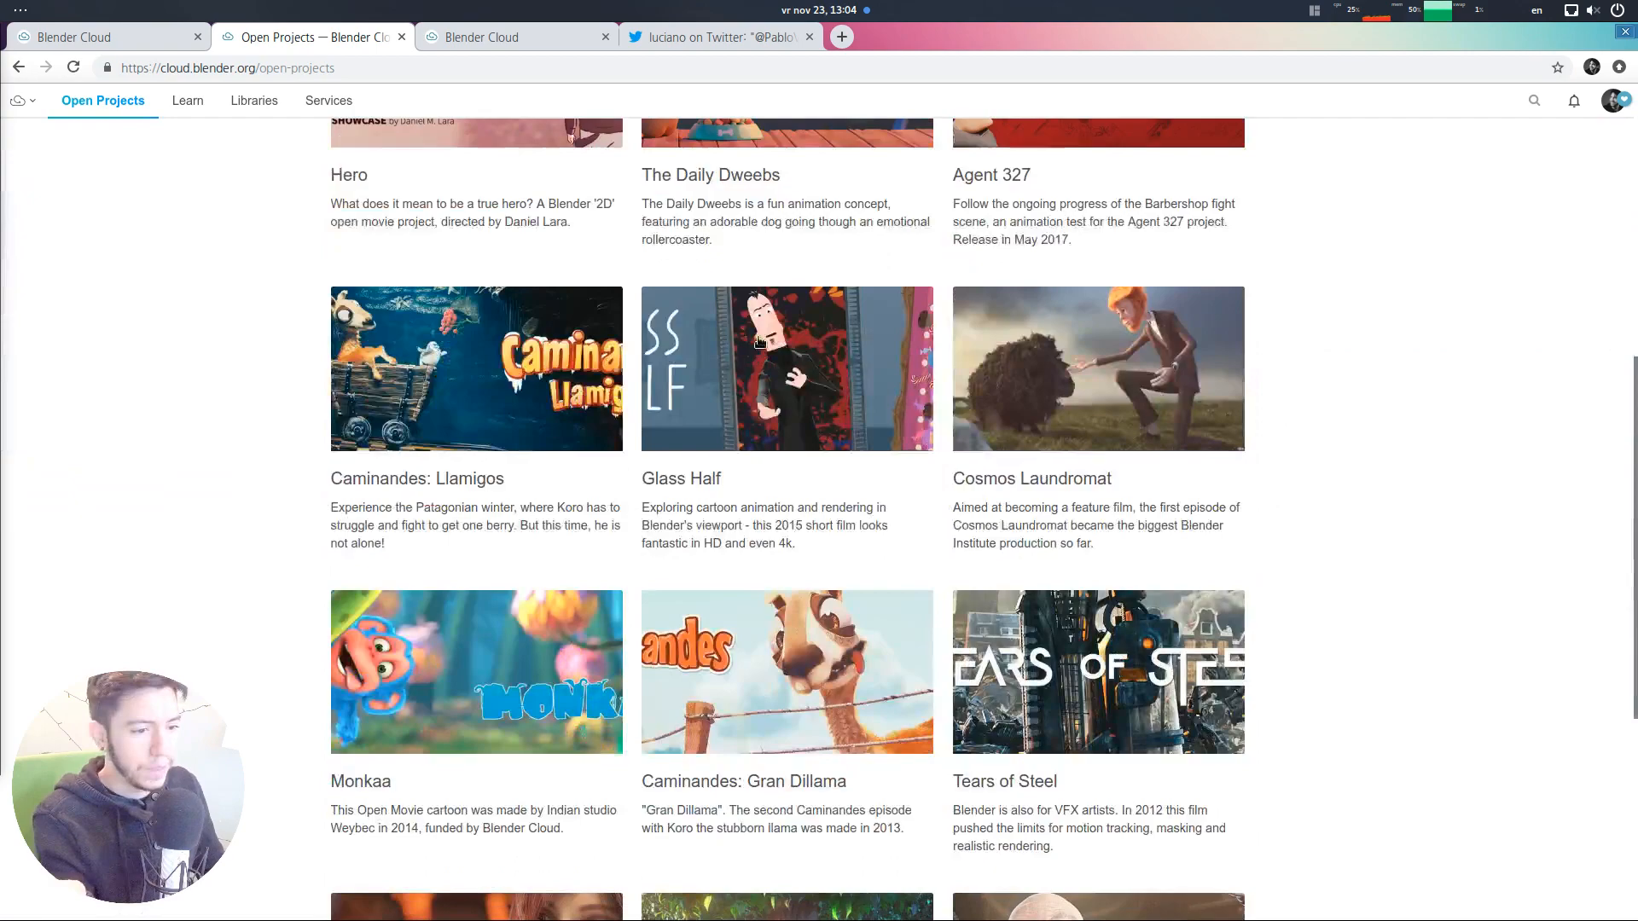
click(787, 368)
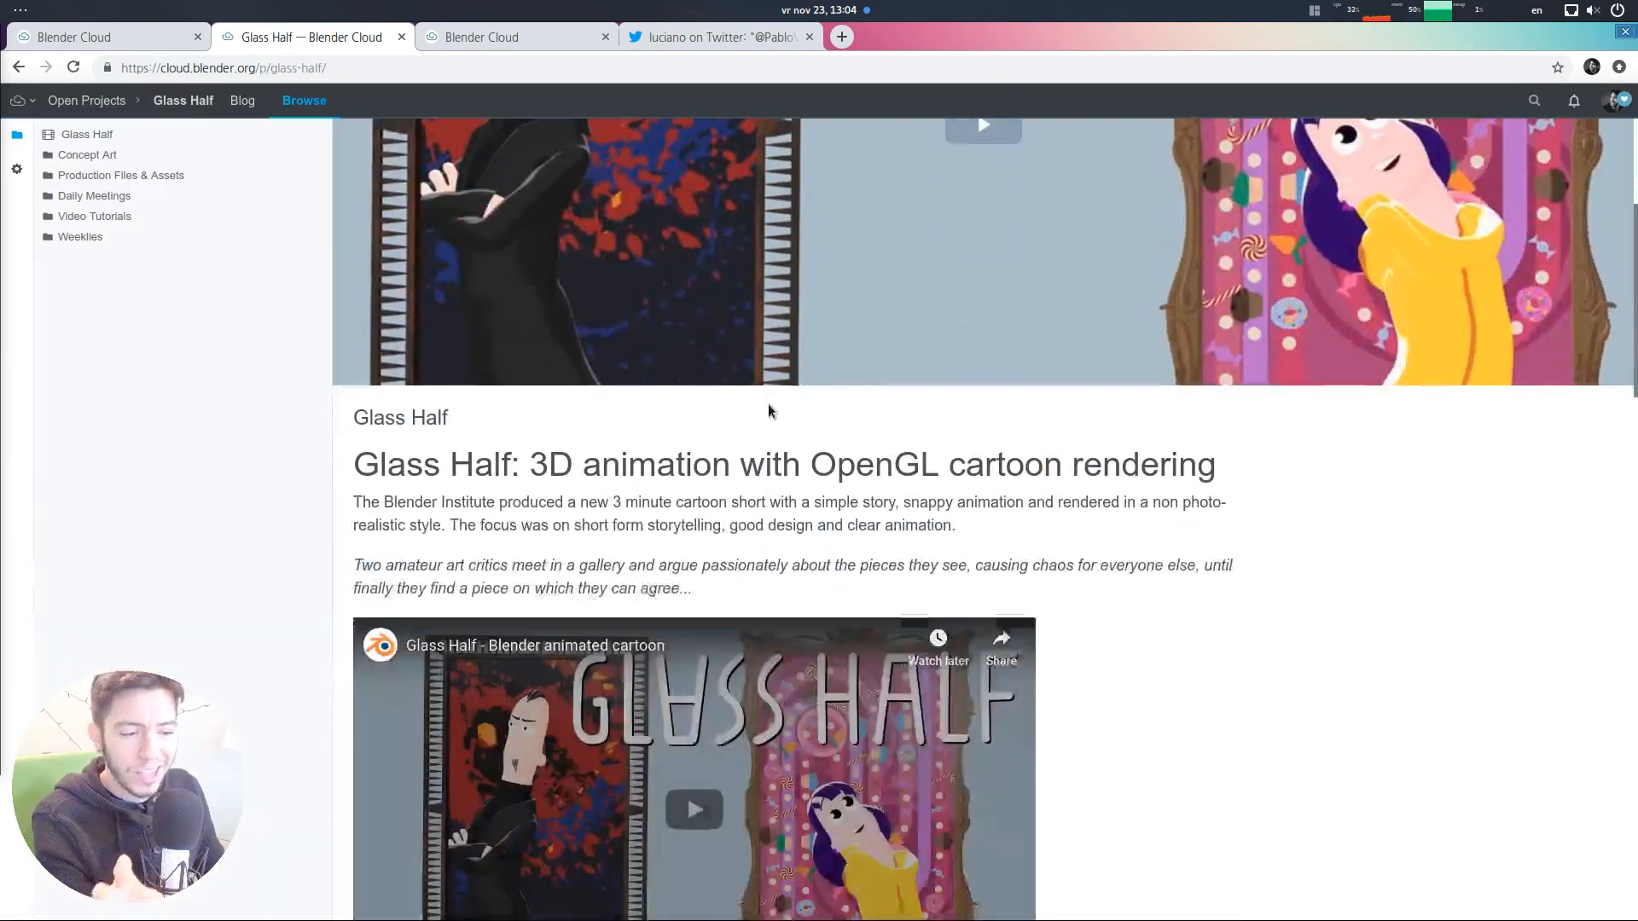
scroll(down, 3)
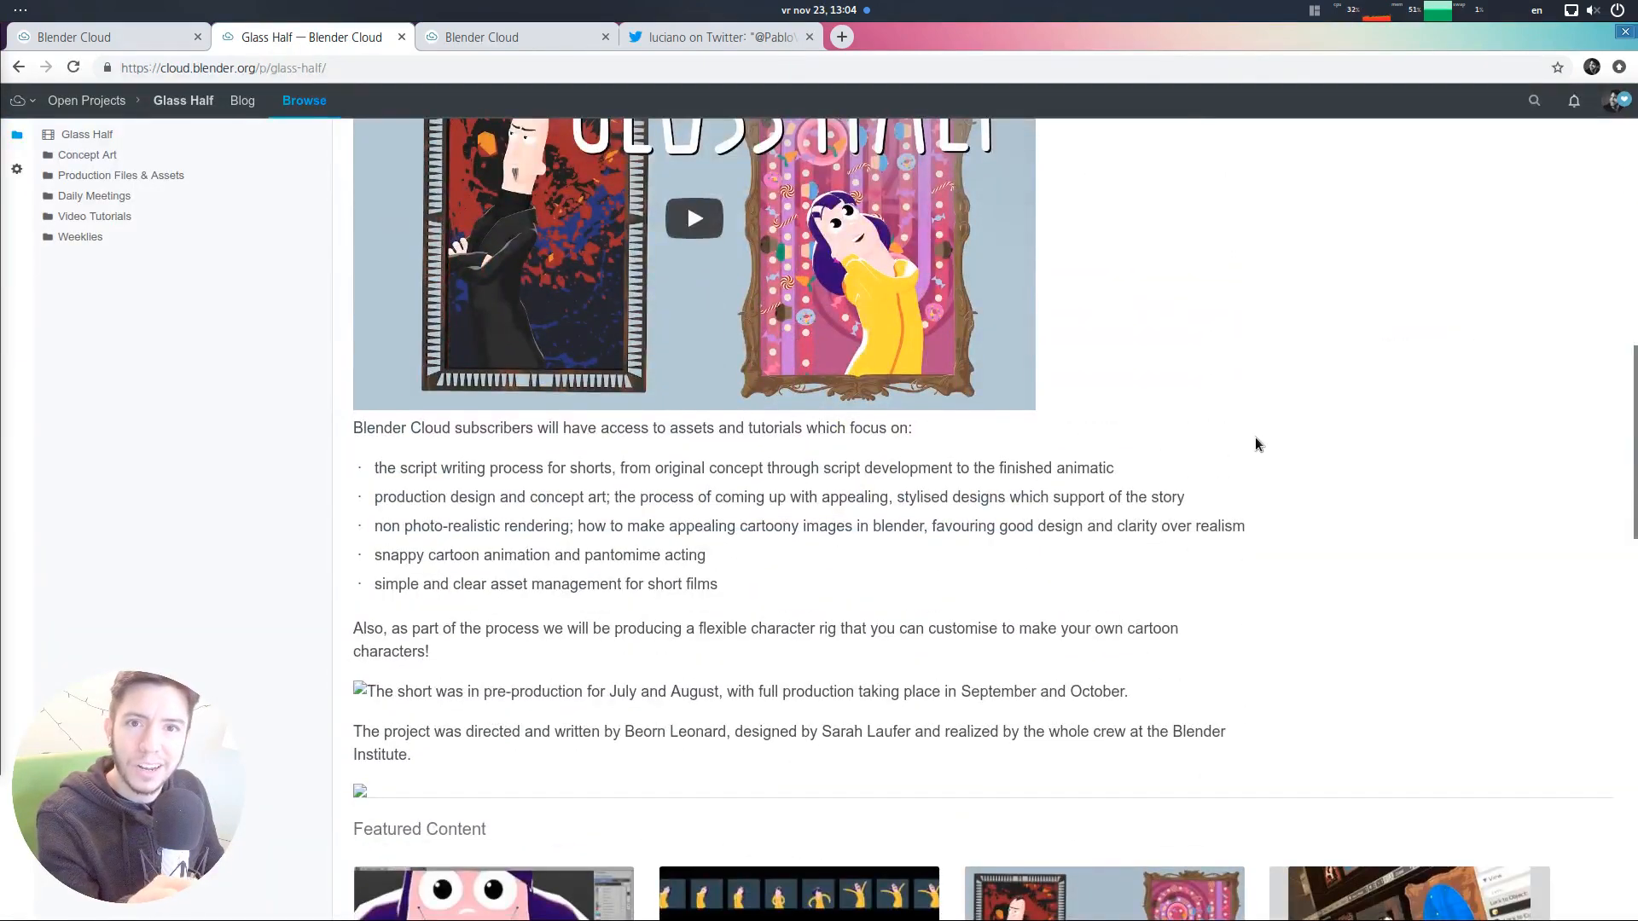
scroll(down, 3)
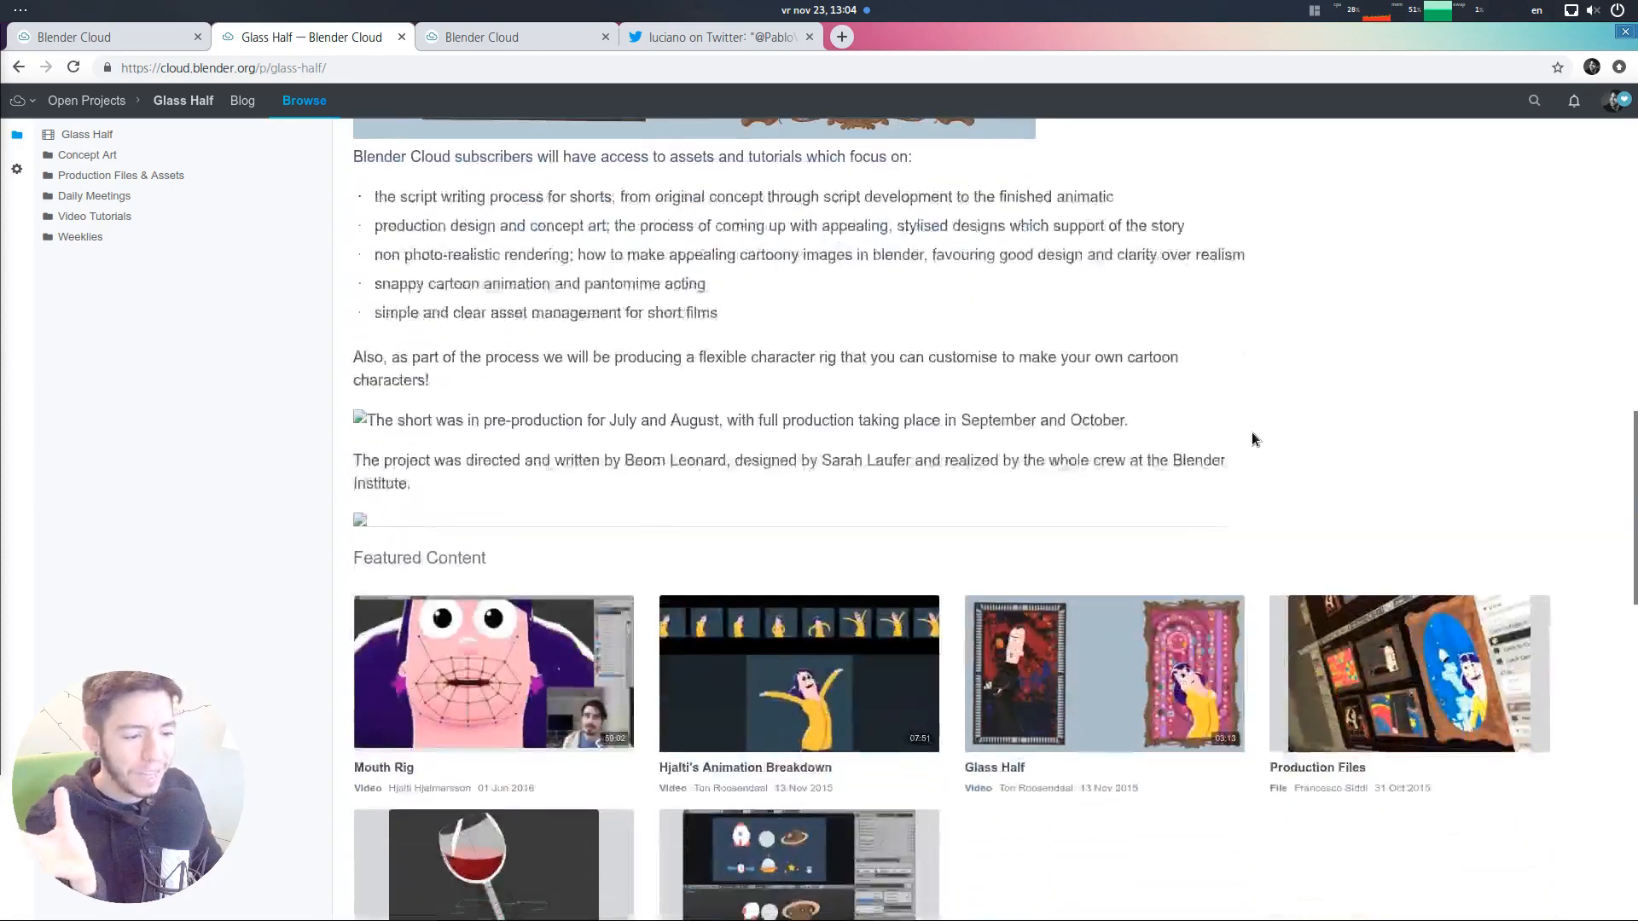
scroll(down, 3)
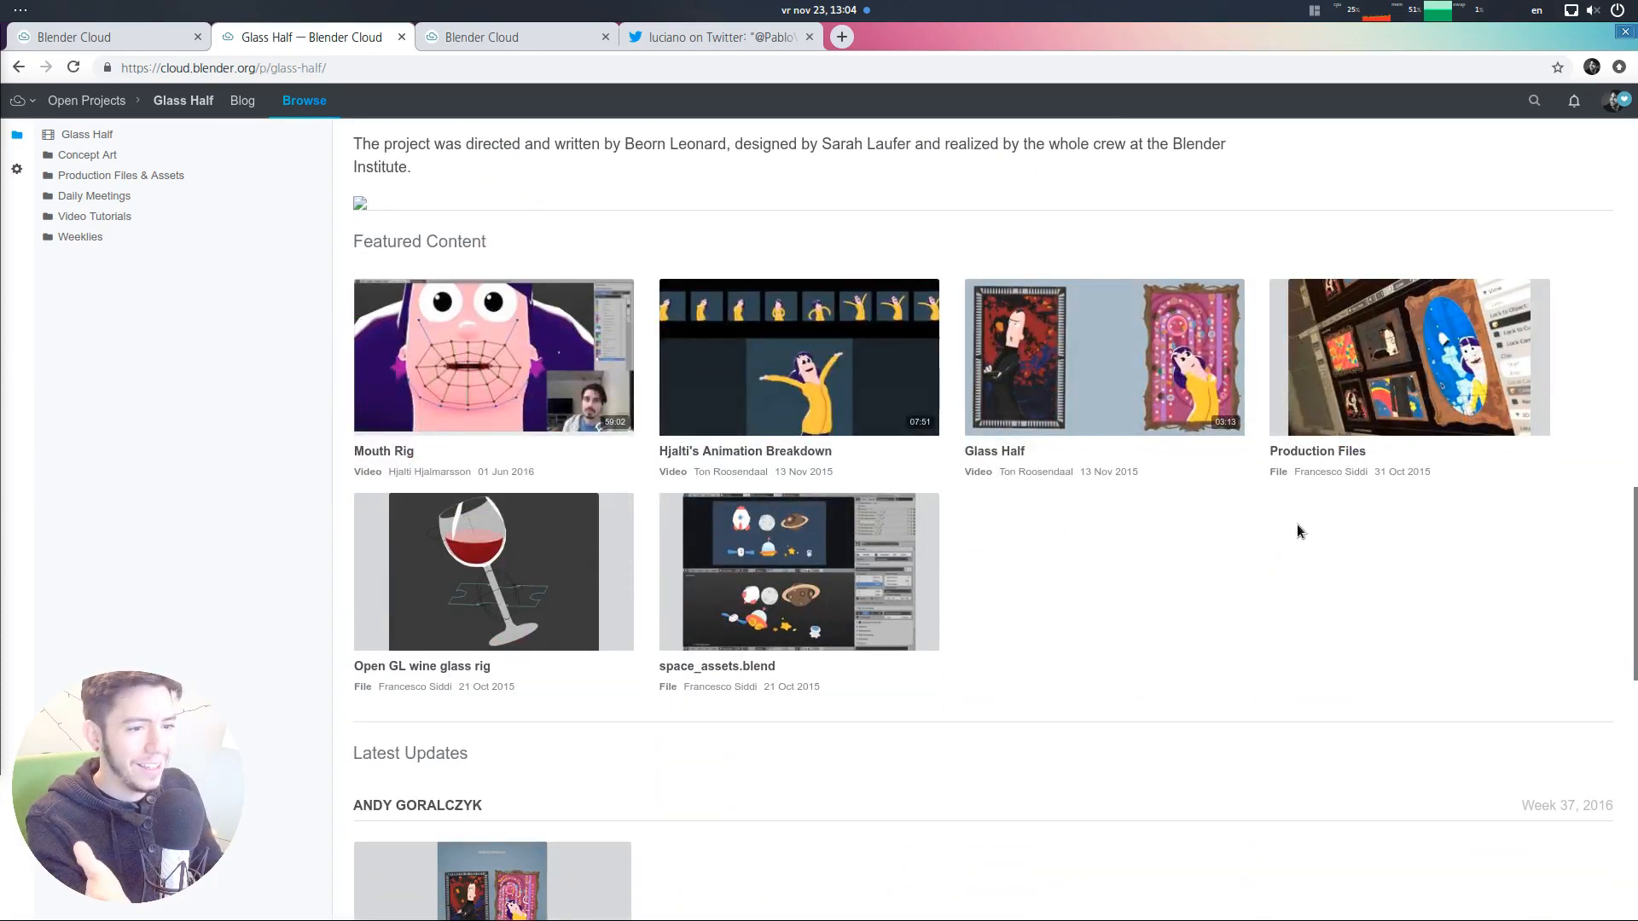
scroll(down, 3)
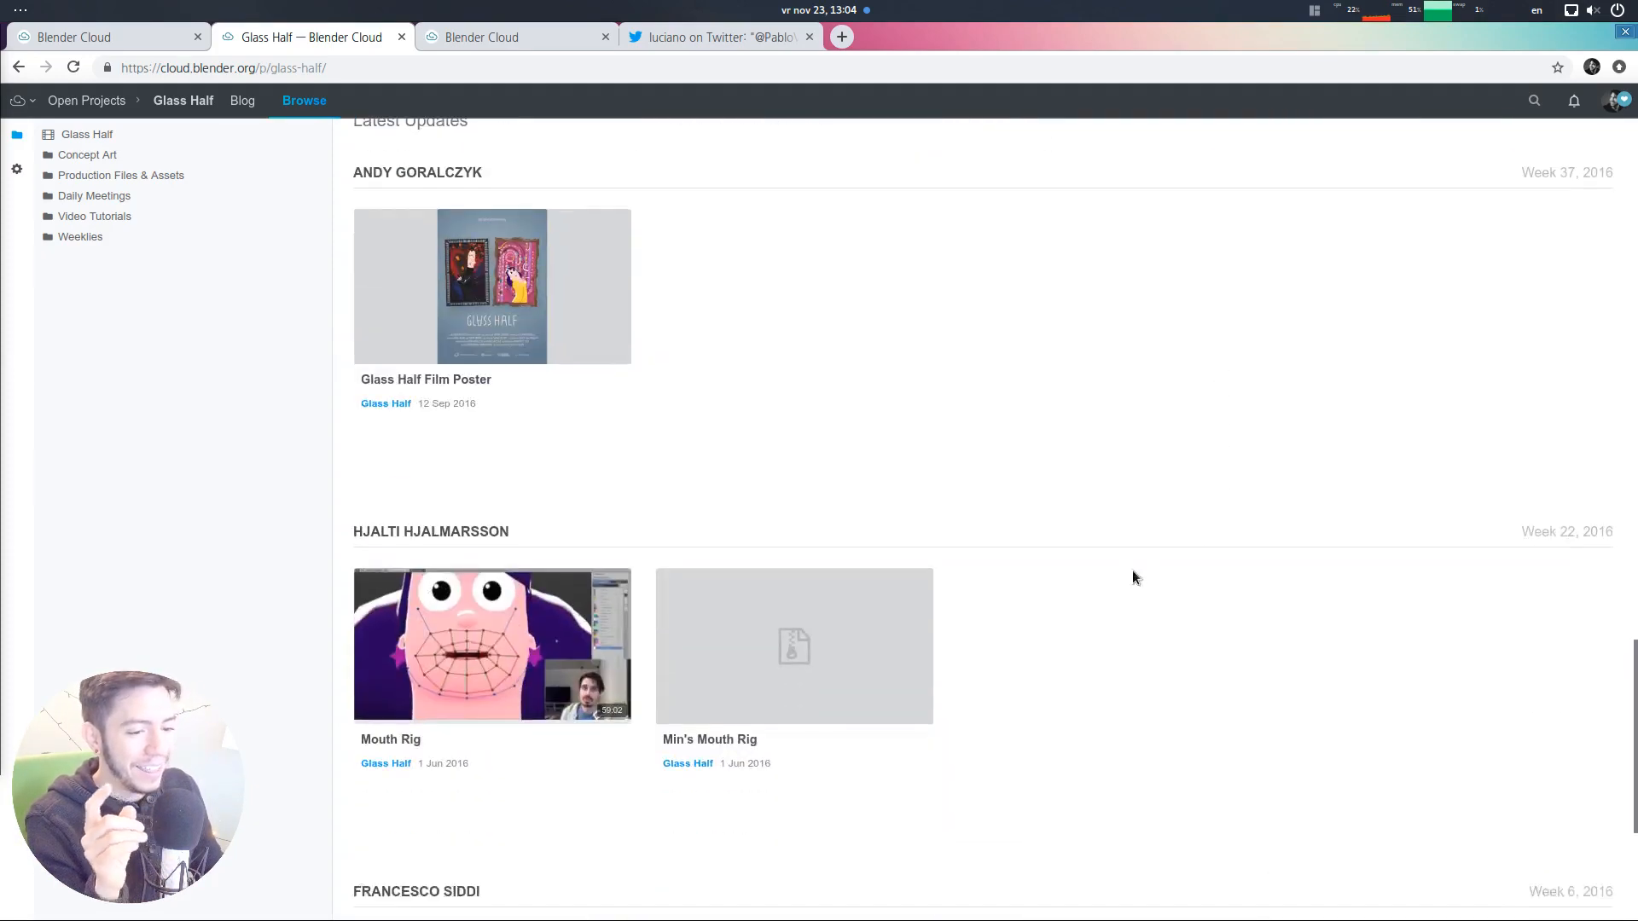
scroll(down, 3)
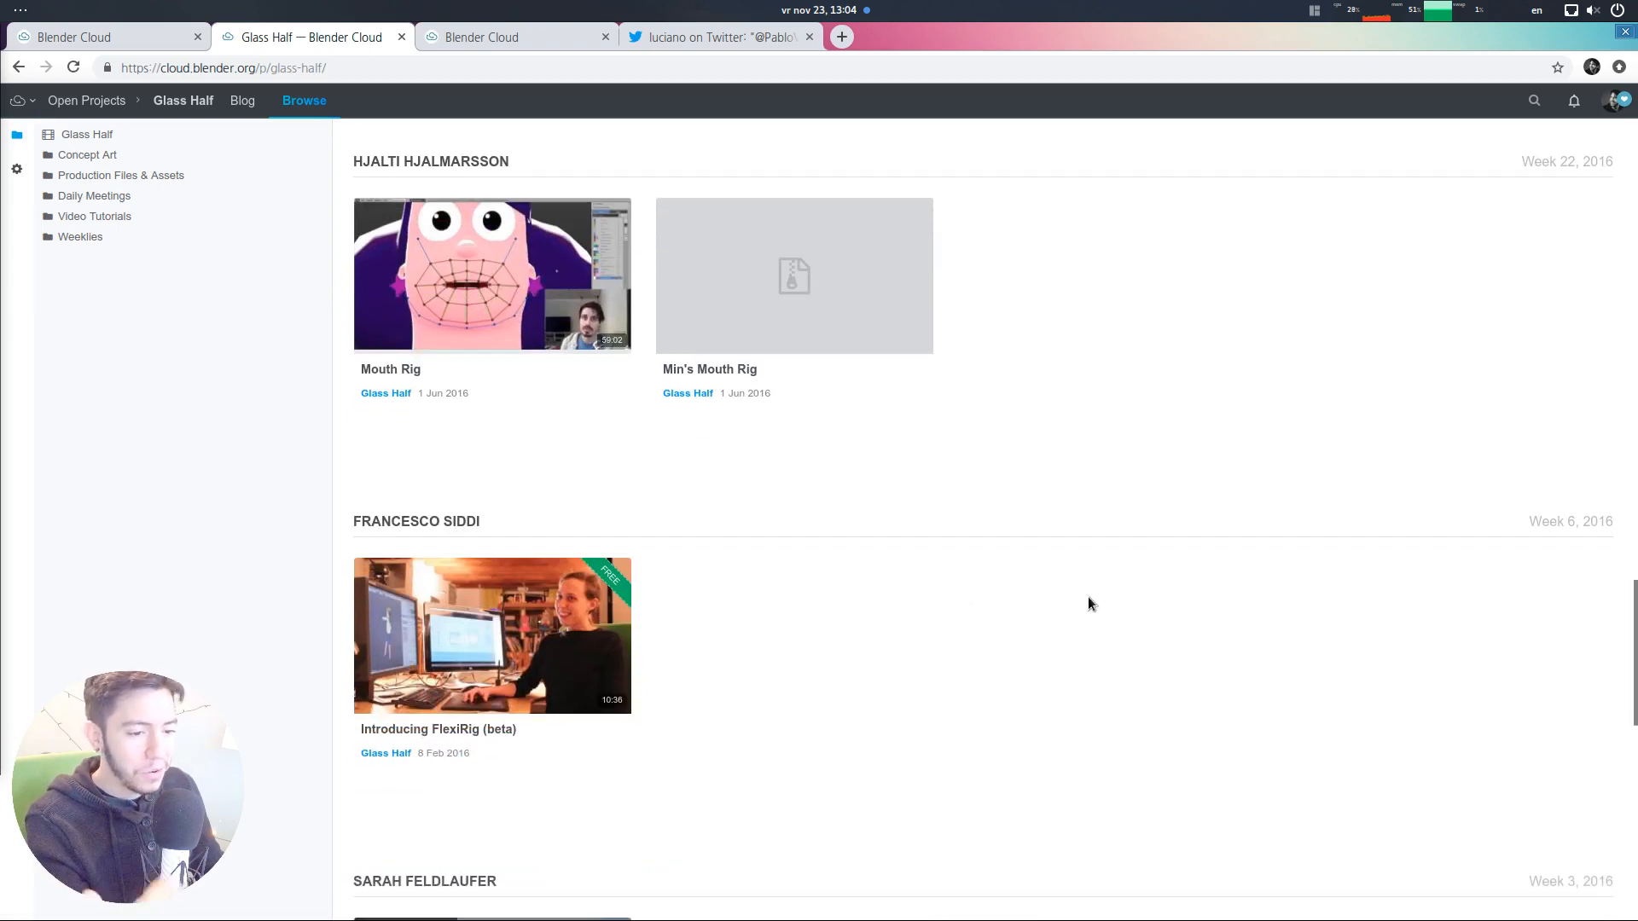
scroll(down, 3)
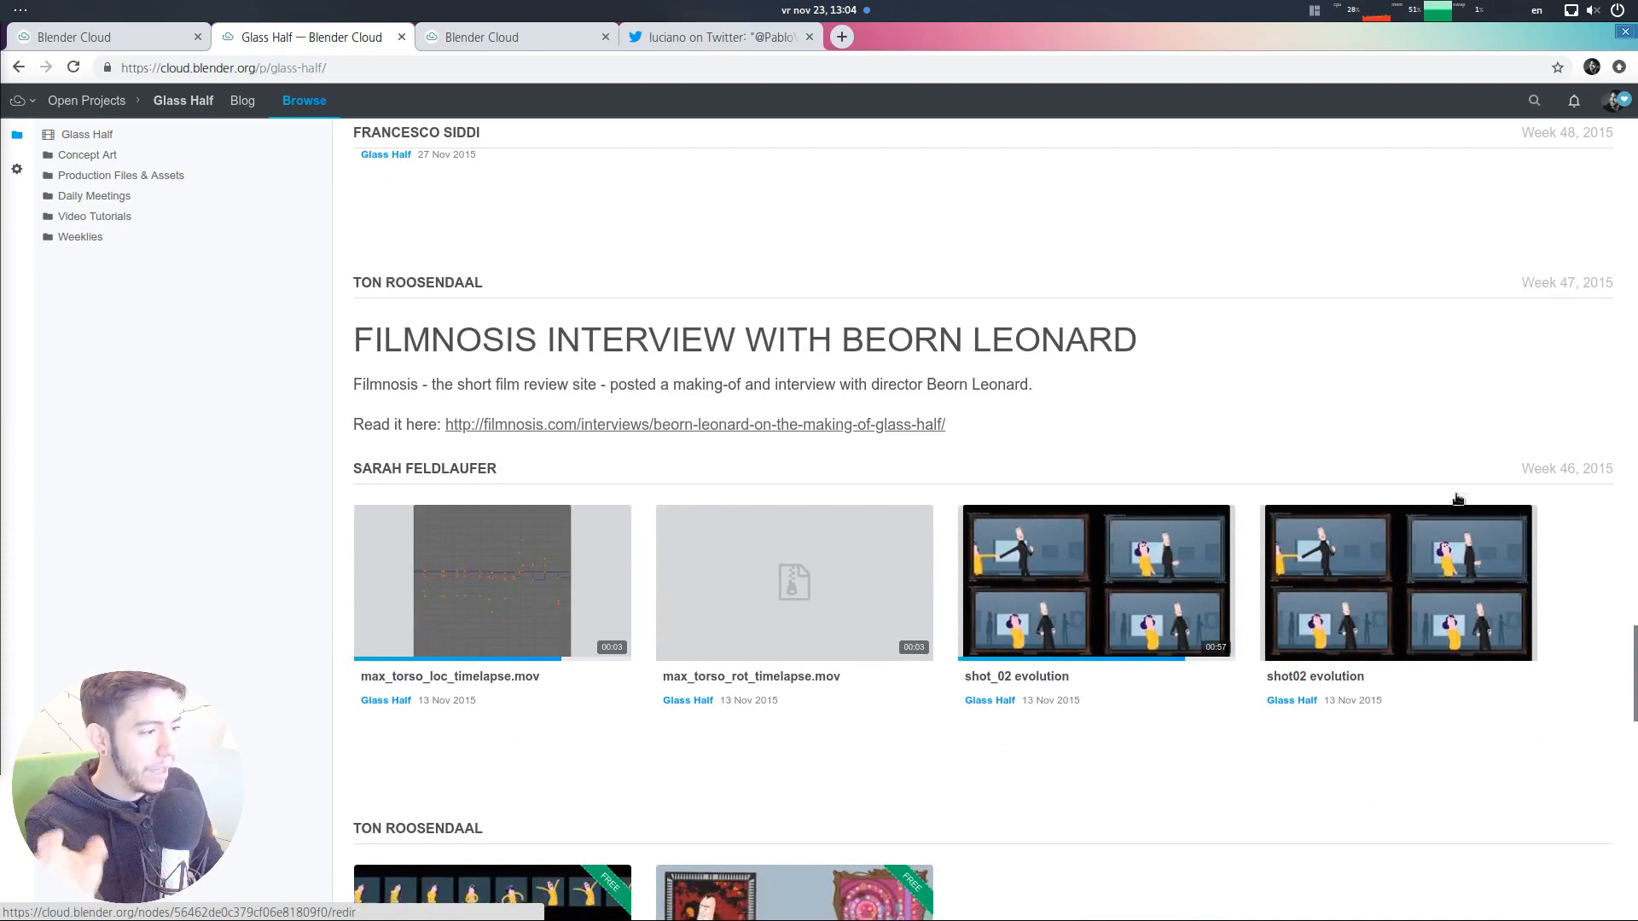
scroll(down, 3)
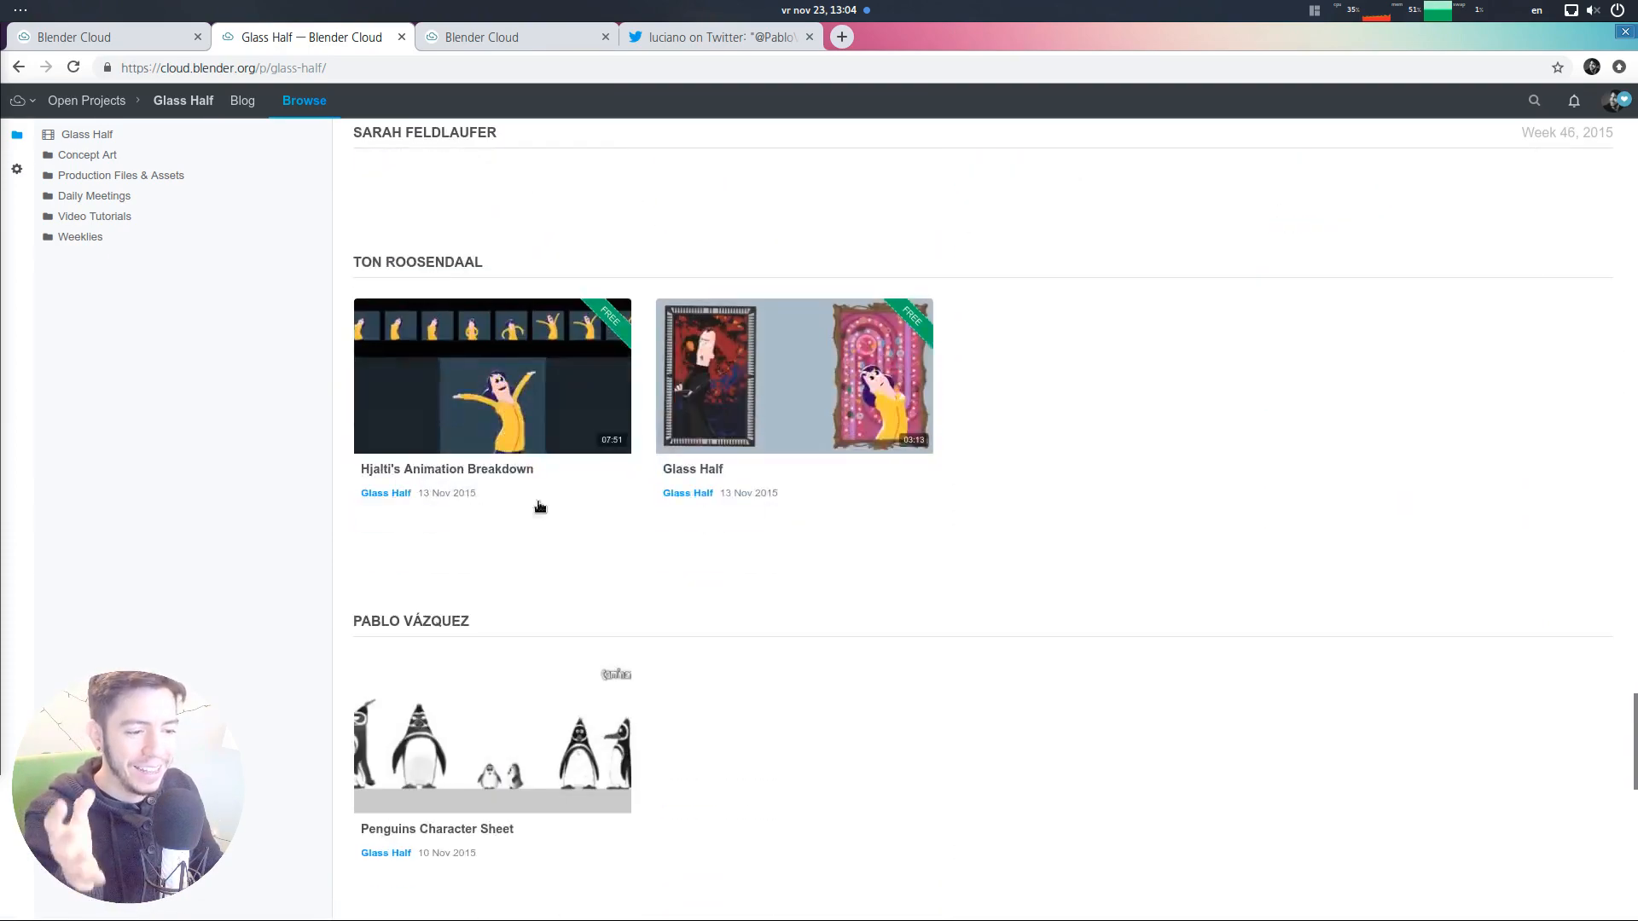
click(85, 101)
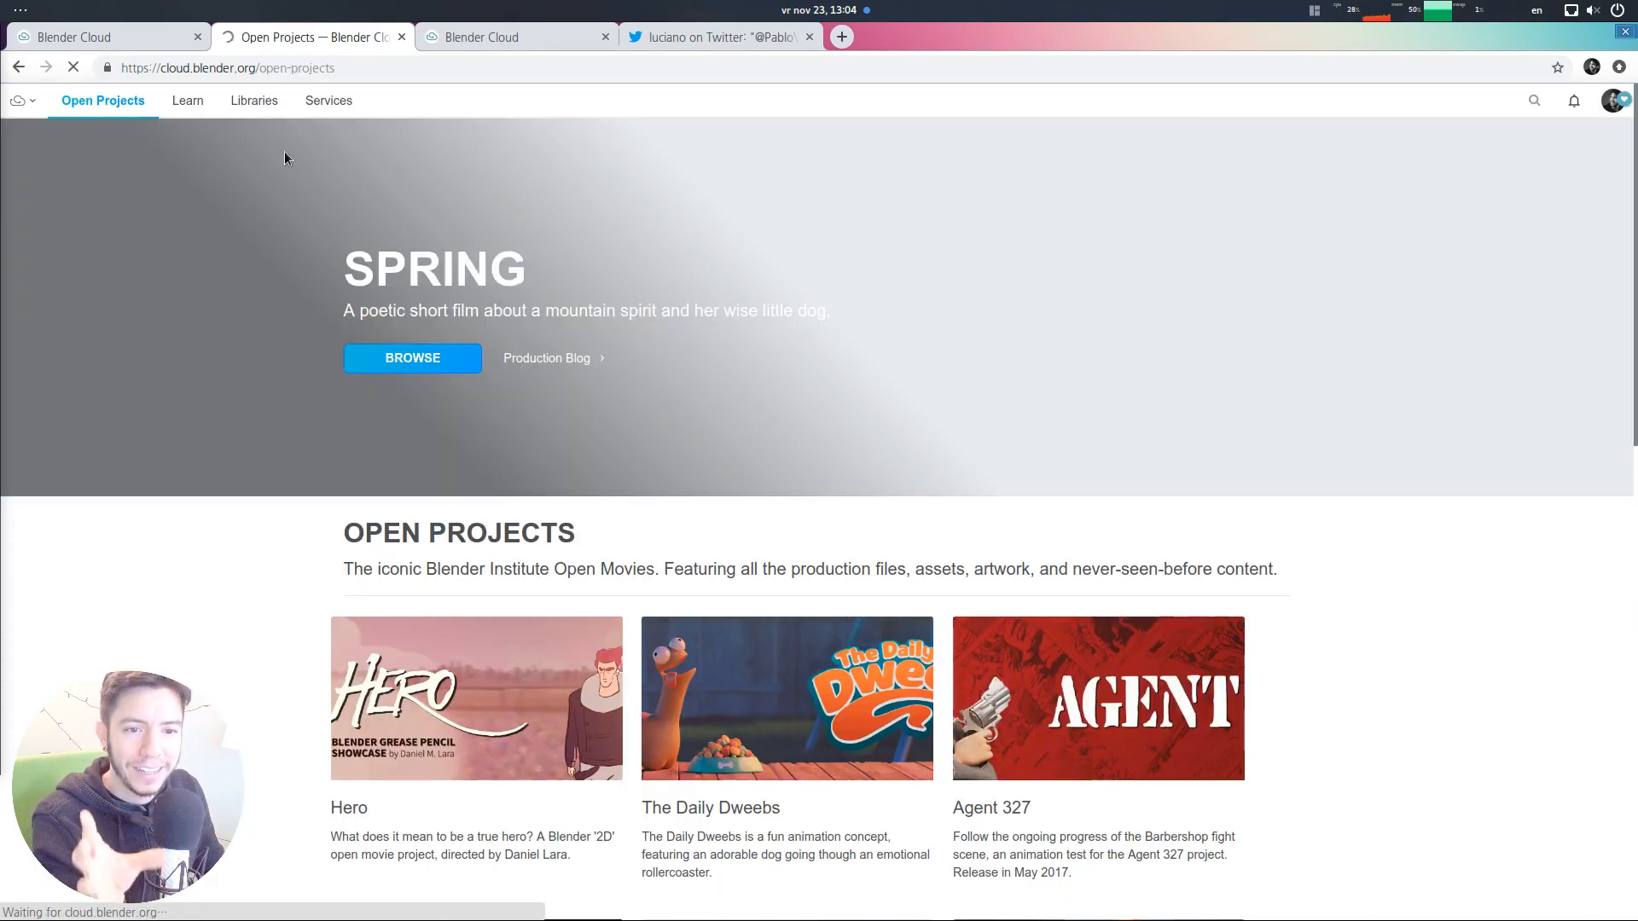
Go to the Homepage via the cloud menu, then open Spring's 'The Spring Team Expands!' post
click(18, 100)
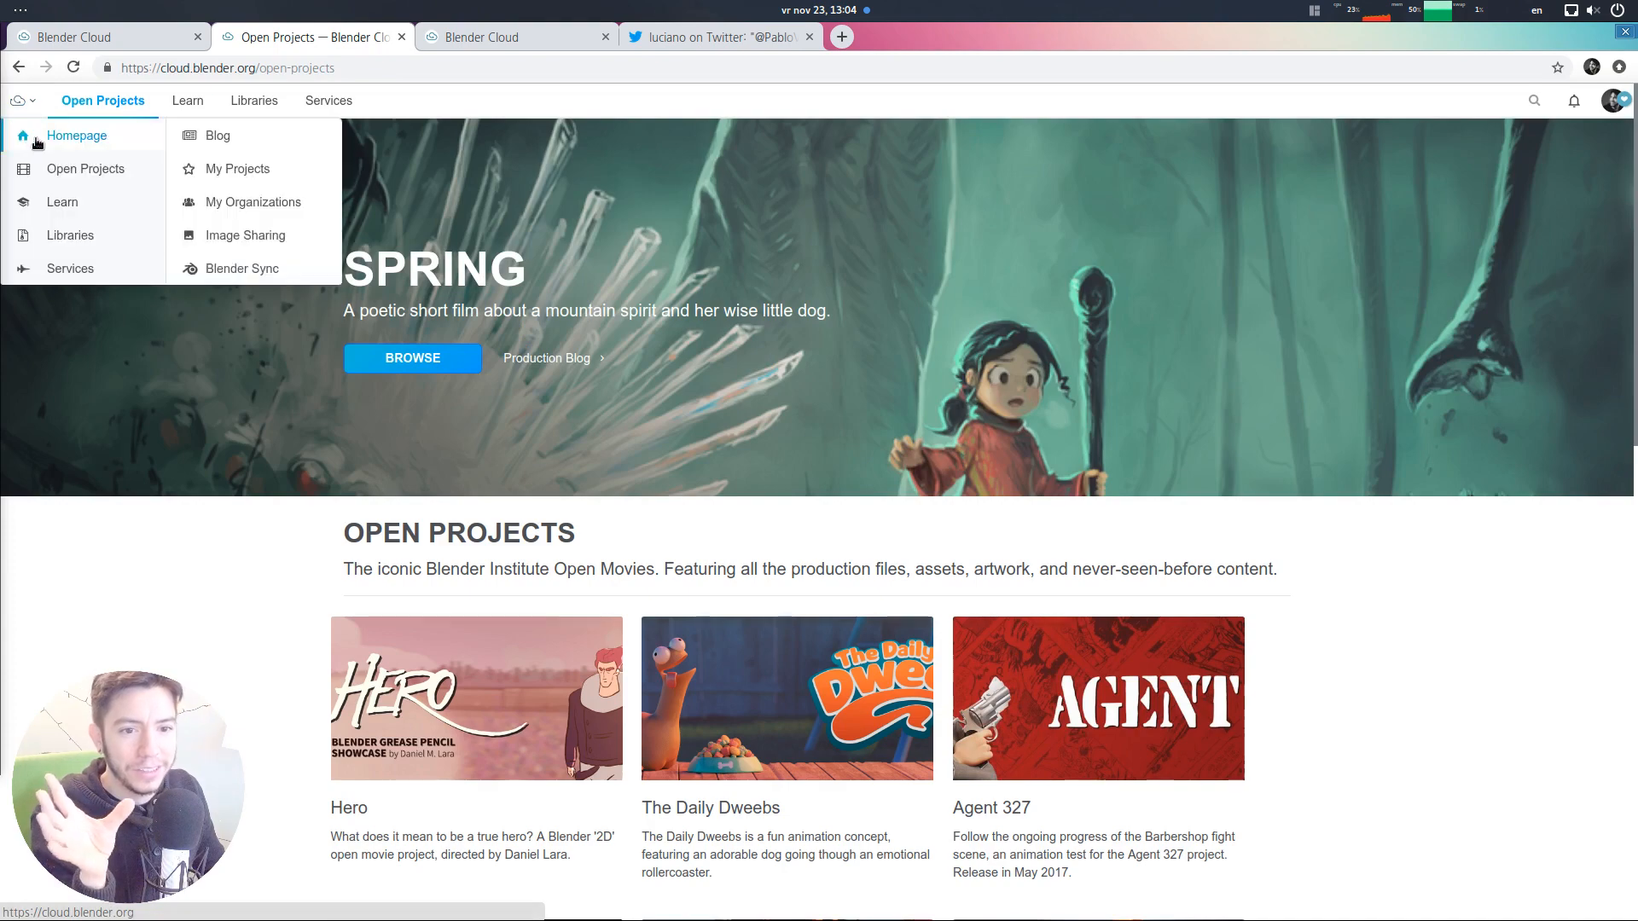
click(75, 136)
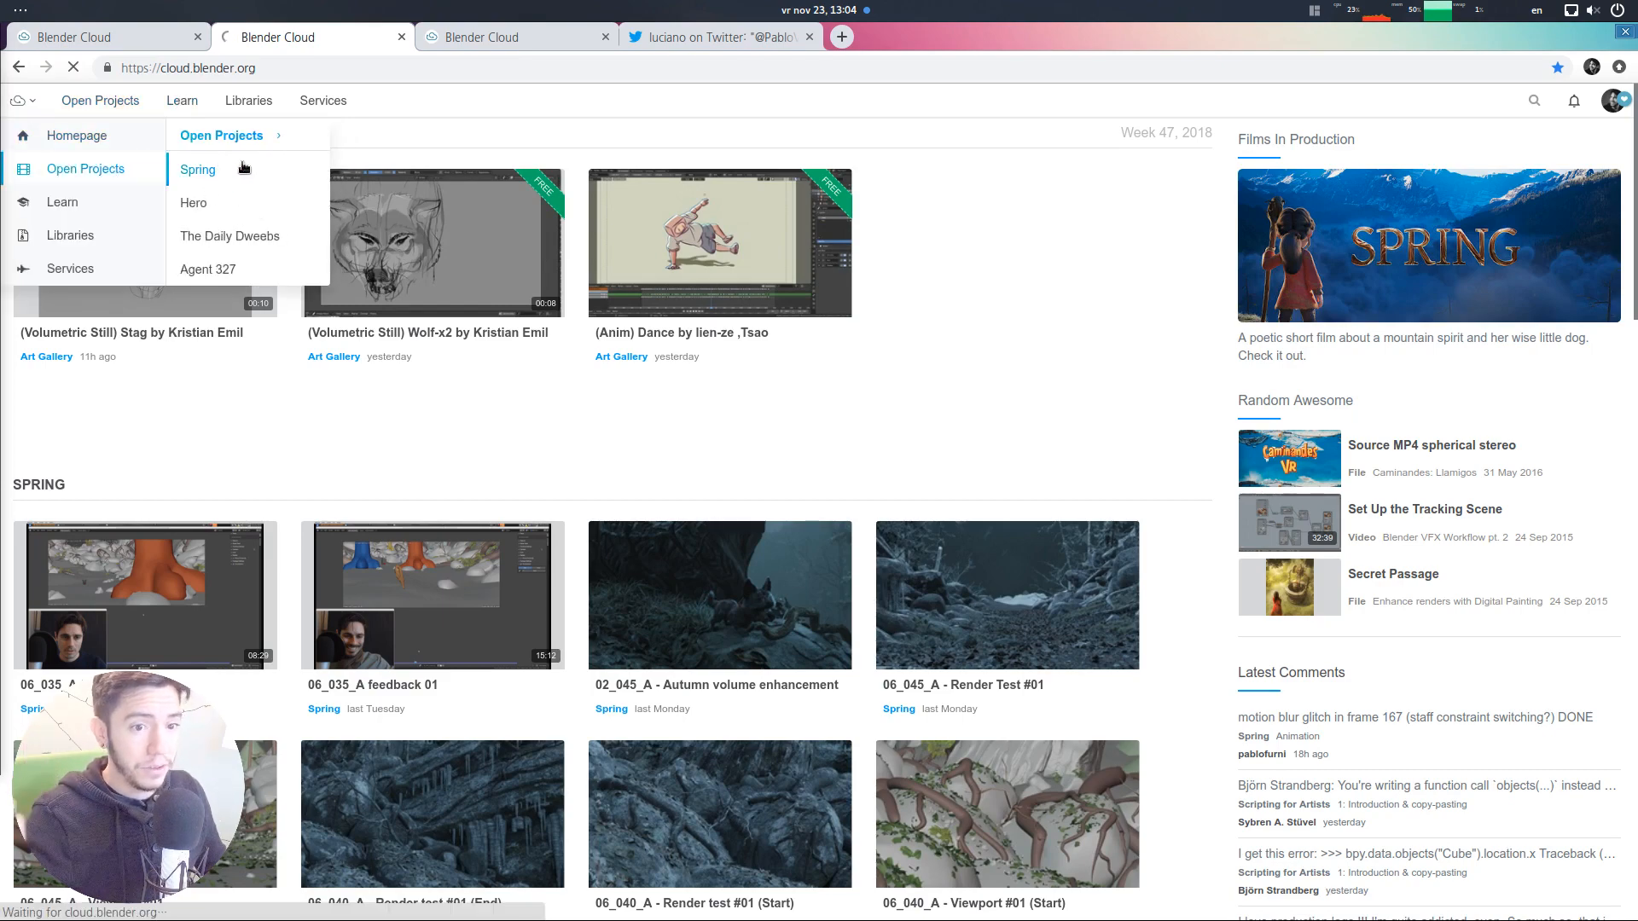
click(196, 169)
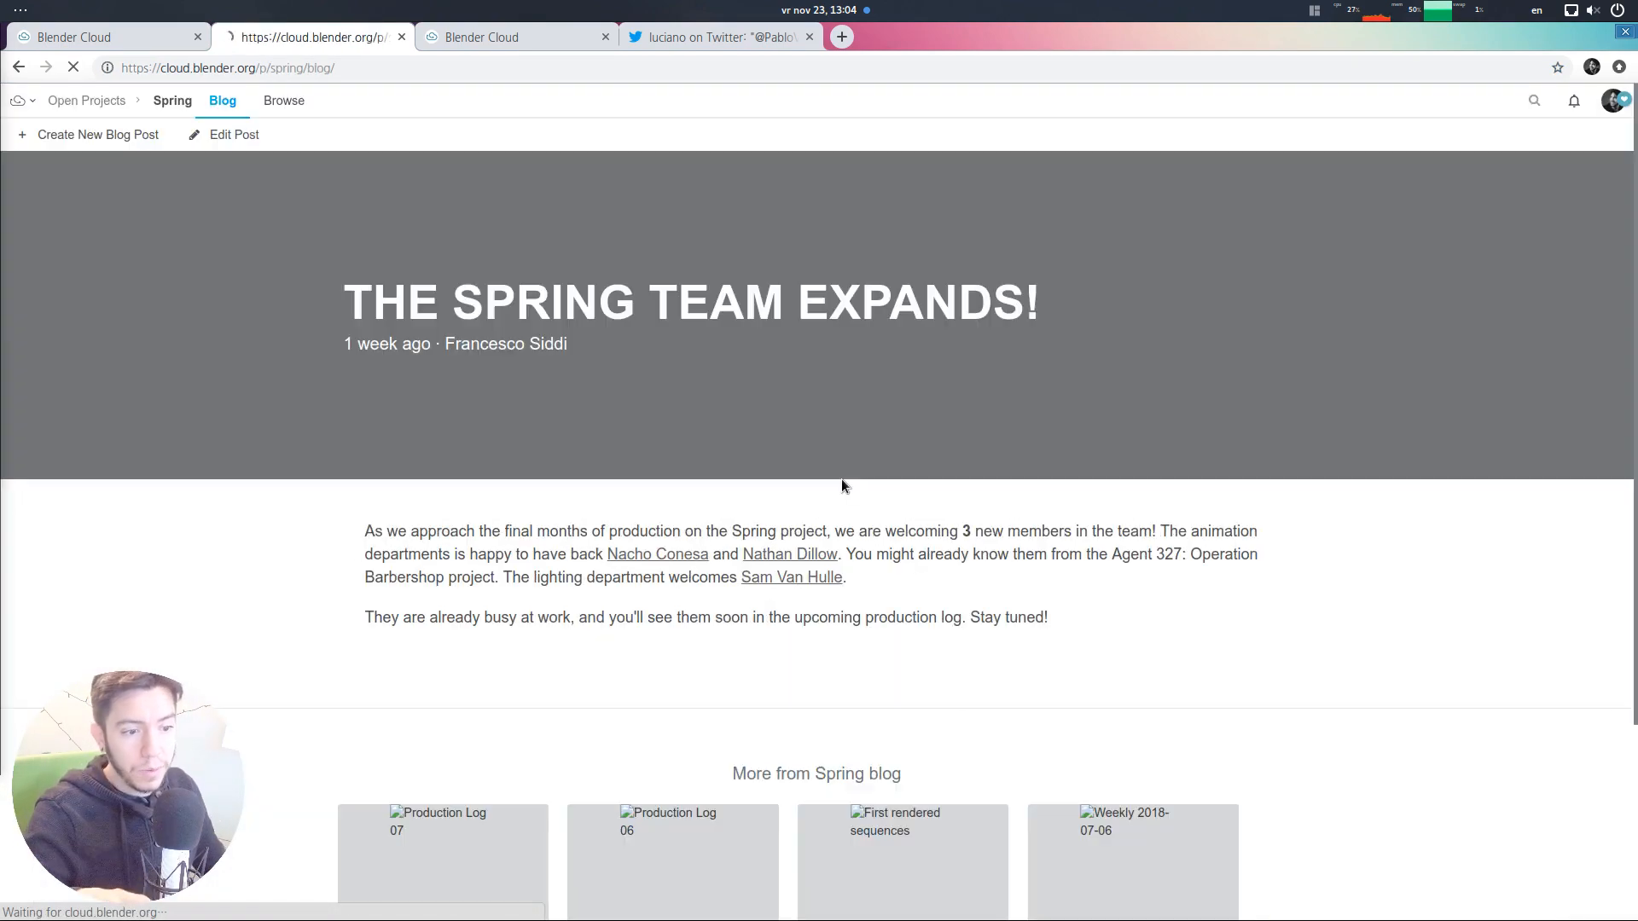